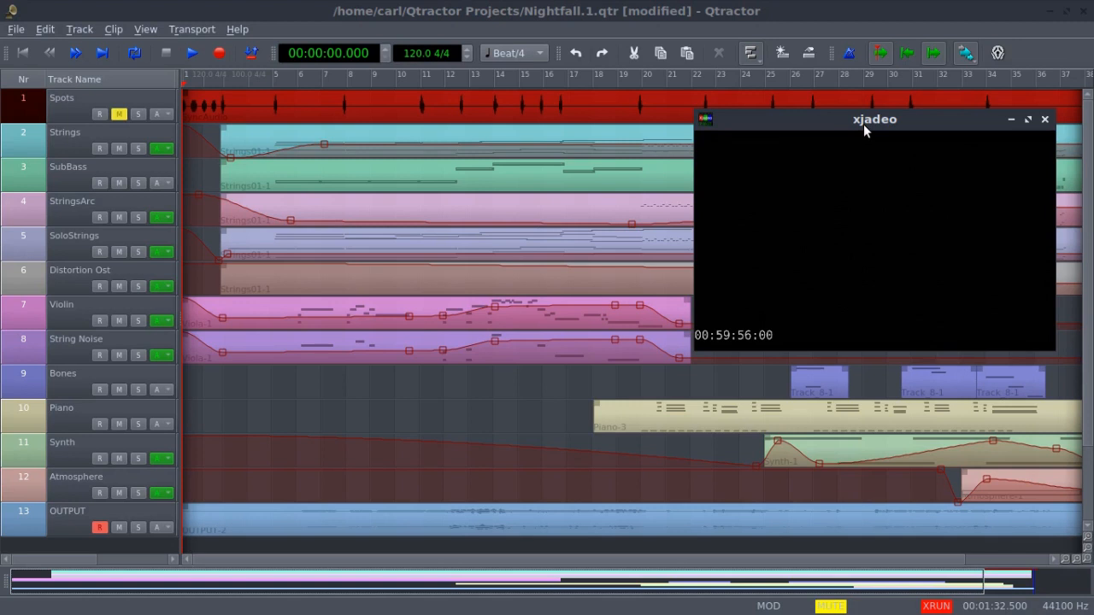
pyautogui.moveTo(742, 207)
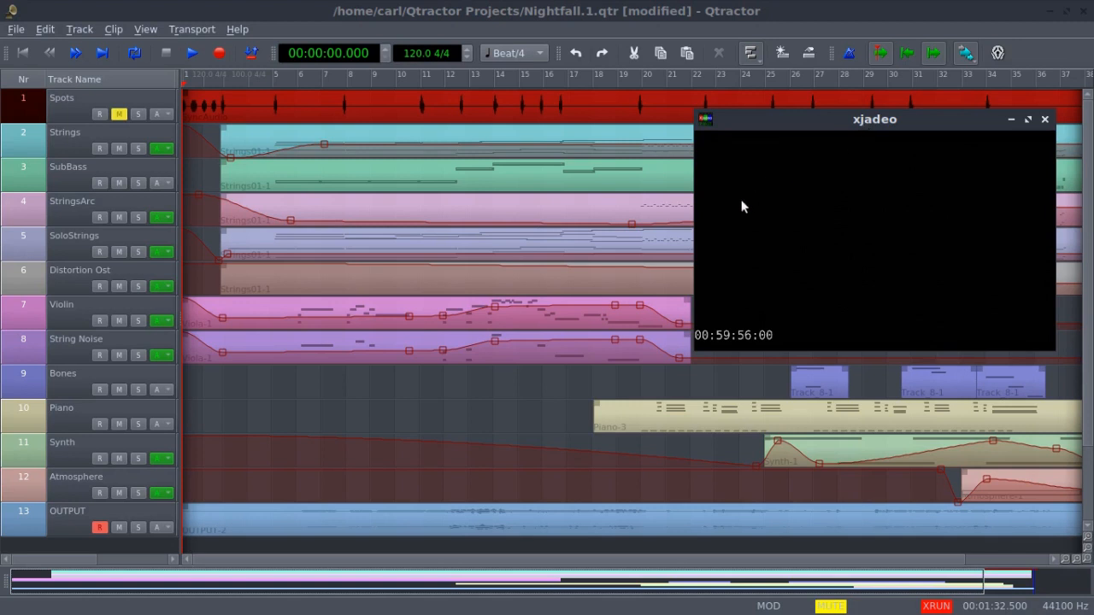
pyautogui.moveTo(761, 236)
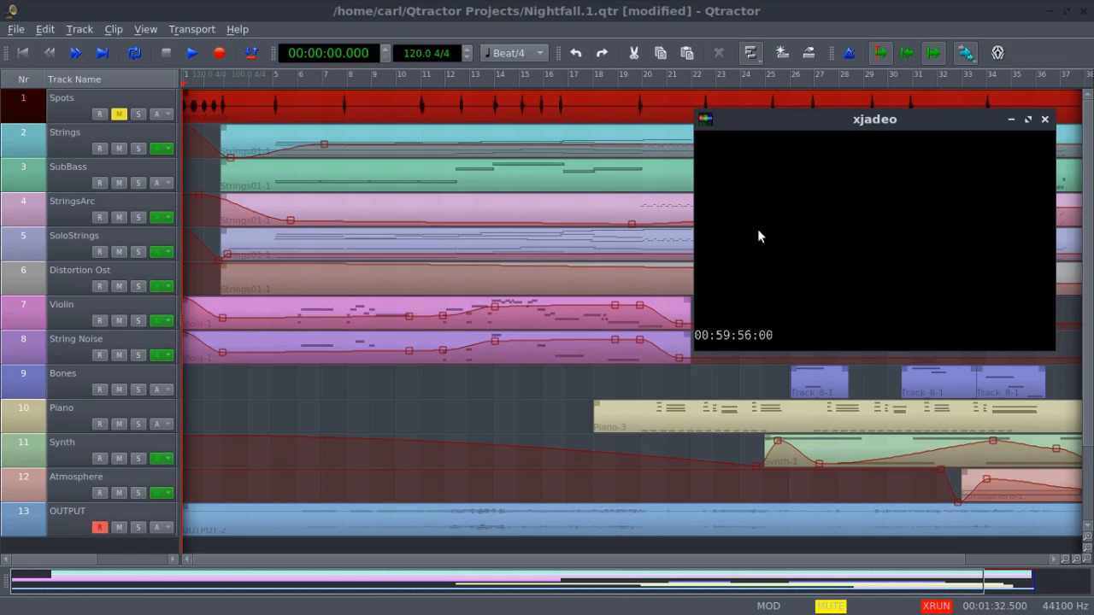
pyautogui.moveTo(873, 167)
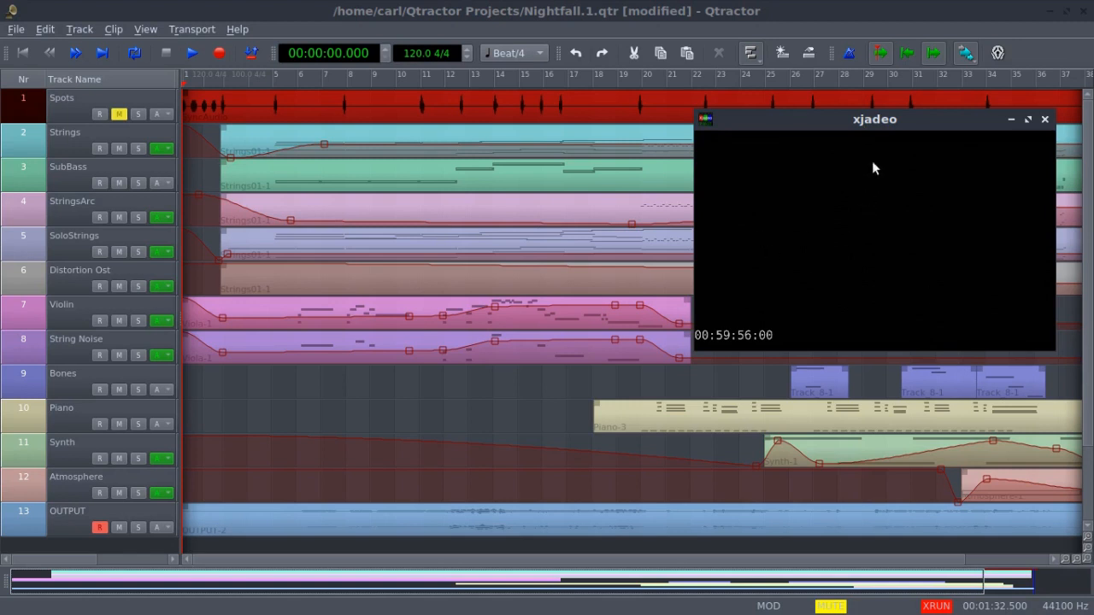
pyautogui.moveTo(831, 263)
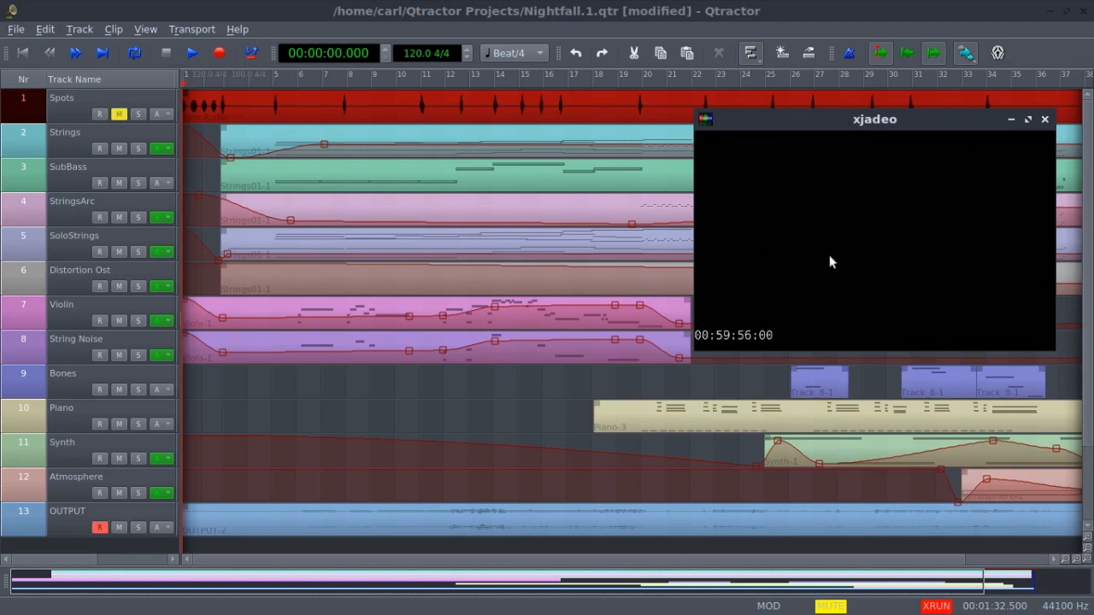
pyautogui.moveTo(509, 253)
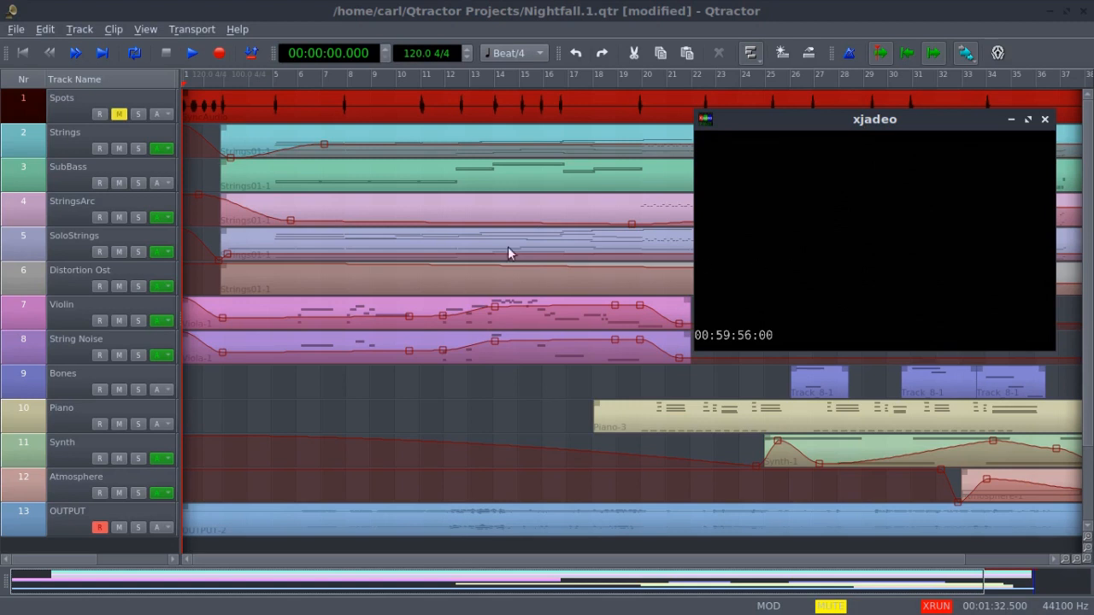
pyautogui.moveTo(516, 369)
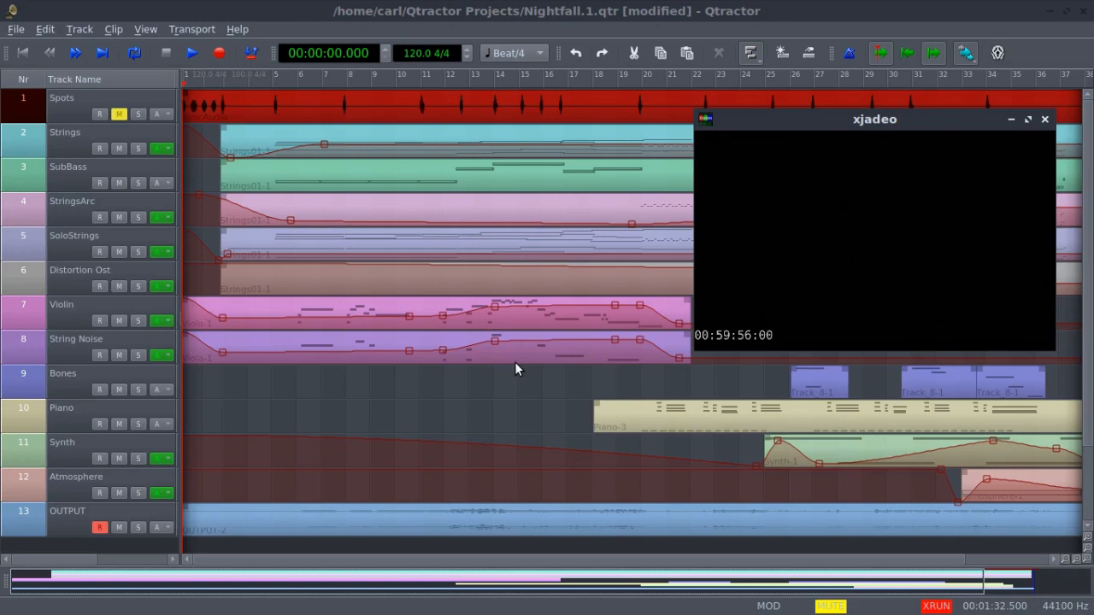
pyautogui.moveTo(827, 188)
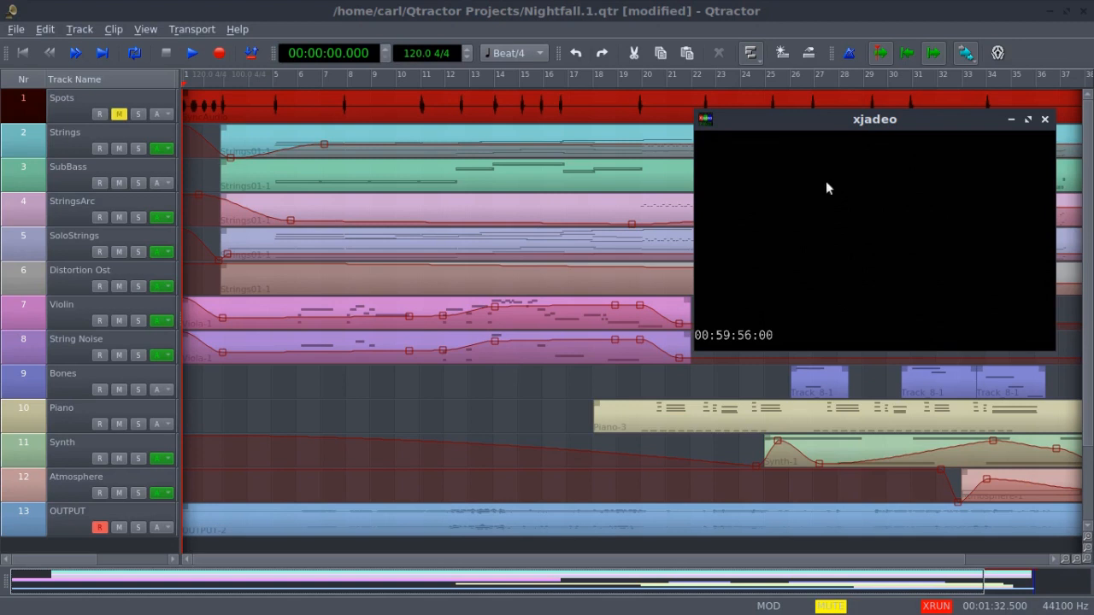
pyautogui.moveTo(896, 121)
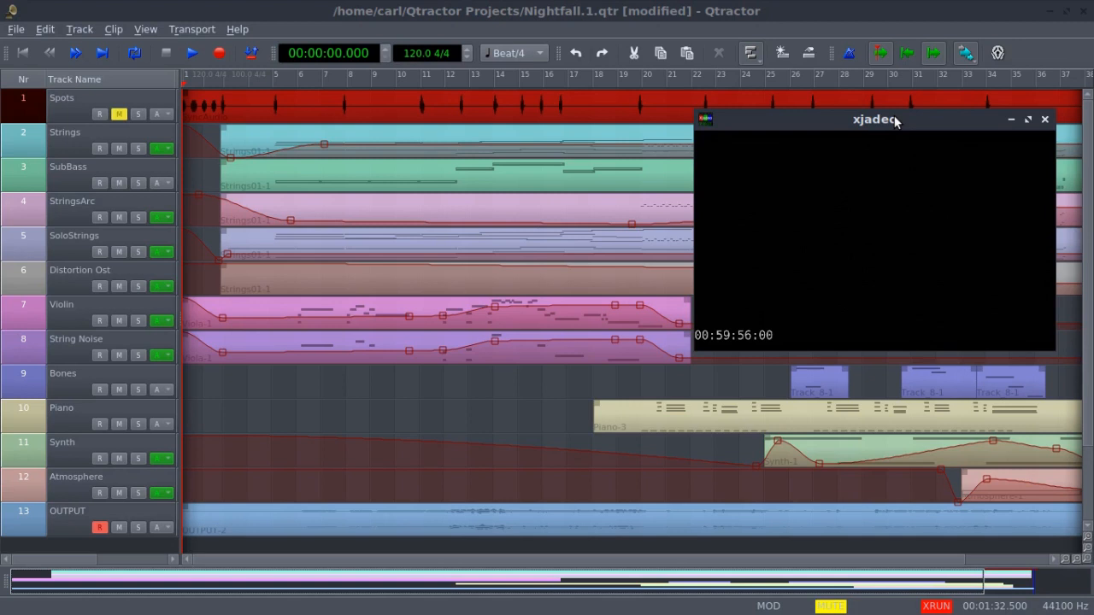
pyautogui.moveTo(77, 239)
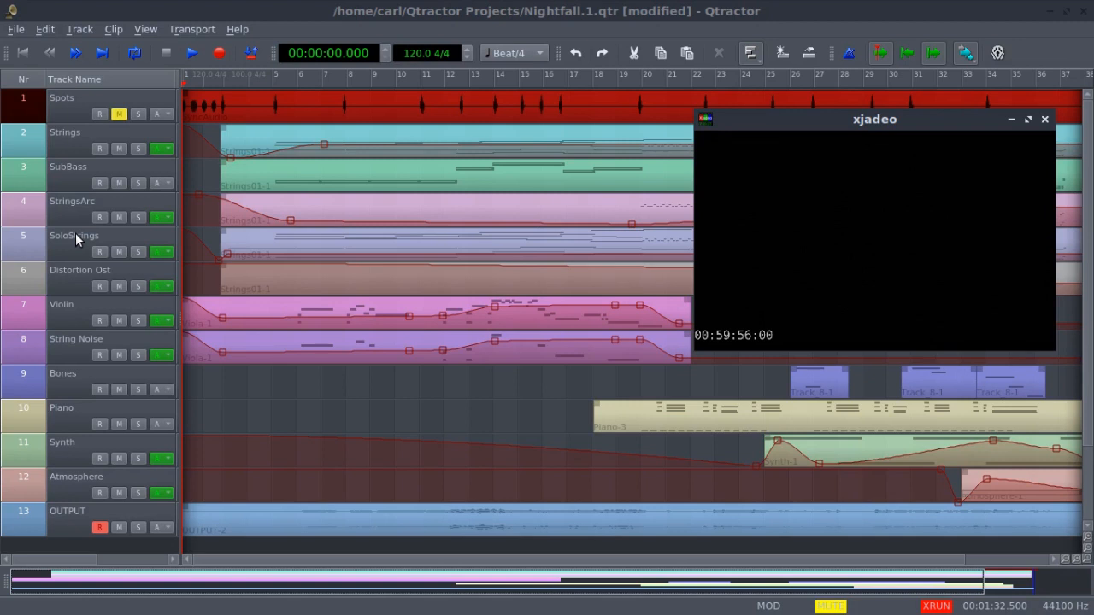
pyautogui.moveTo(586, 438)
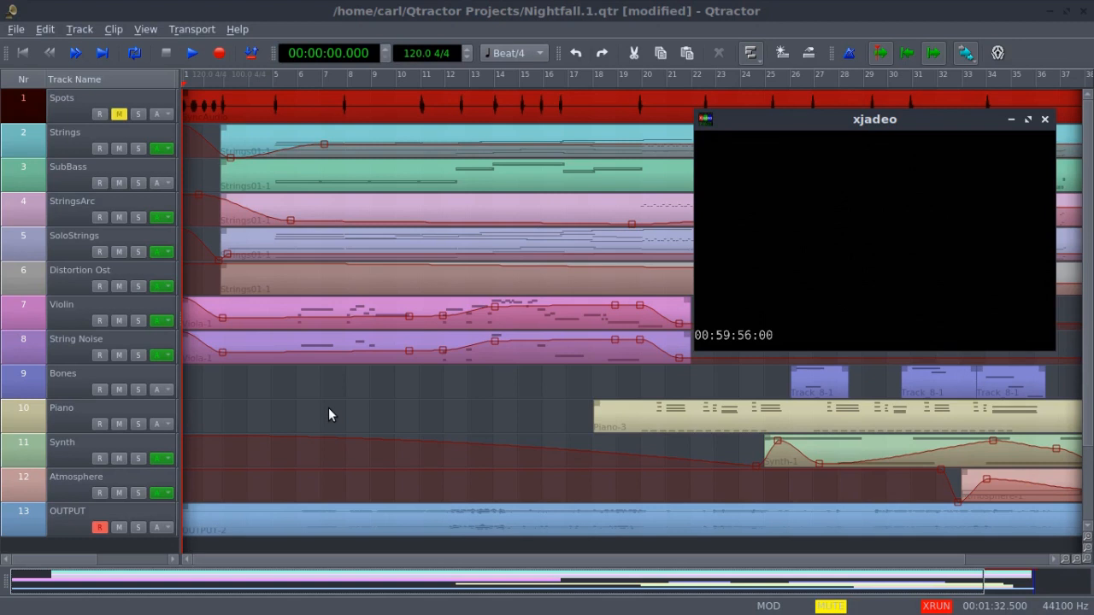
pyautogui.moveTo(341, 412)
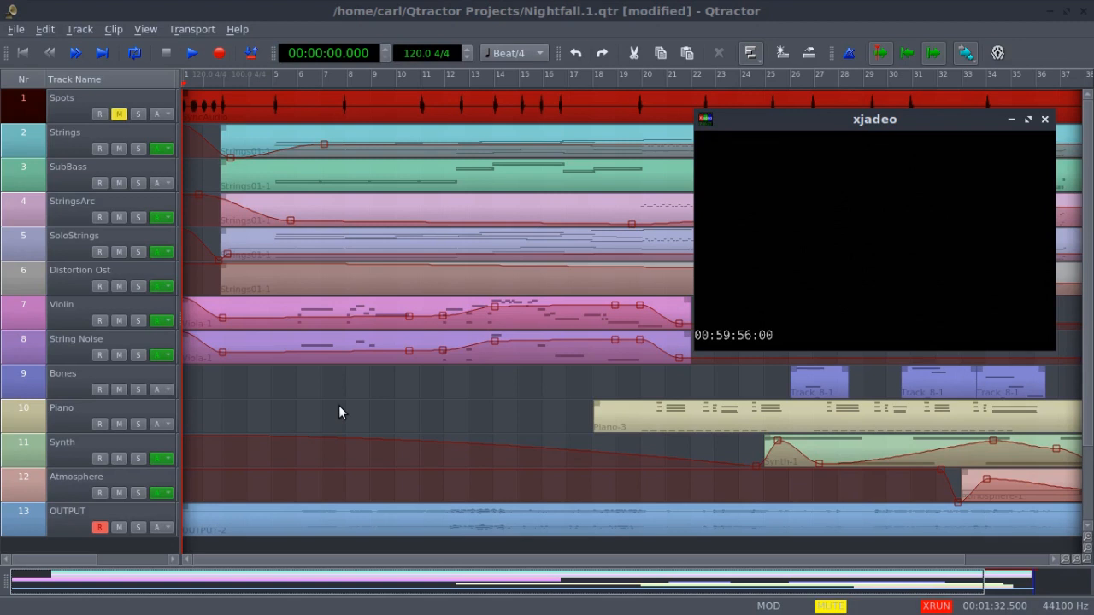
pyautogui.moveTo(390, 386)
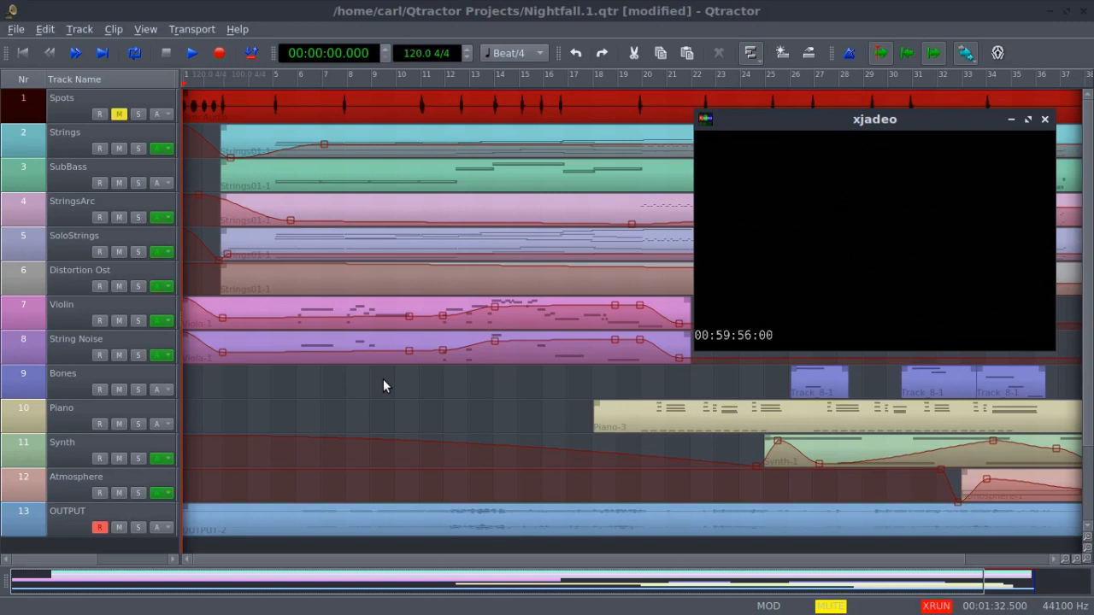
pyautogui.moveTo(414, 486)
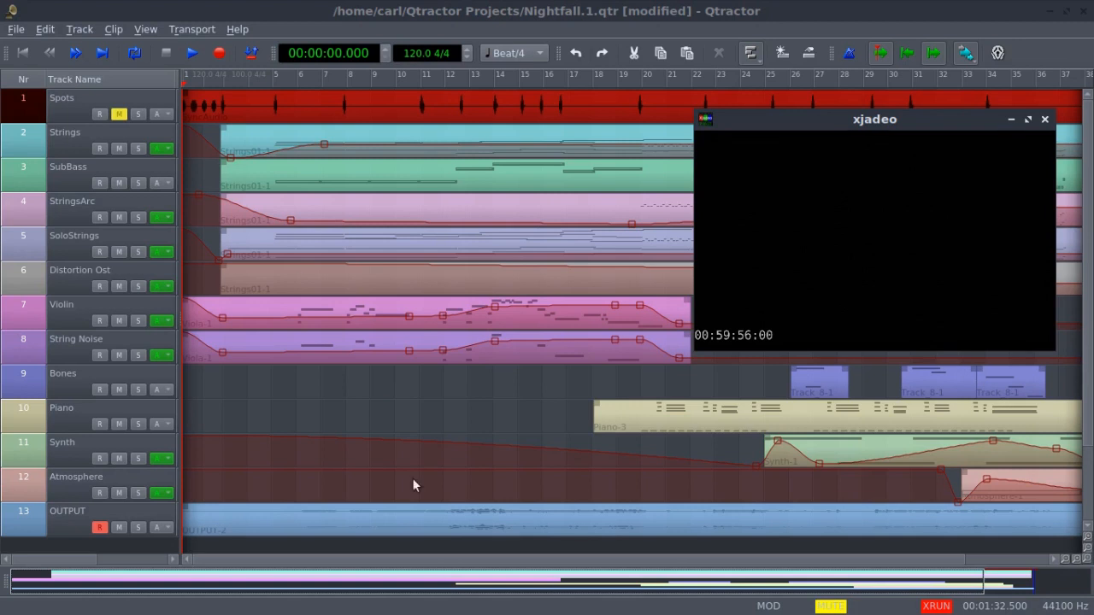
pyautogui.moveTo(475, 455)
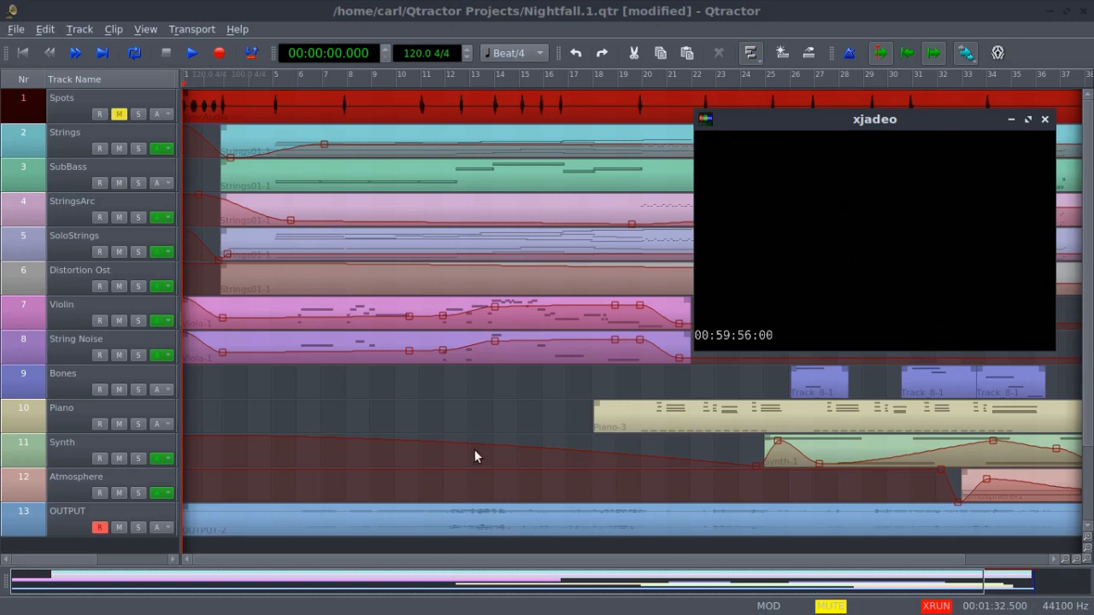
pyautogui.moveTo(869, 465)
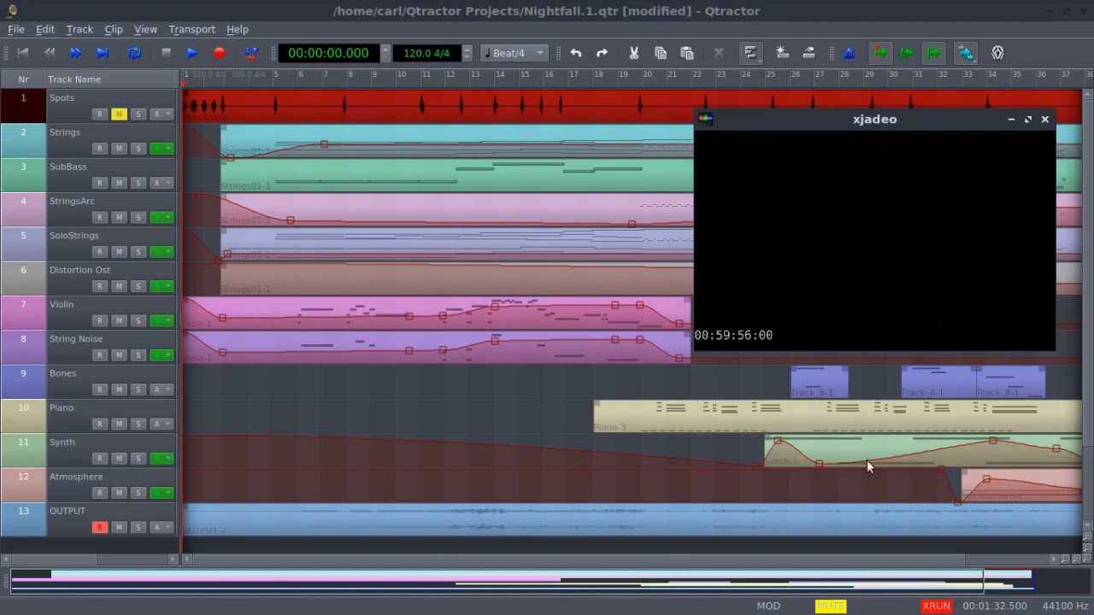
pyautogui.moveTo(528, 323)
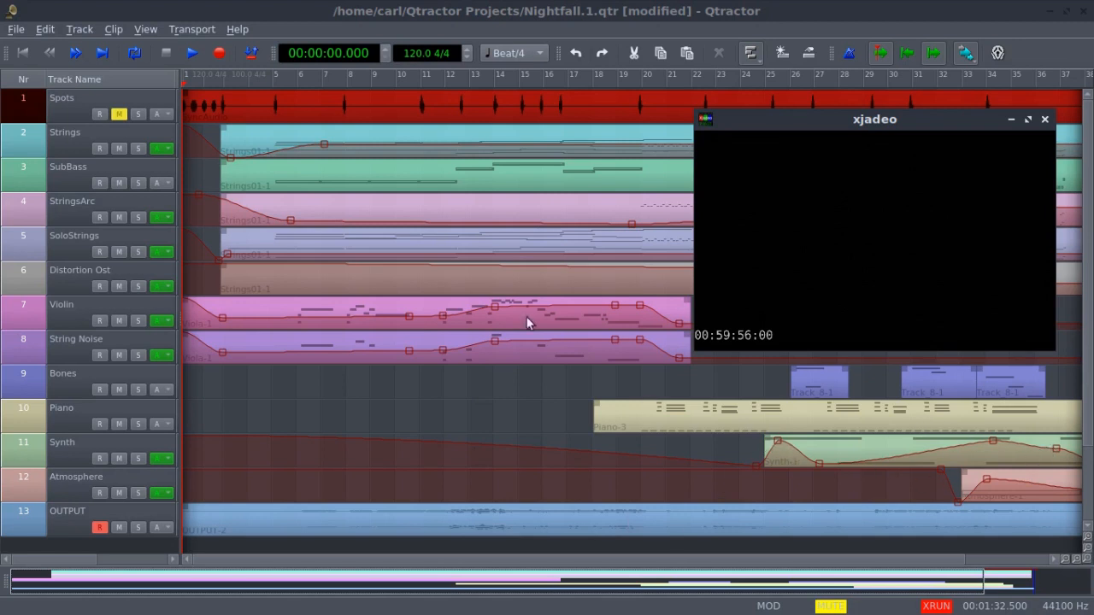
pyautogui.moveTo(417, 325)
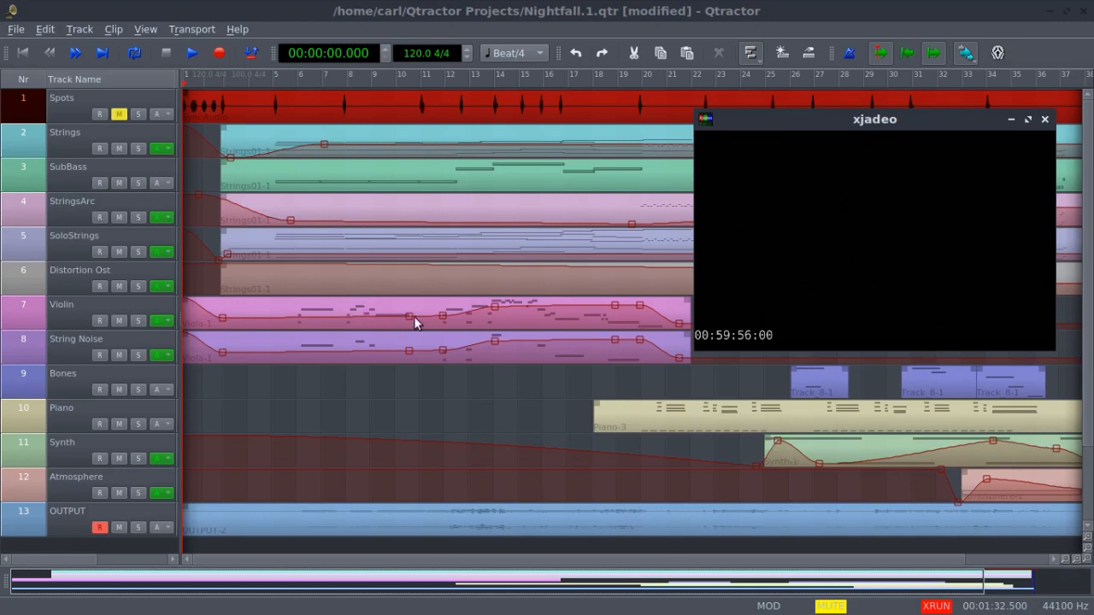
pyautogui.moveTo(427, 306)
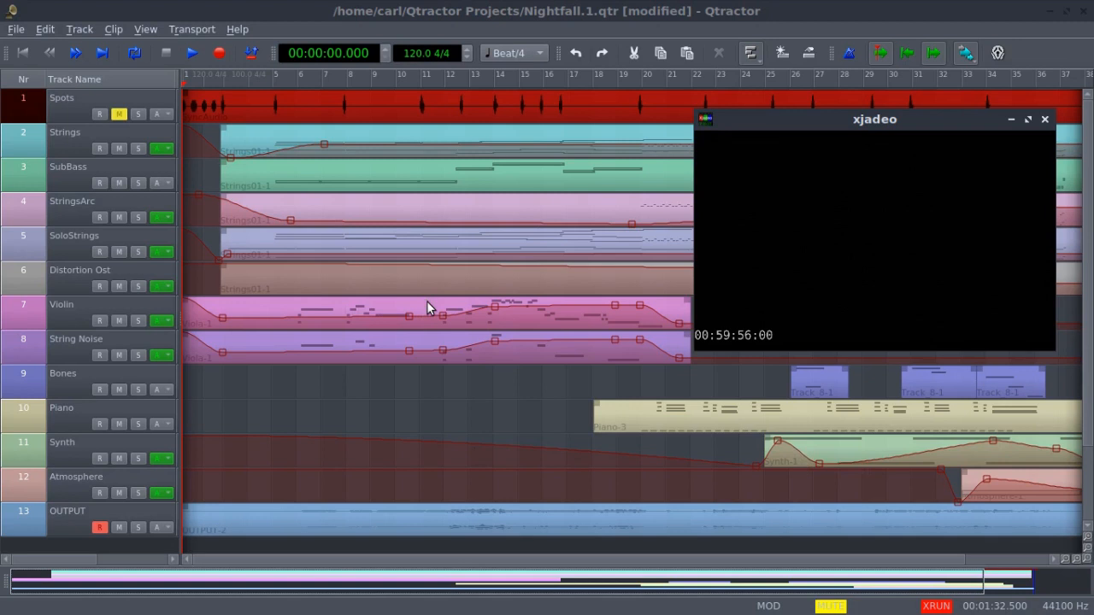
pyautogui.moveTo(431, 320)
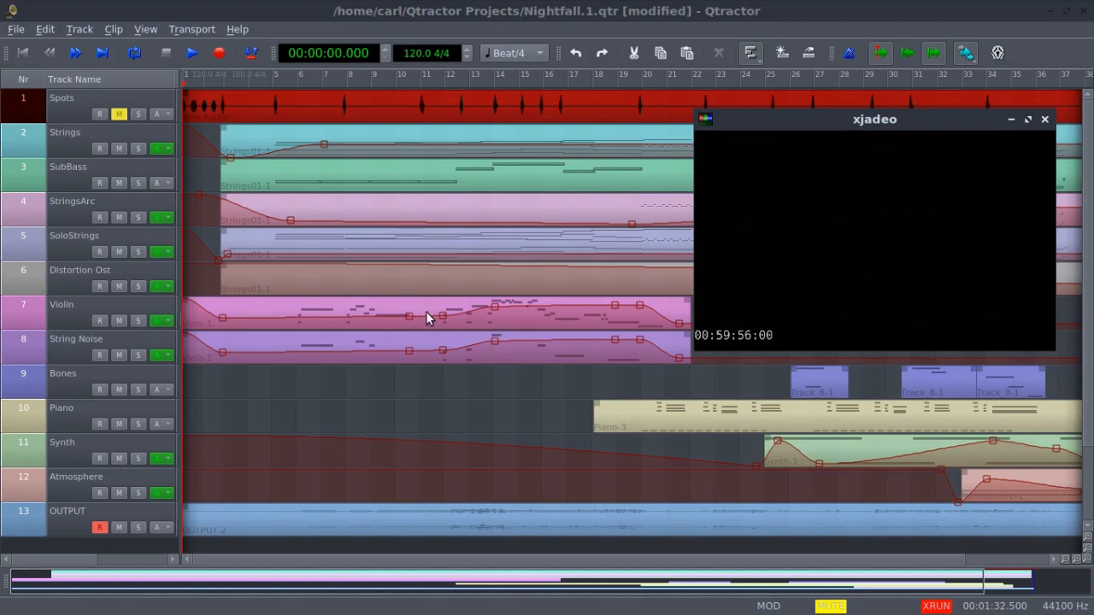
pyautogui.moveTo(427, 314)
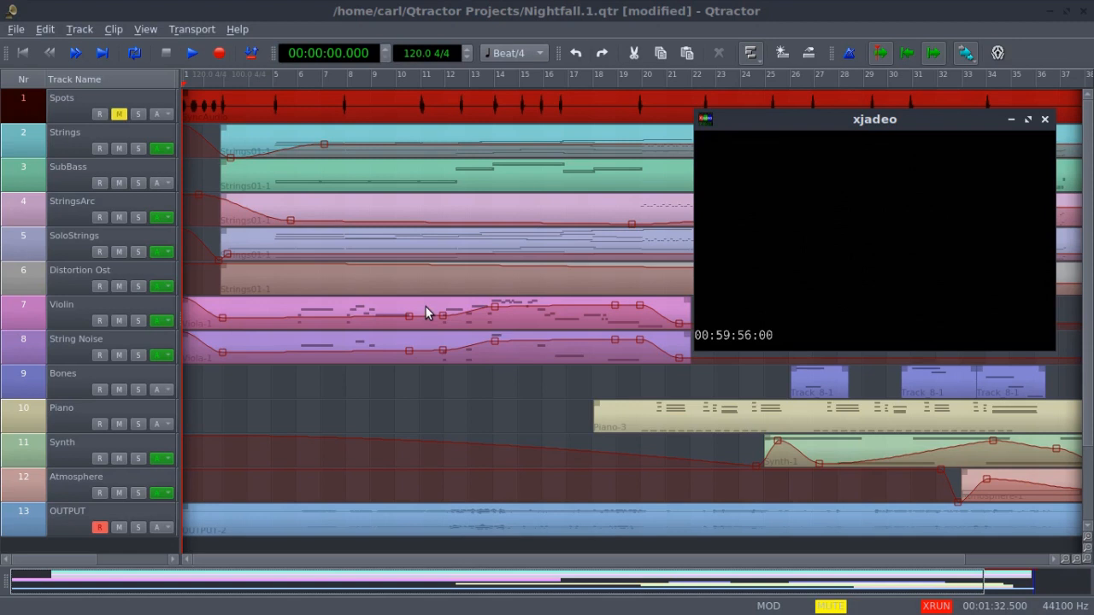
pyautogui.moveTo(765, 137)
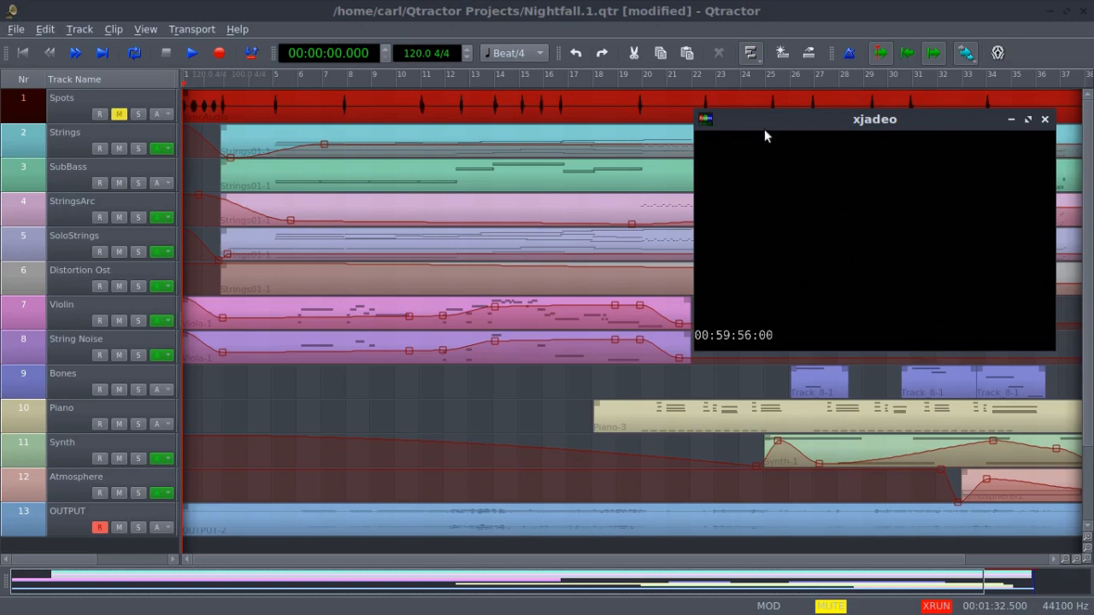
# Step: Drag the xjadeo video window around toward the centre and upper right of the track view
pyautogui.moveTo(875, 120); pyautogui.dragTo(575, 195)
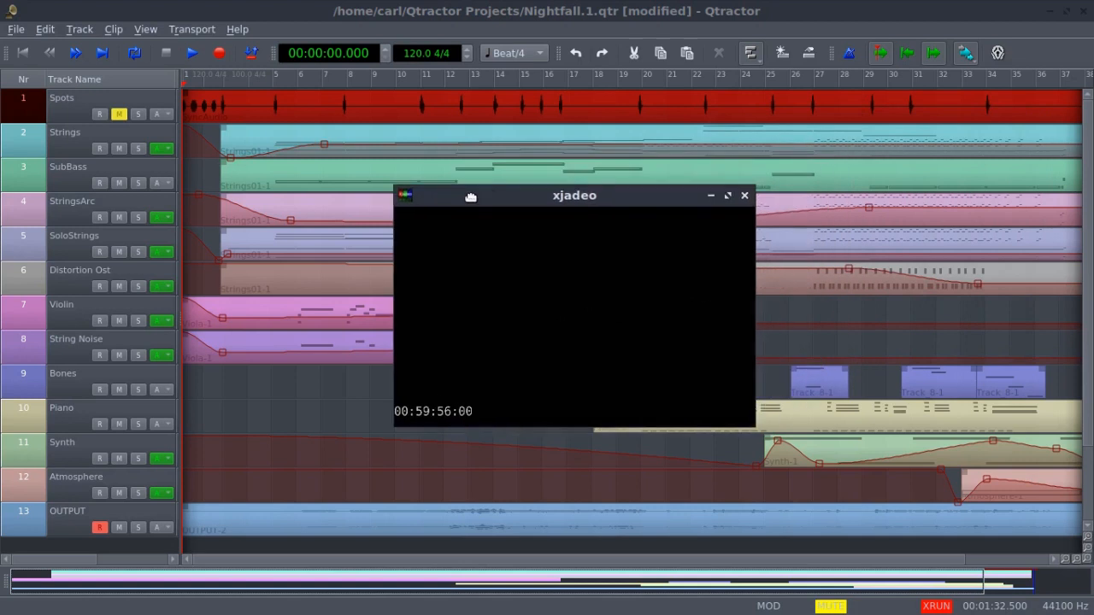
pyautogui.moveTo(471, 202)
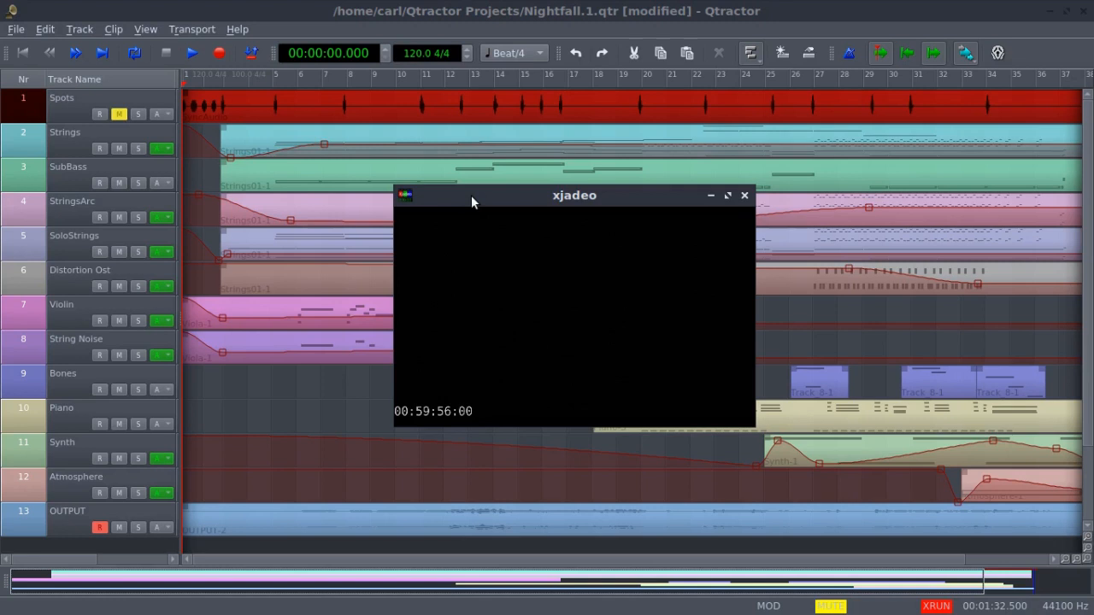
pyautogui.moveTo(574, 195); pyautogui.dragTo(649, 206)
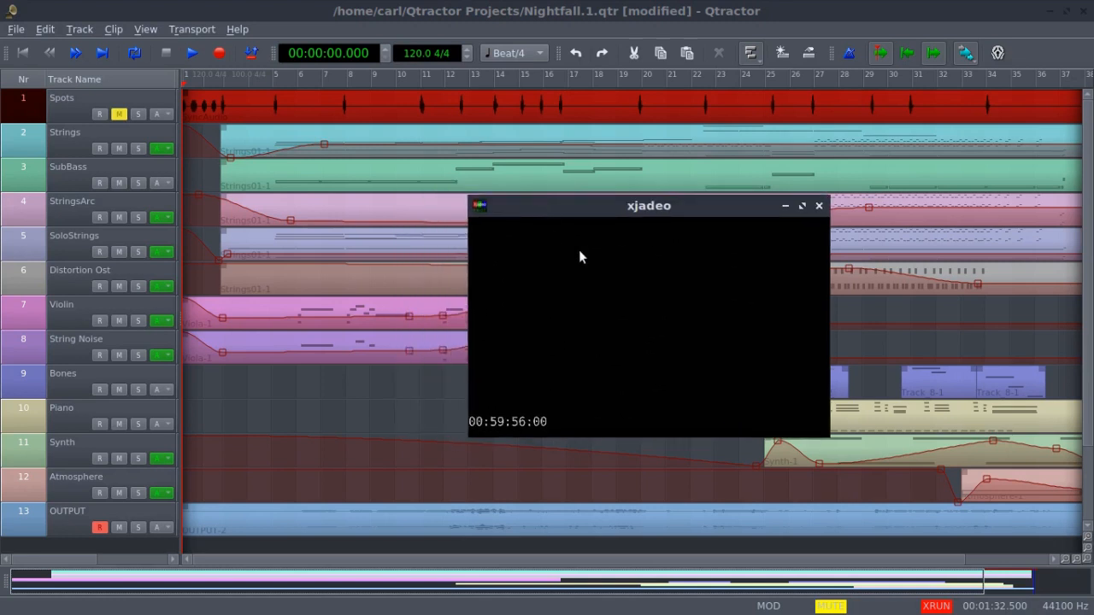
pyautogui.moveTo(636, 352)
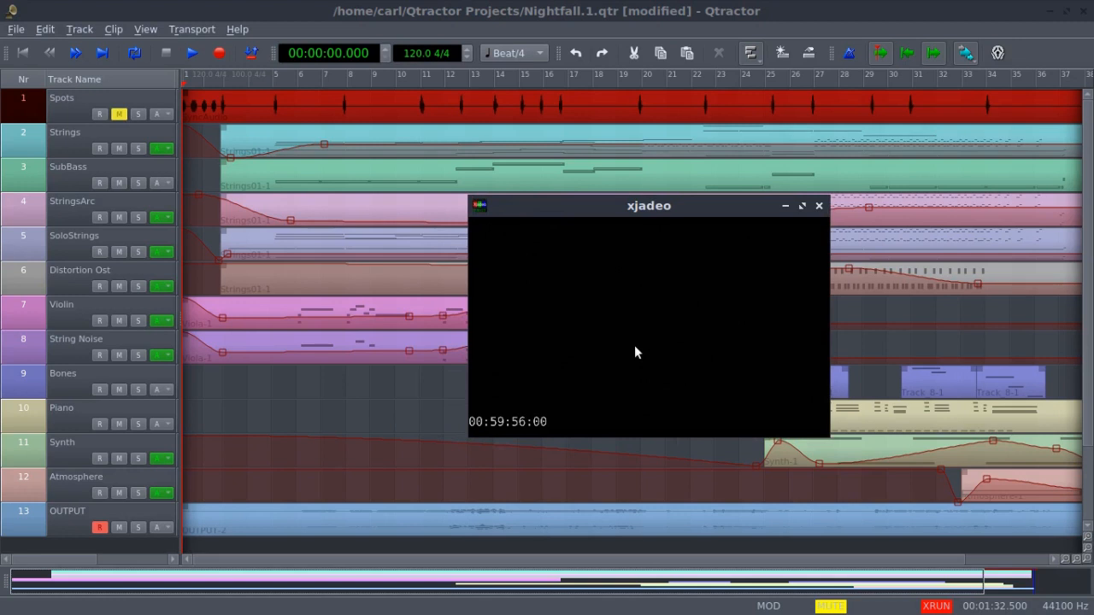
pyautogui.moveTo(636, 215)
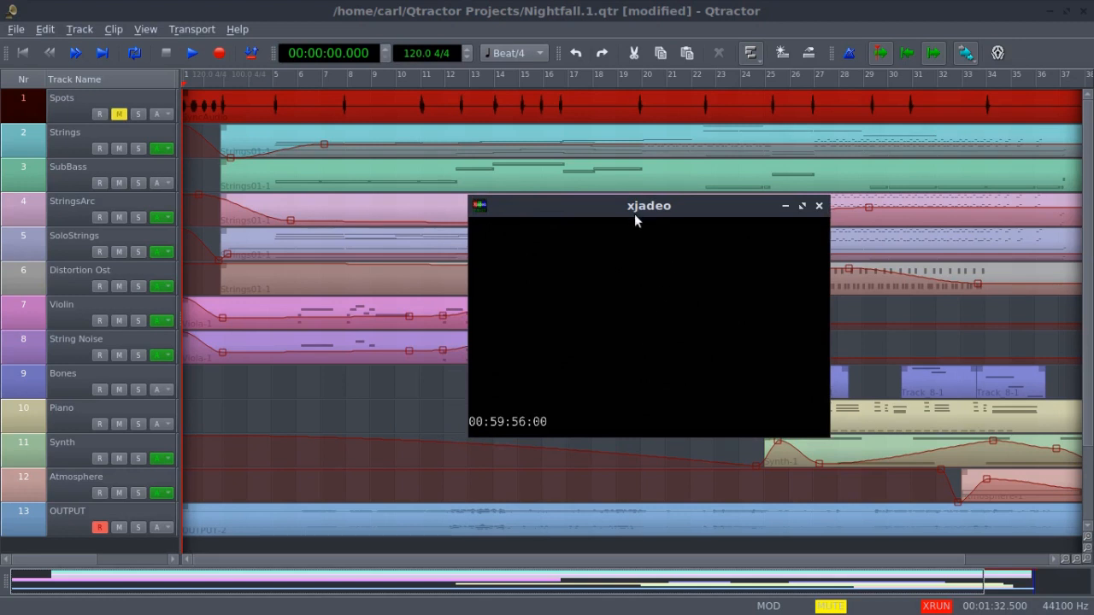
pyautogui.moveTo(673, 249)
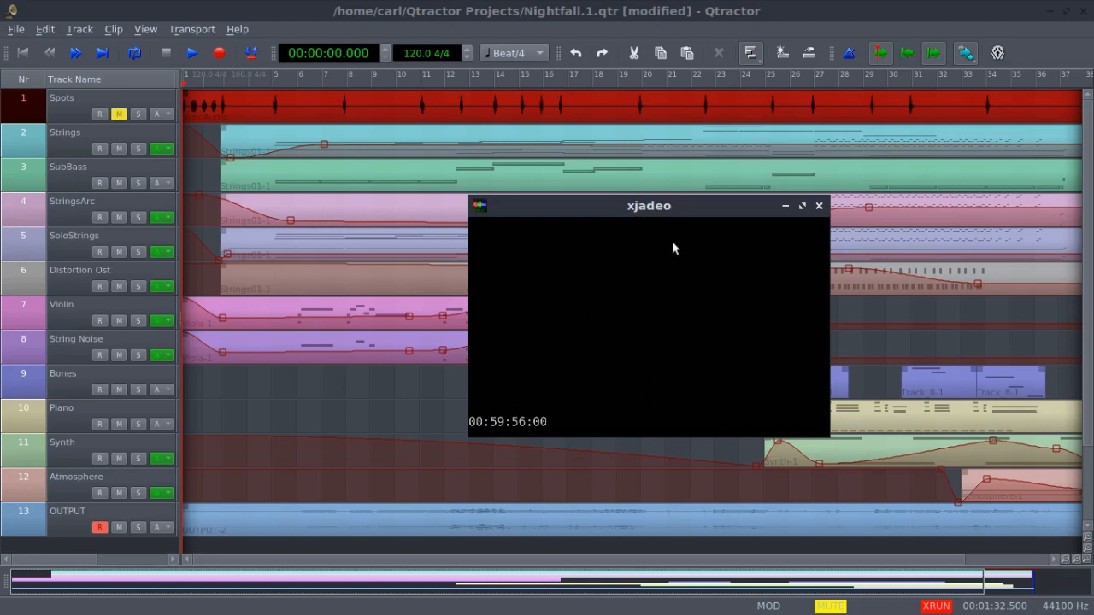
pyautogui.moveTo(650, 205); pyautogui.dragTo(602, 187)
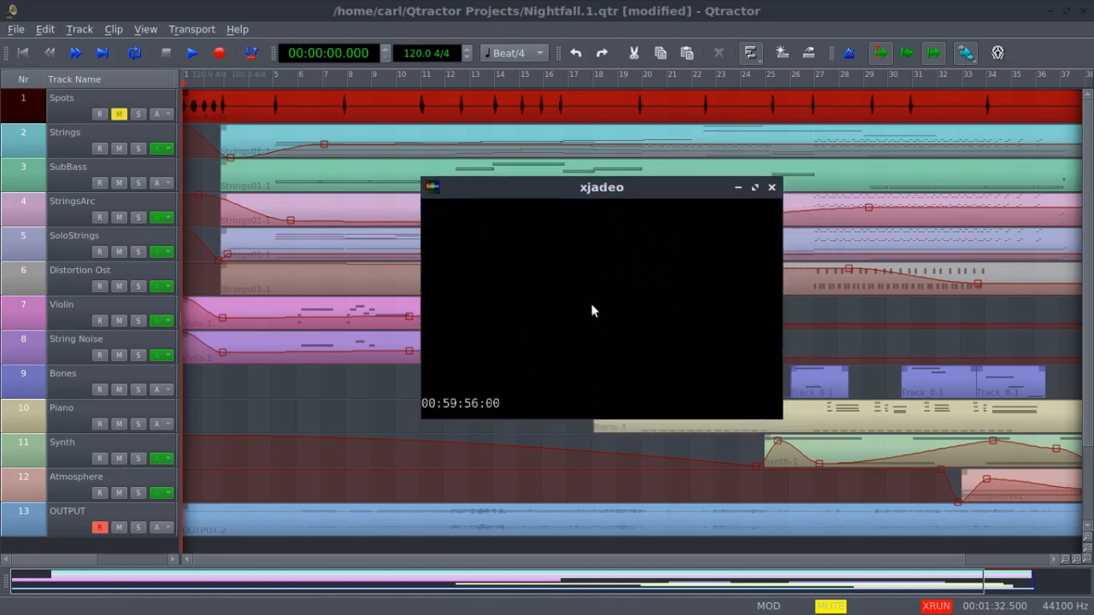
pyautogui.moveTo(612, 249)
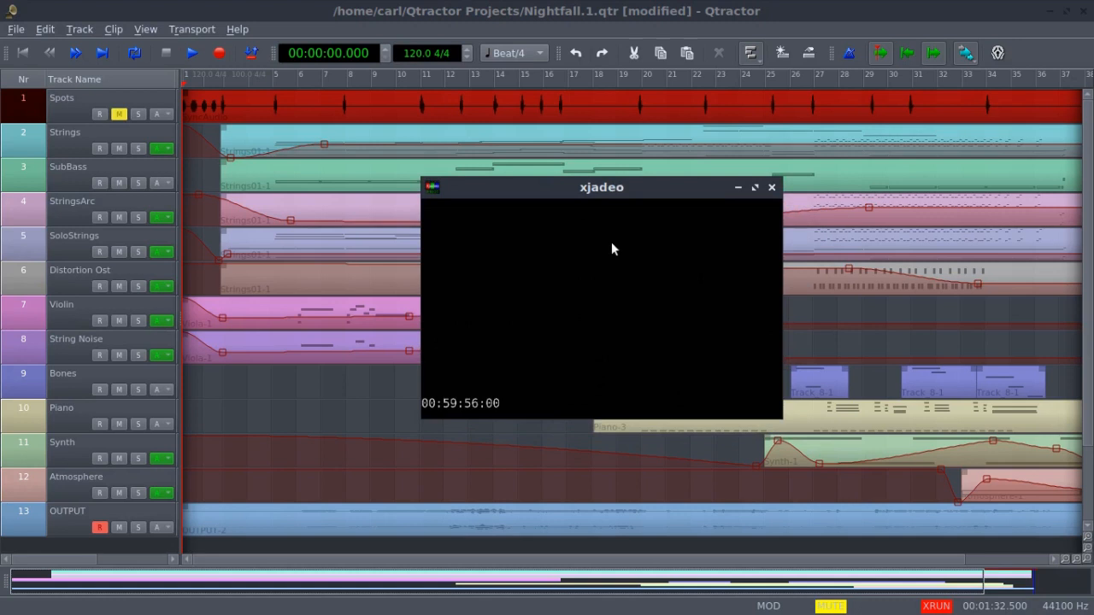
pyautogui.moveTo(612, 233)
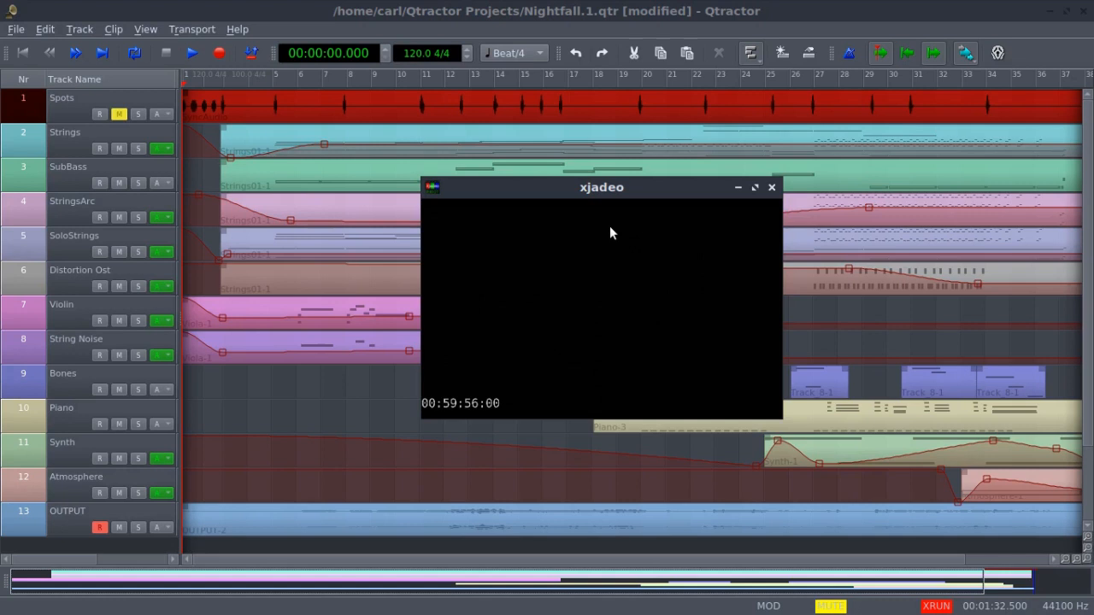
pyautogui.moveTo(619, 216)
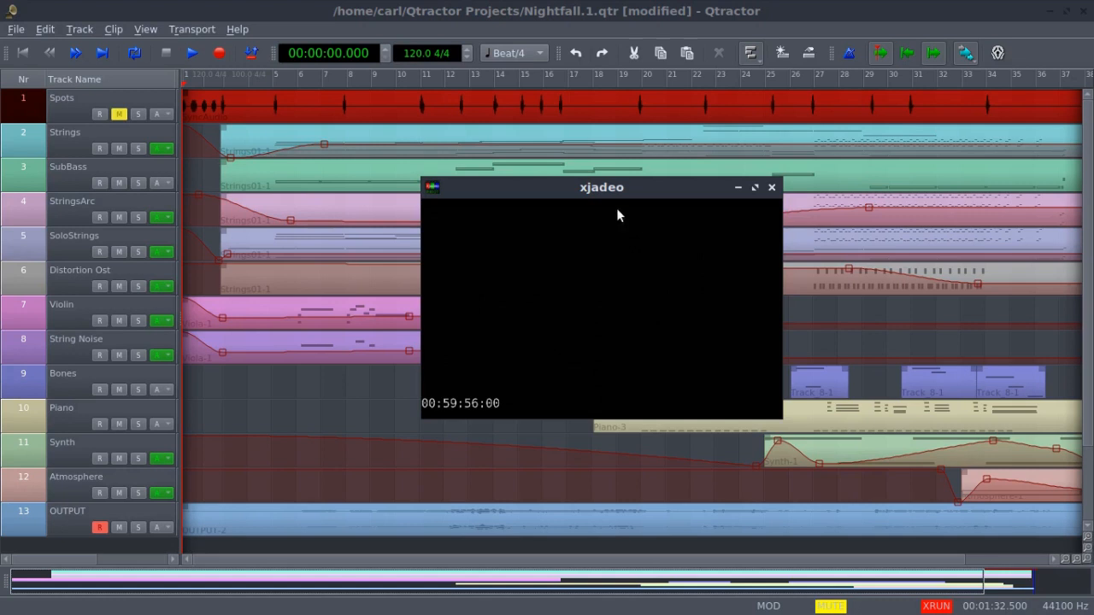
pyautogui.moveTo(619, 186); pyautogui.dragTo(544, 198)
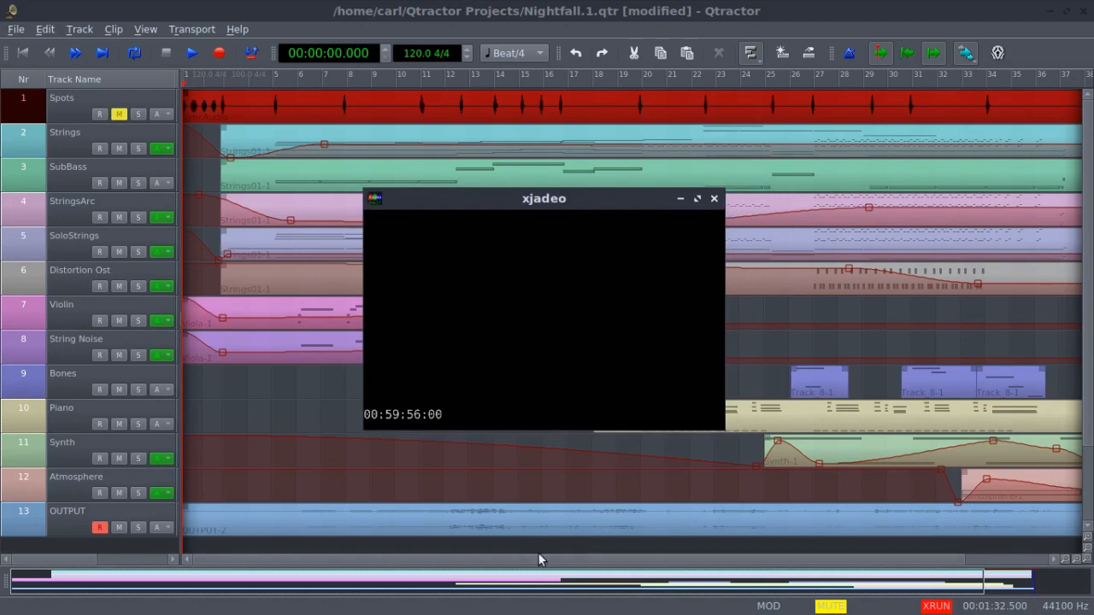
pyautogui.moveTo(566, 543)
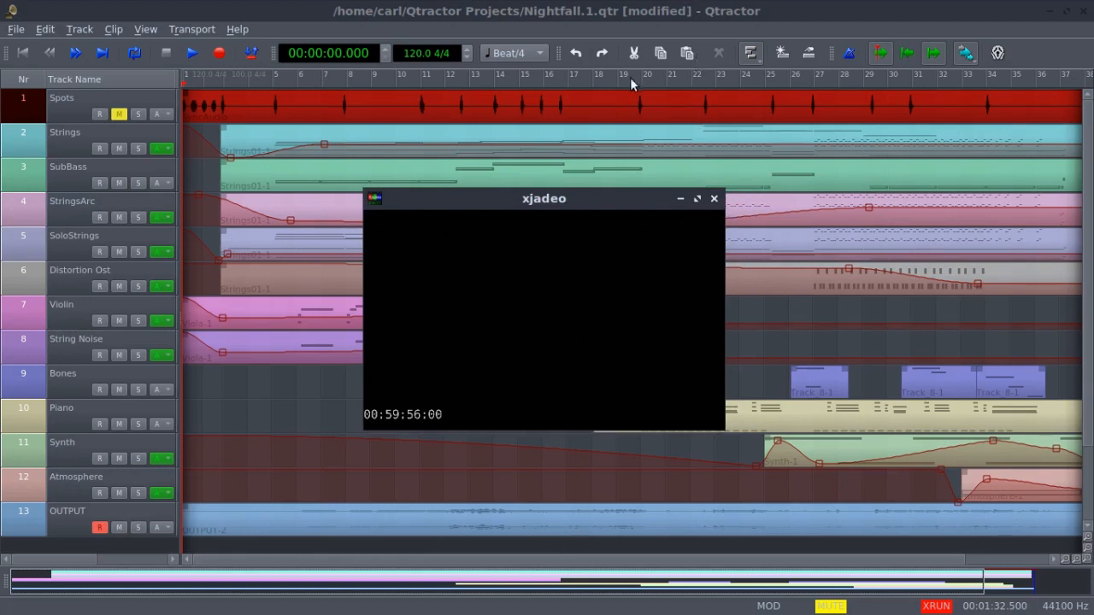
pyautogui.moveTo(544, 198); pyautogui.dragTo(748, 156)
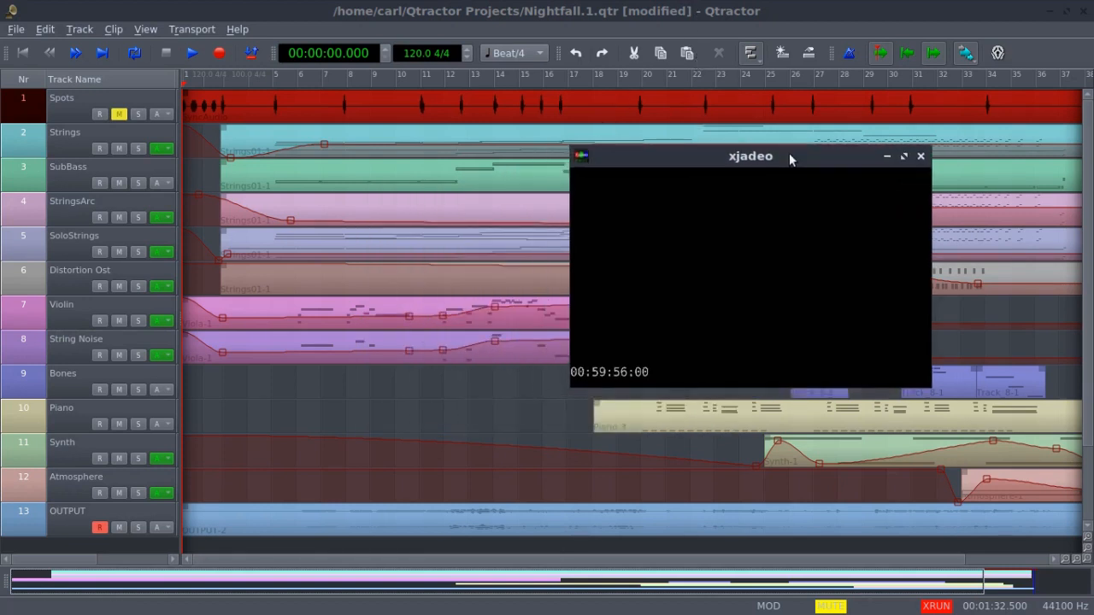
pyautogui.moveTo(750, 156); pyautogui.dragTo(766, 164)
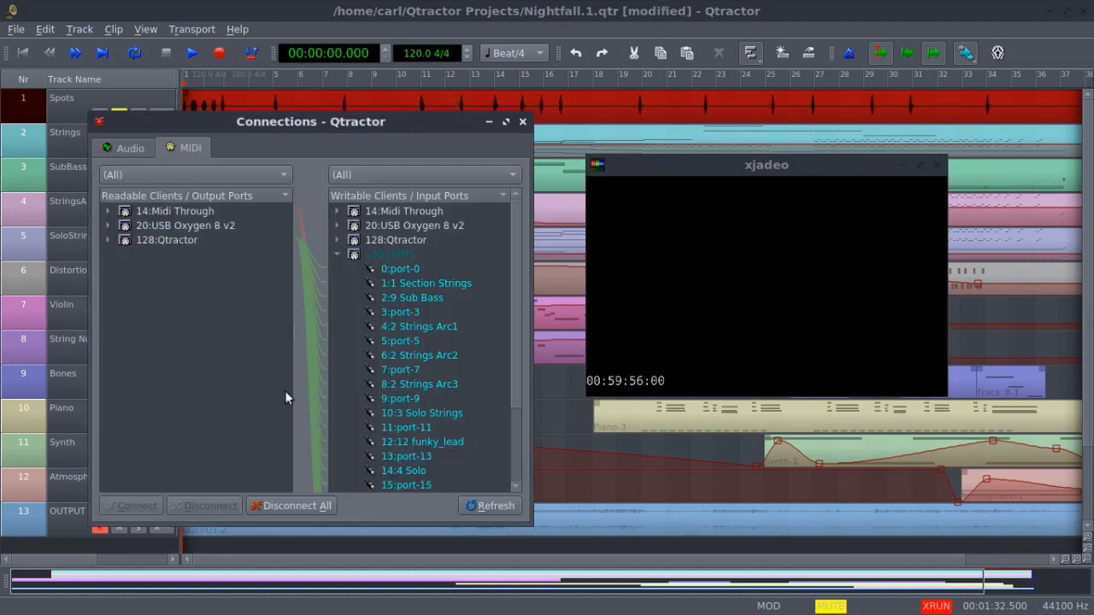
pyautogui.moveTo(335, 249)
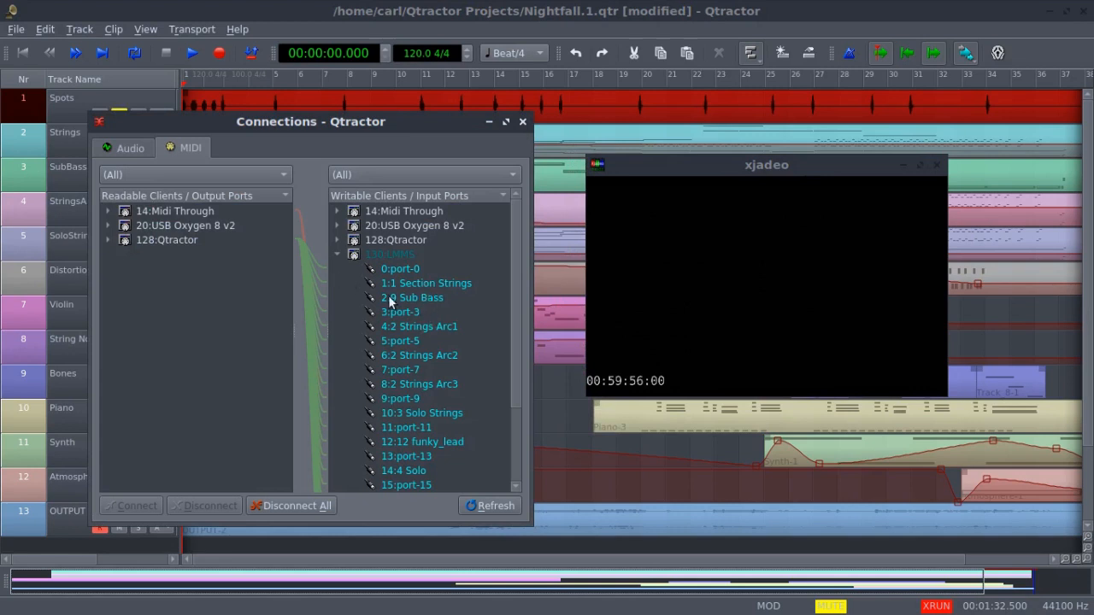
pyautogui.moveTo(413, 298)
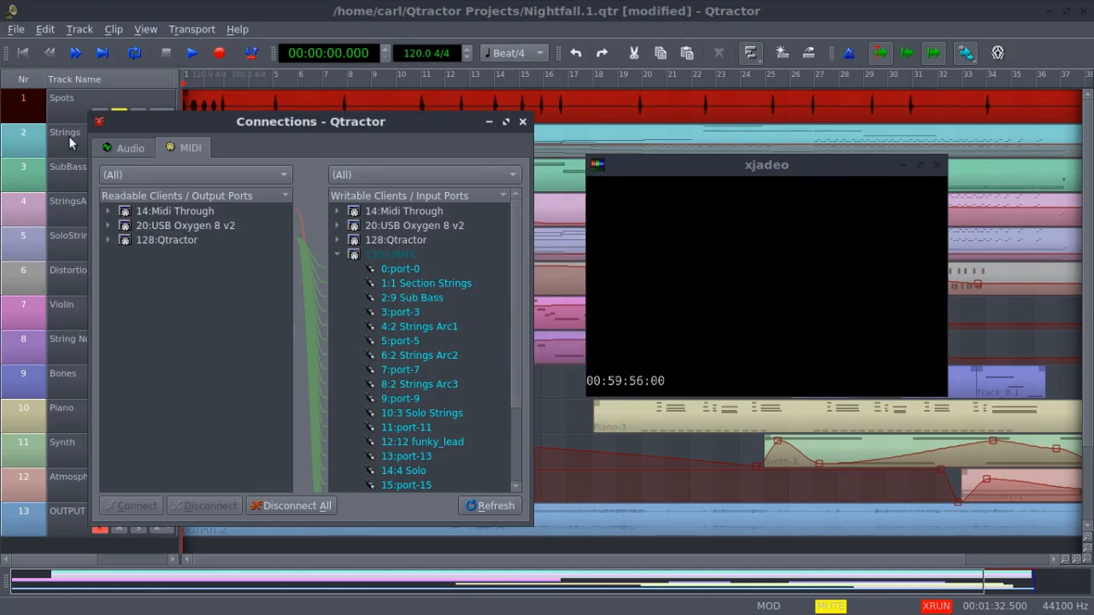
# Step: Review the Audio and MIDI port connections, collapse the MIDI input list, and close Connections
pyautogui.click(130, 147)
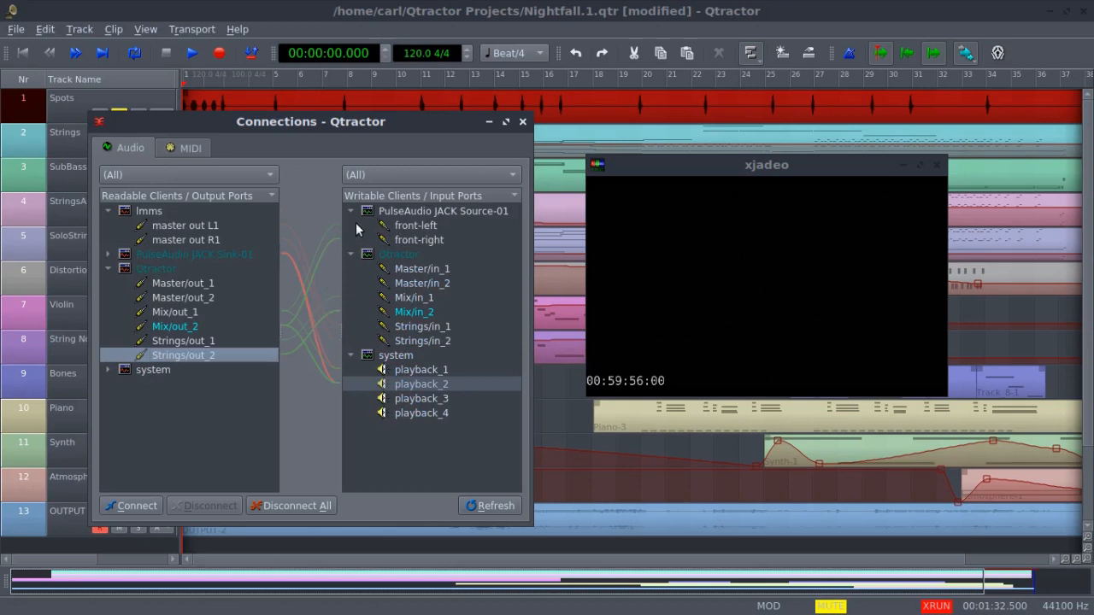
pyautogui.moveTo(191, 147)
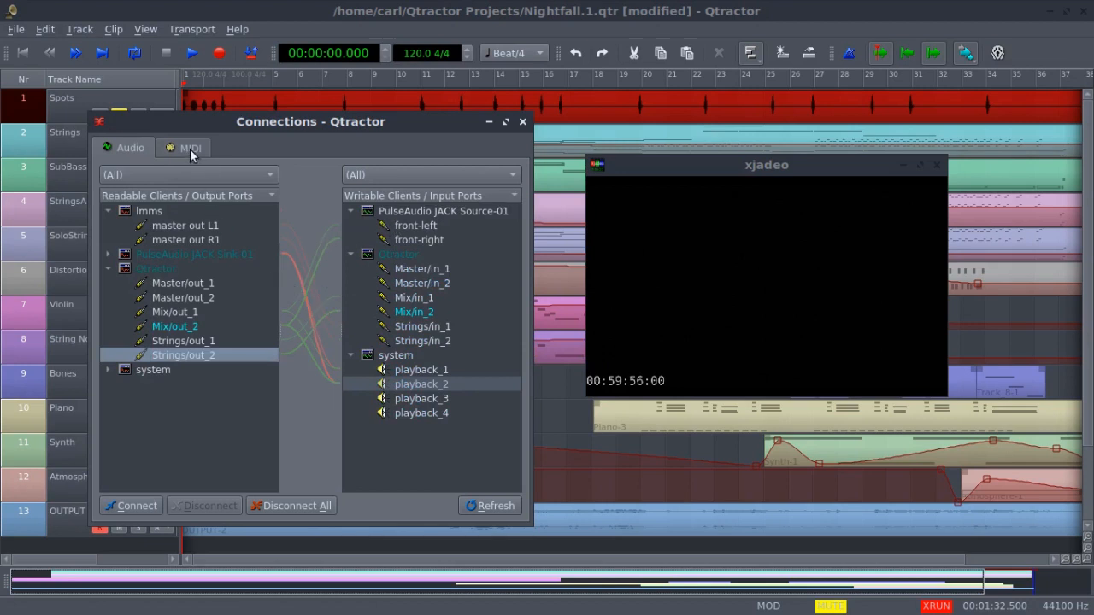
pyautogui.click(190, 147)
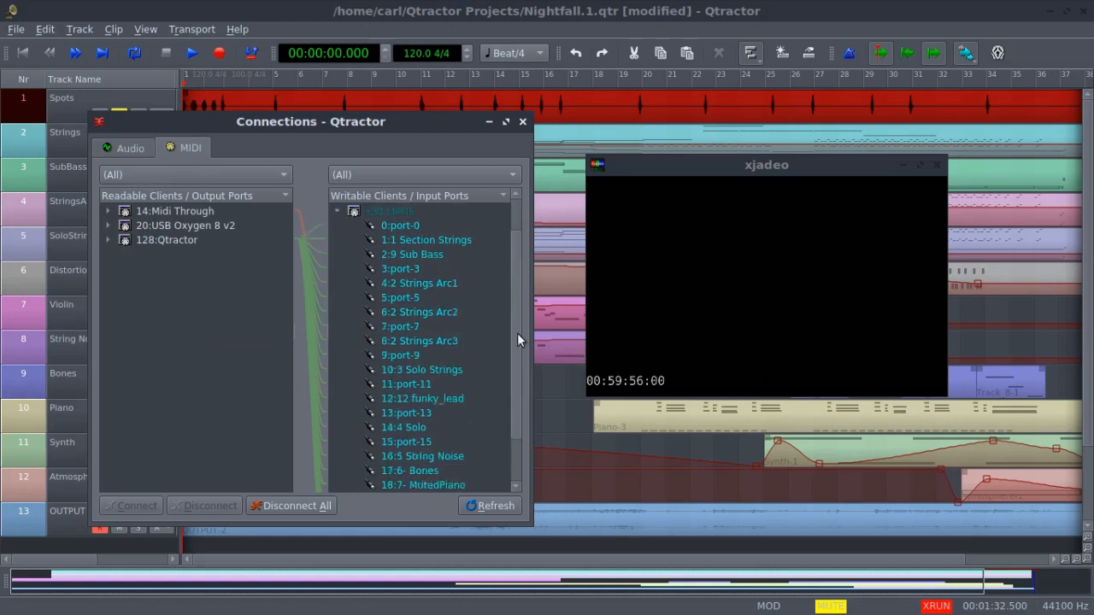
pyautogui.click(337, 211)
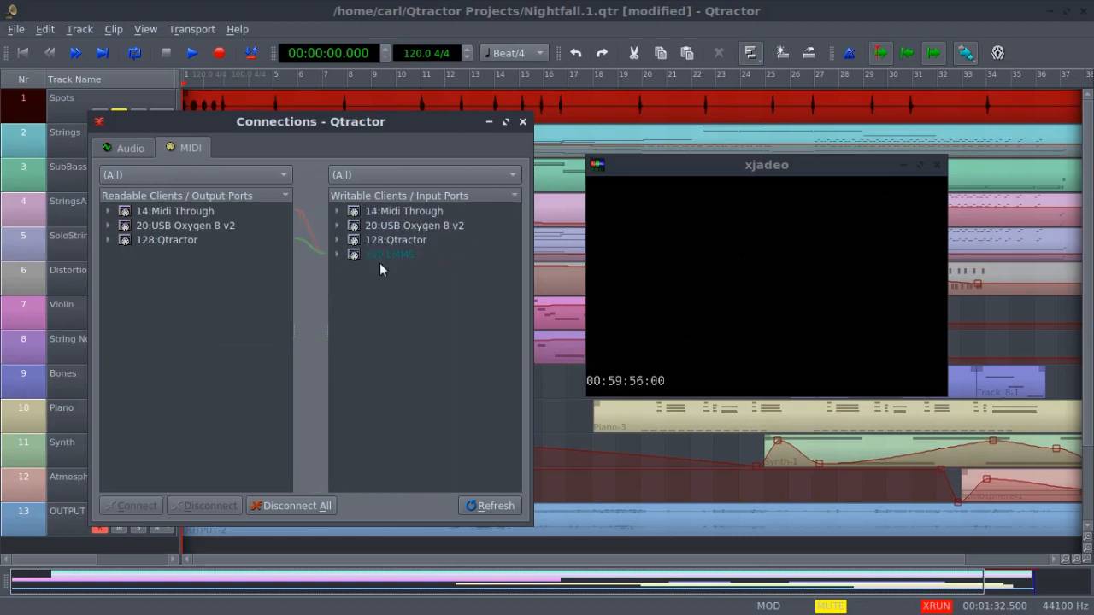
pyautogui.moveTo(461, 155)
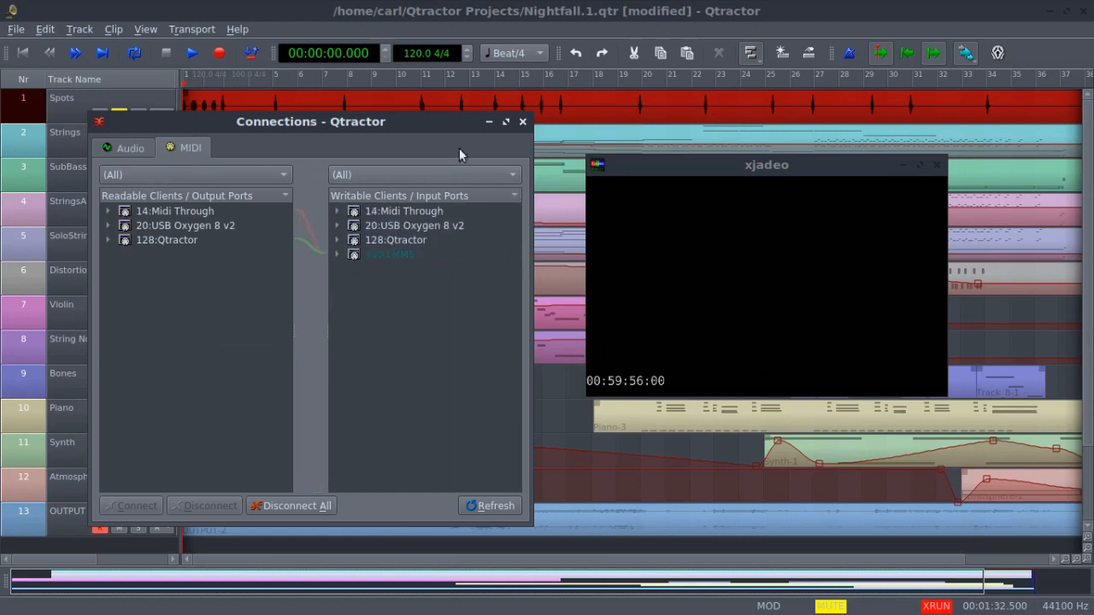
pyautogui.click(523, 122)
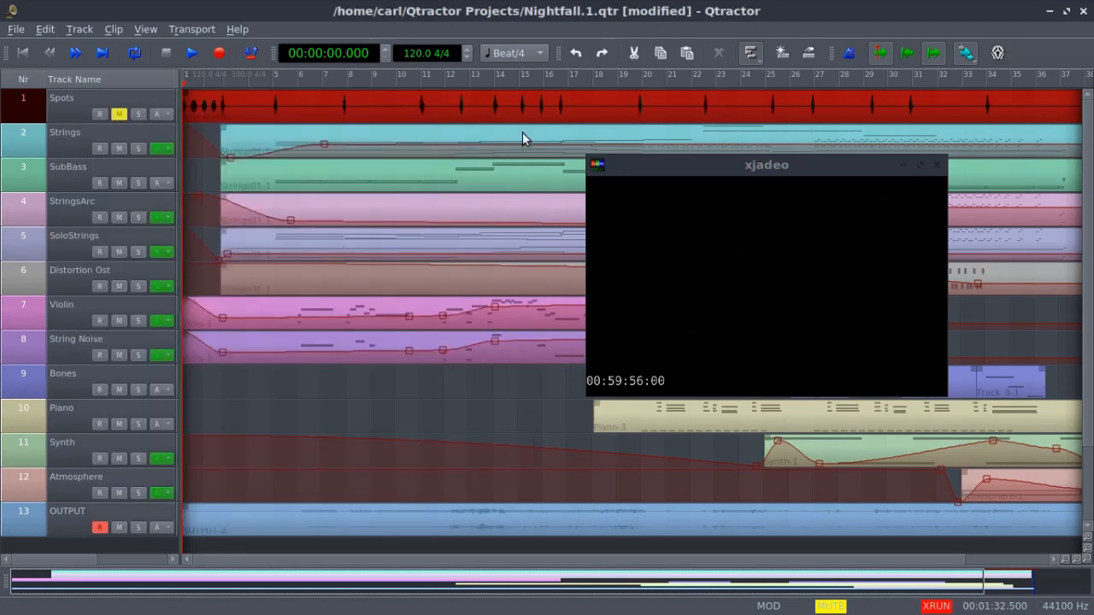
# Step: Settle the xjadeo video window over the right half of the Nightfall.1 arrangement
pyautogui.moveTo(766, 164); pyautogui.dragTo(618, 157)
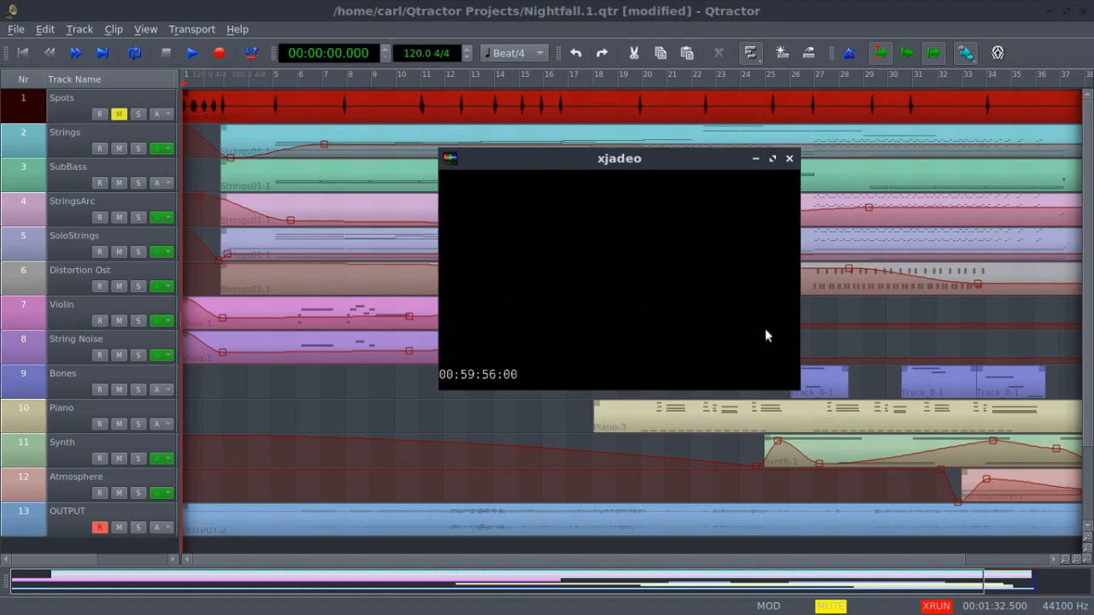
pyautogui.moveTo(624, 609)
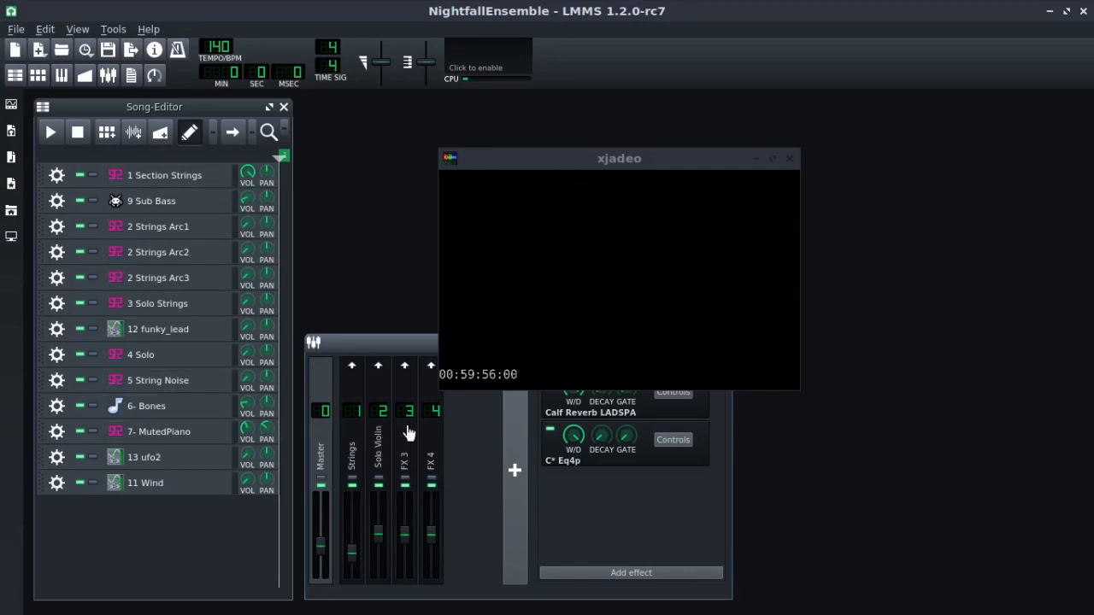
pyautogui.moveTo(318, 451)
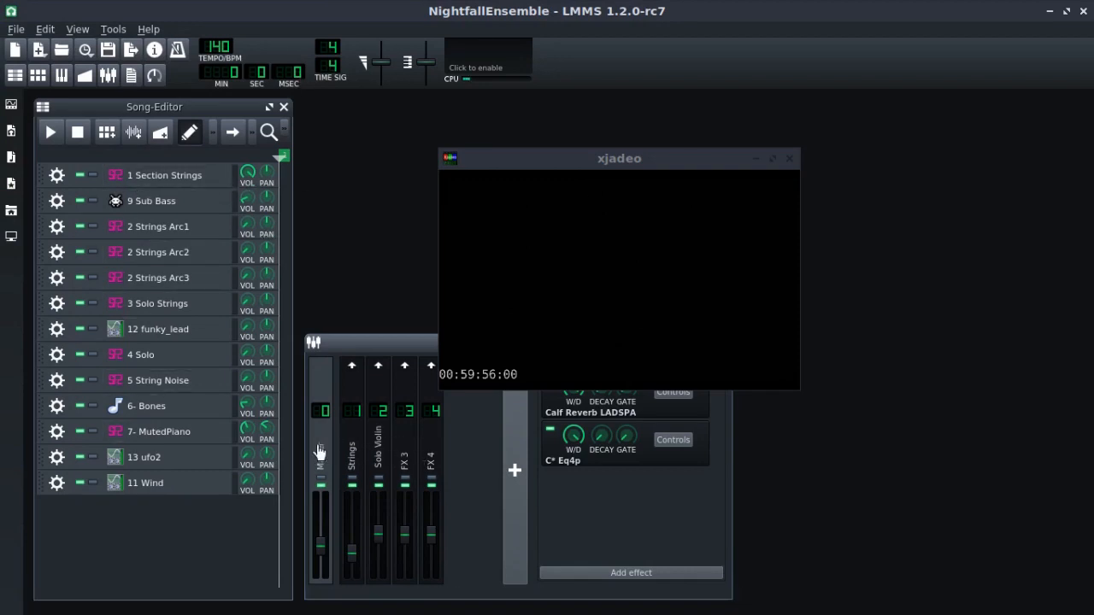
pyautogui.moveTo(506, 509)
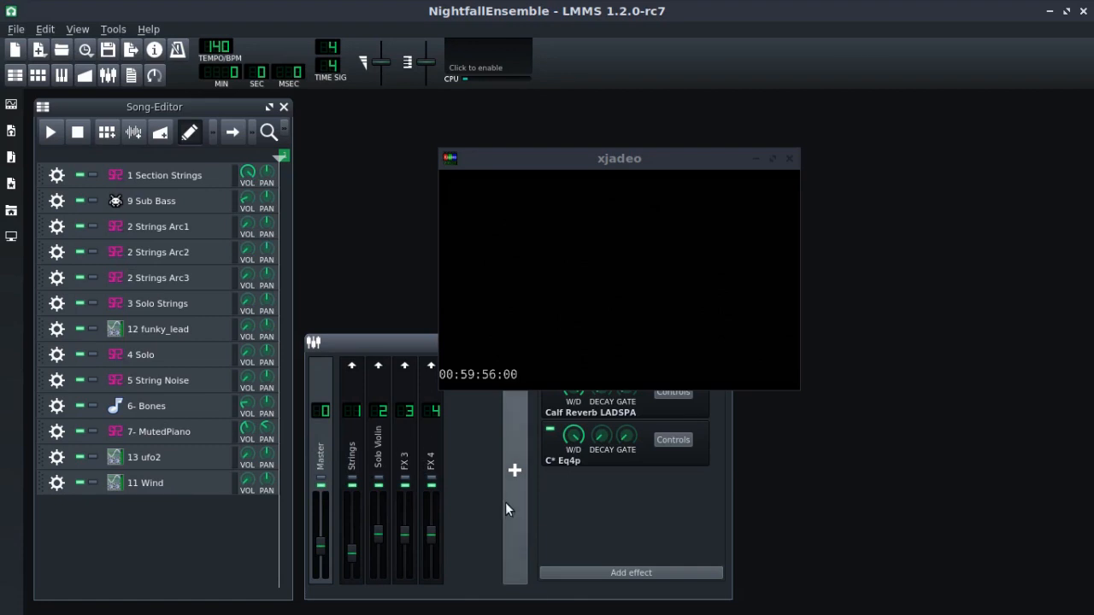
pyautogui.moveTo(499, 496)
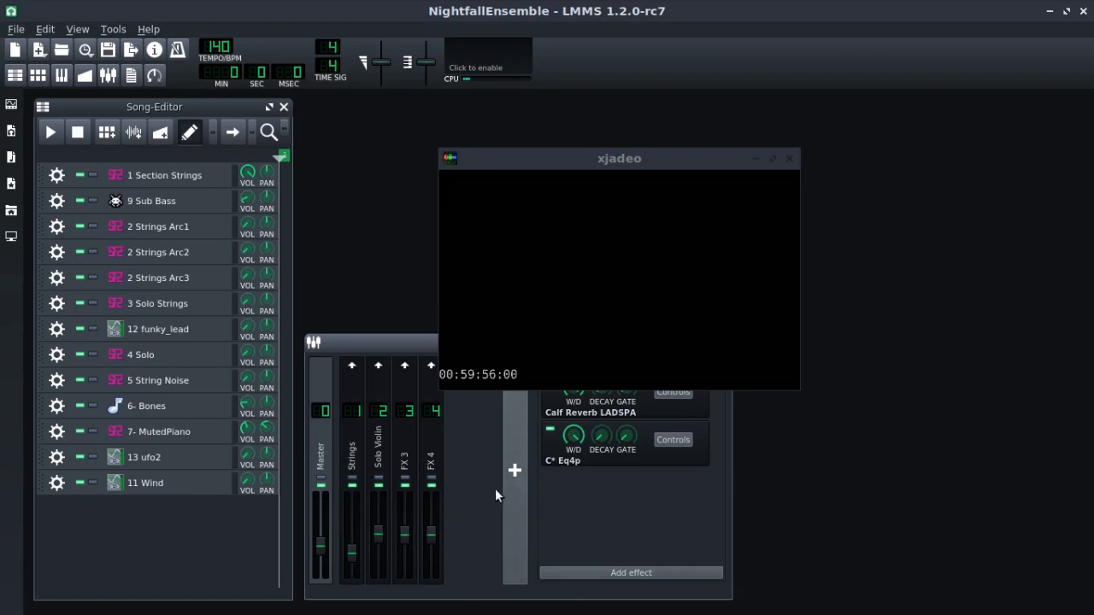
pyautogui.moveTo(178, 117)
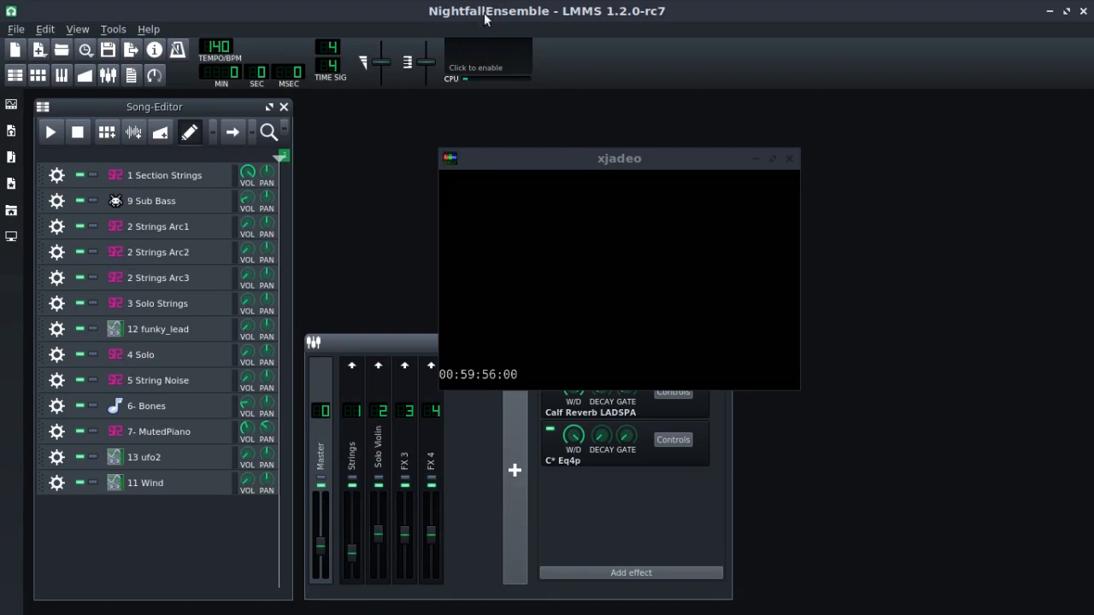
pyautogui.moveTo(738, 48)
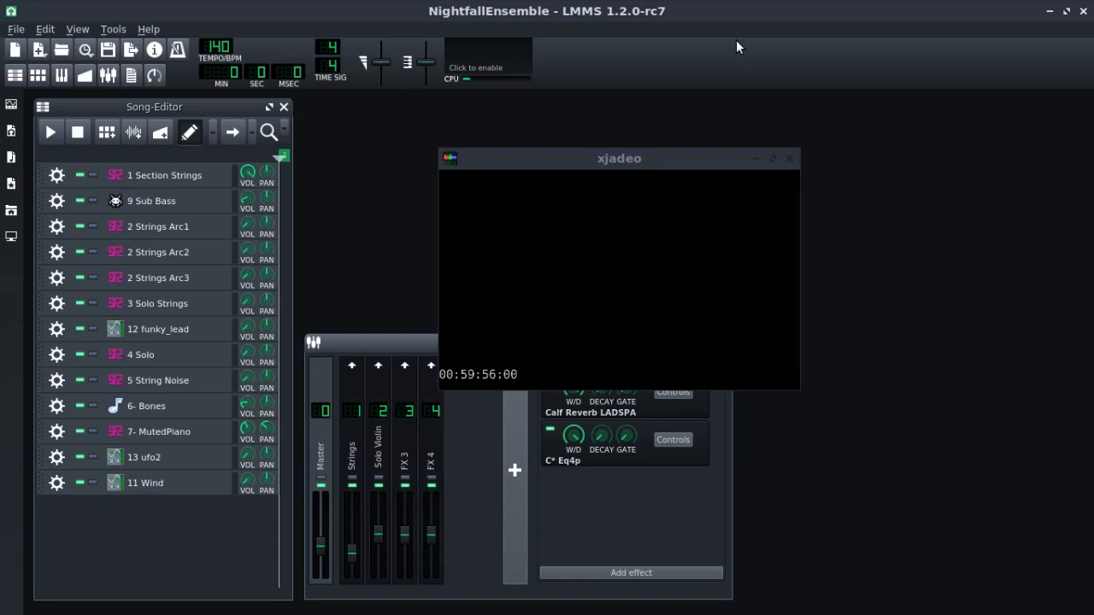
pyautogui.moveTo(865, 352)
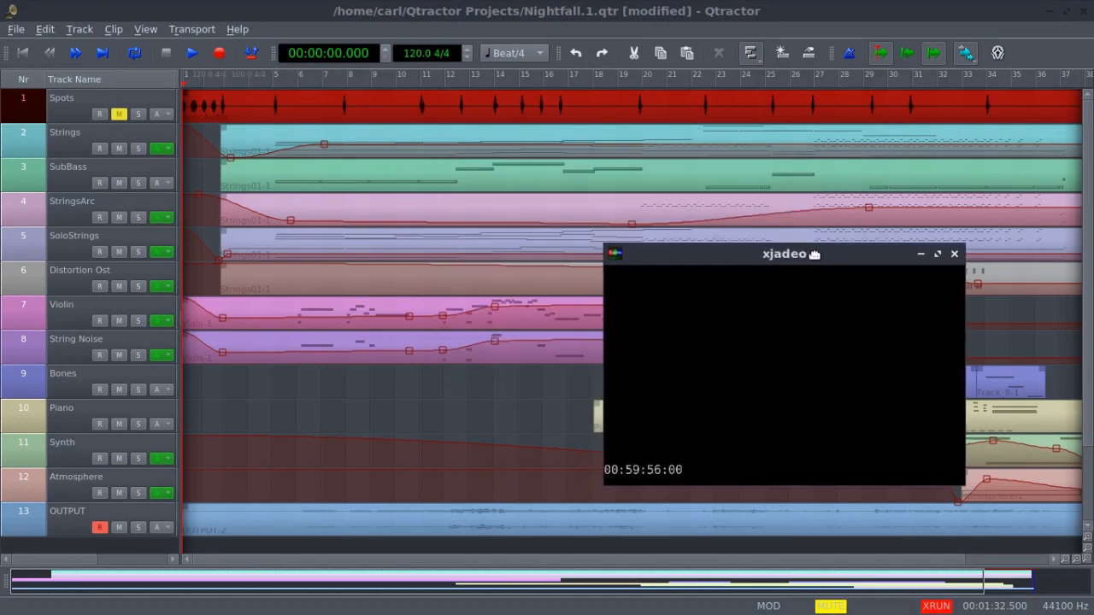
pyautogui.moveTo(783, 253); pyautogui.dragTo(858, 284)
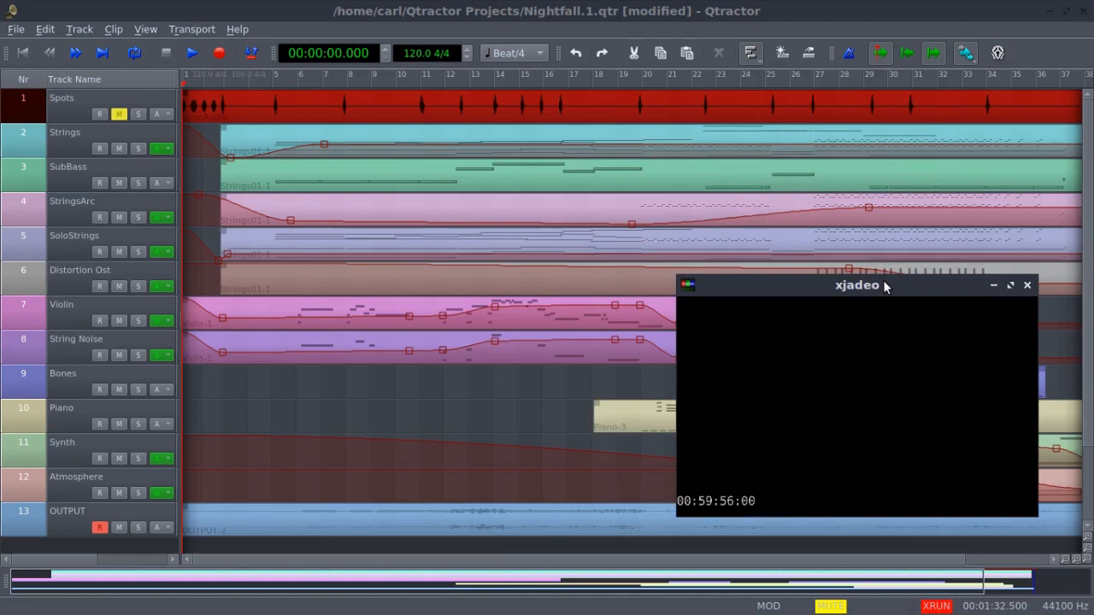
pyautogui.moveTo(858, 283); pyautogui.dragTo(824, 263)
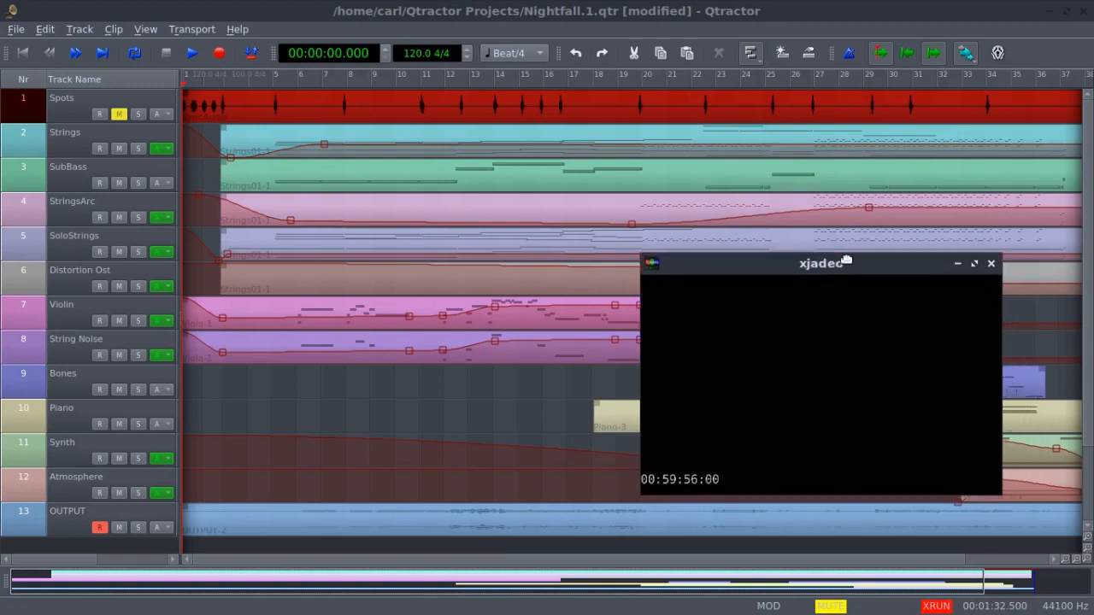
pyautogui.moveTo(823, 263); pyautogui.dragTo(807, 175)
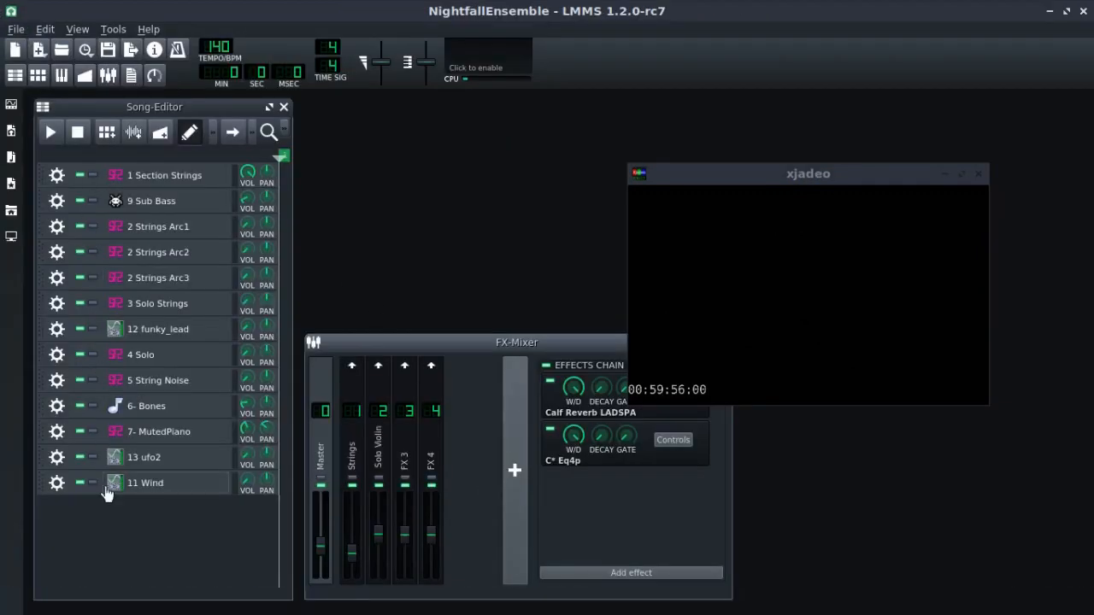
pyautogui.moveTo(333, 461)
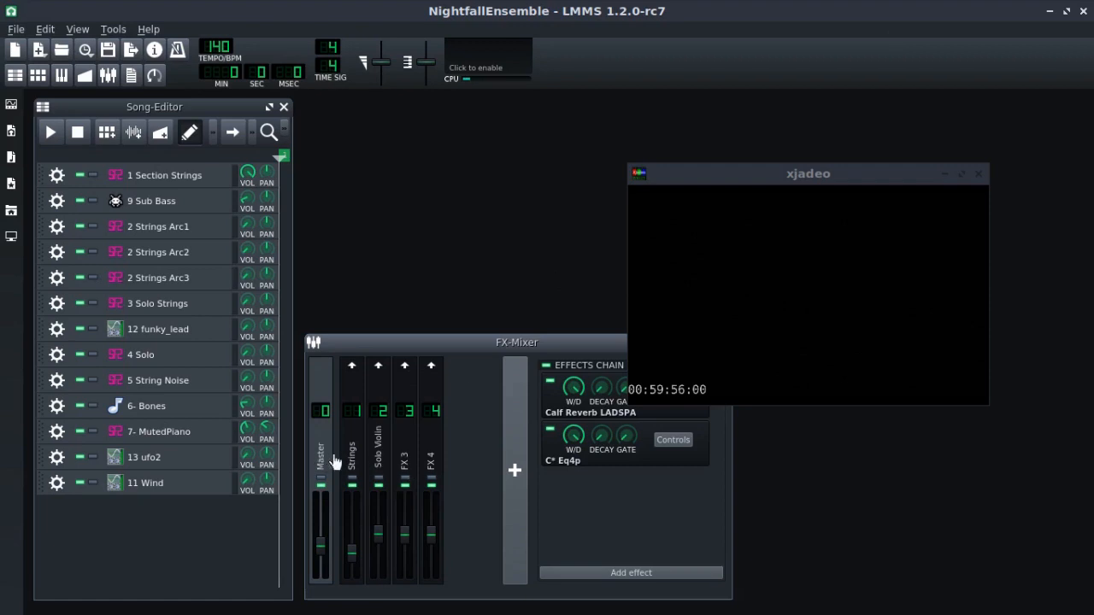
pyautogui.moveTo(623, 407)
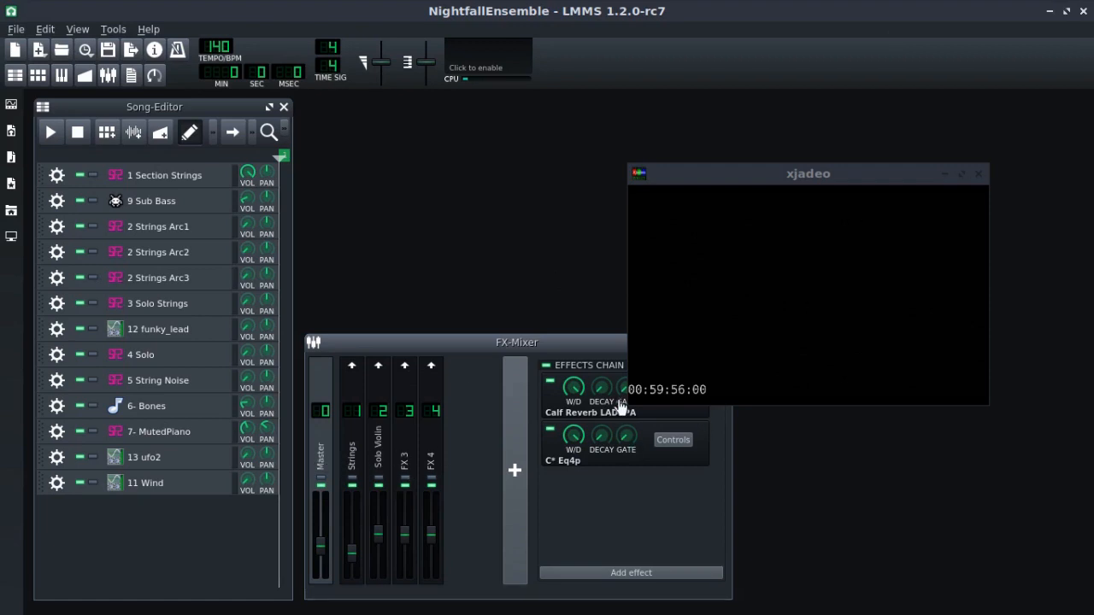
pyautogui.moveTo(949, 106)
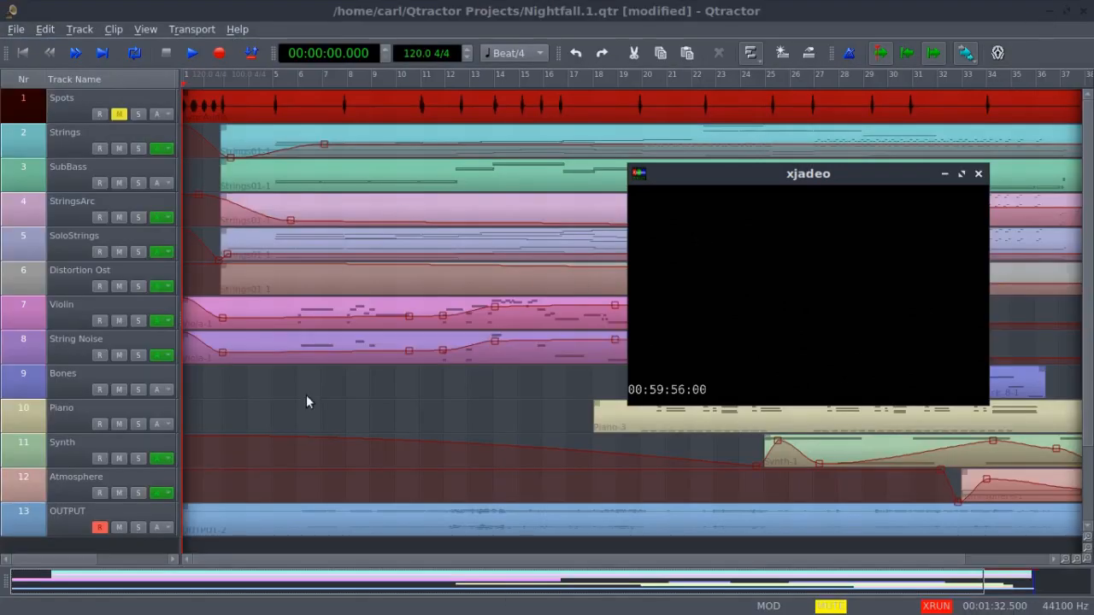
pyautogui.moveTo(323, 475)
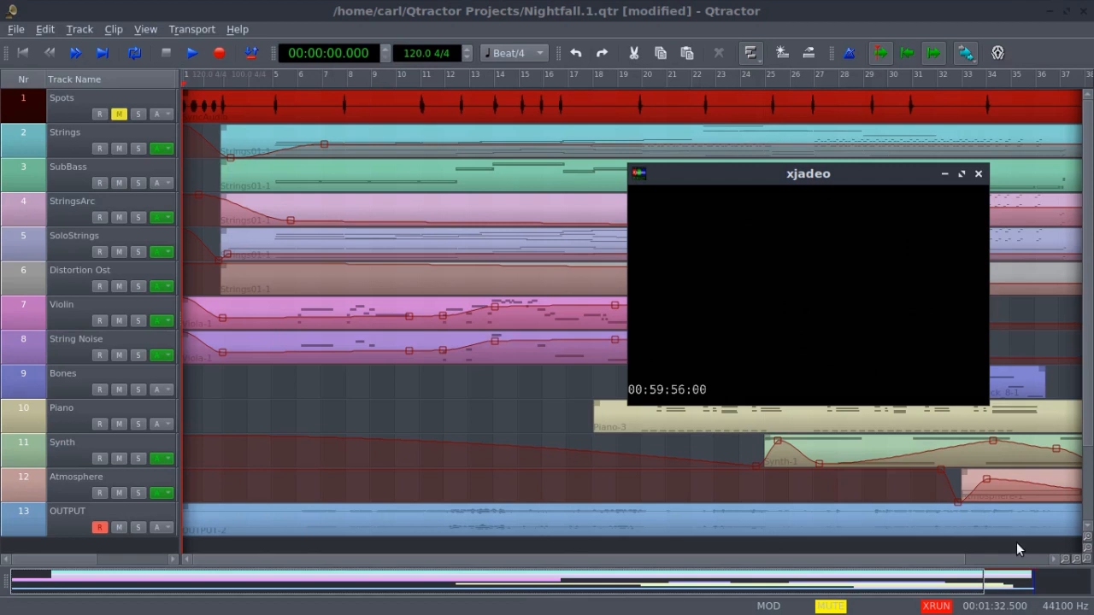
pyautogui.moveTo(807, 174); pyautogui.dragTo(780, 137)
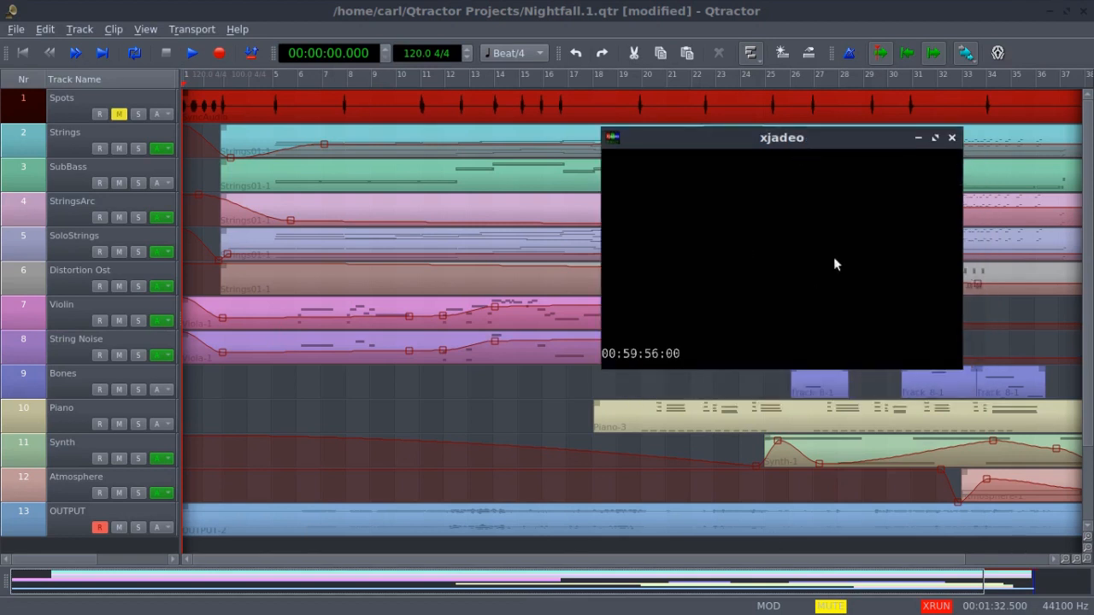
pyautogui.moveTo(718, 325)
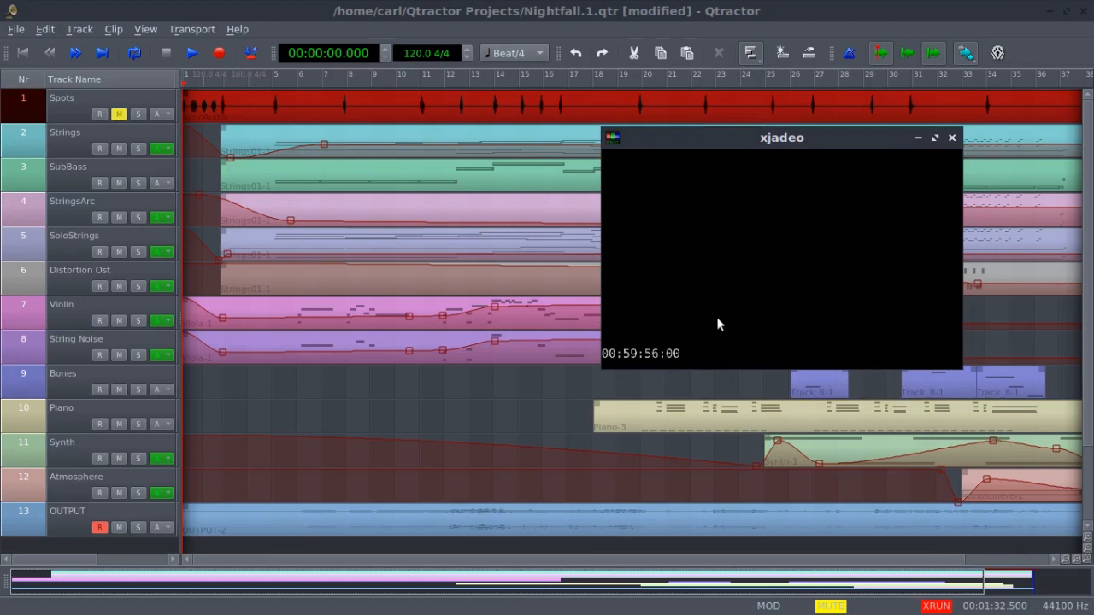
pyautogui.moveTo(781, 137); pyautogui.dragTo(814, 154)
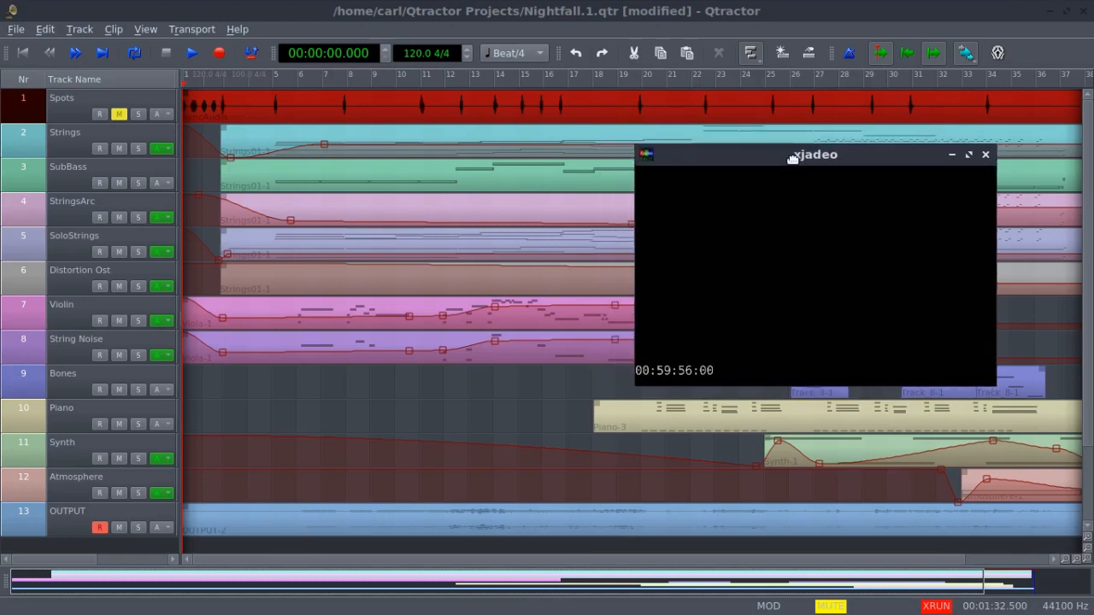
pyautogui.moveTo(813, 154); pyautogui.dragTo(820, 157)
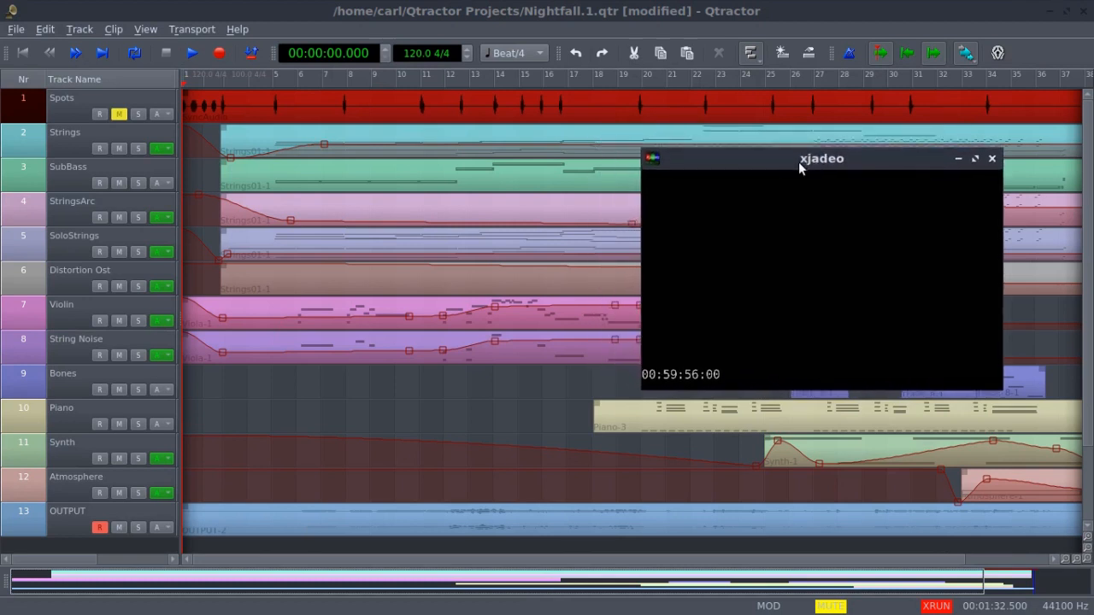
pyautogui.moveTo(821, 157); pyautogui.dragTo(826, 185)
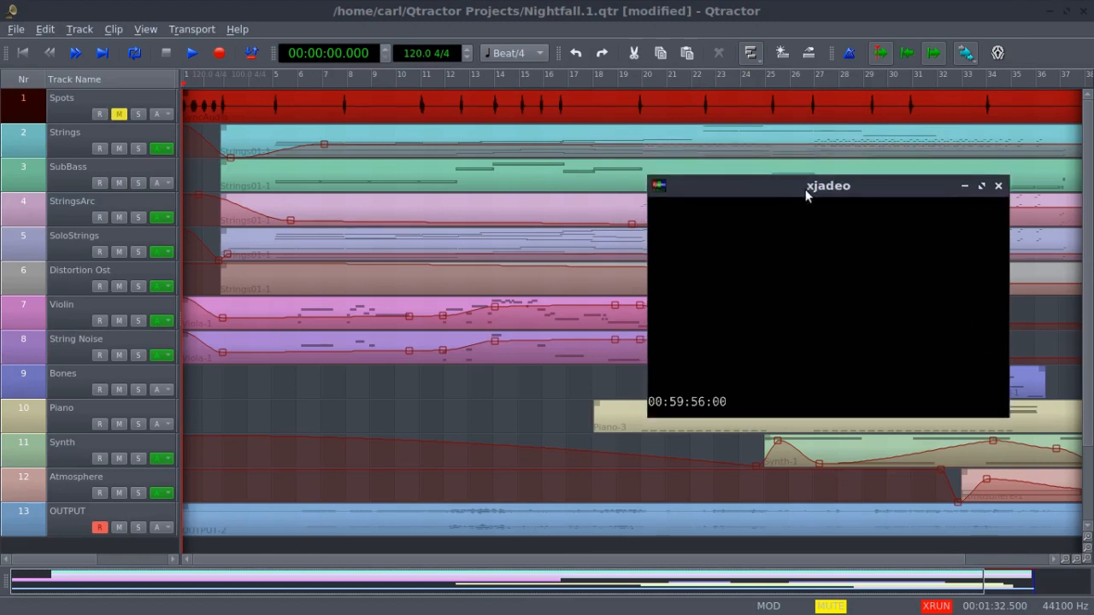
pyautogui.moveTo(317, 121)
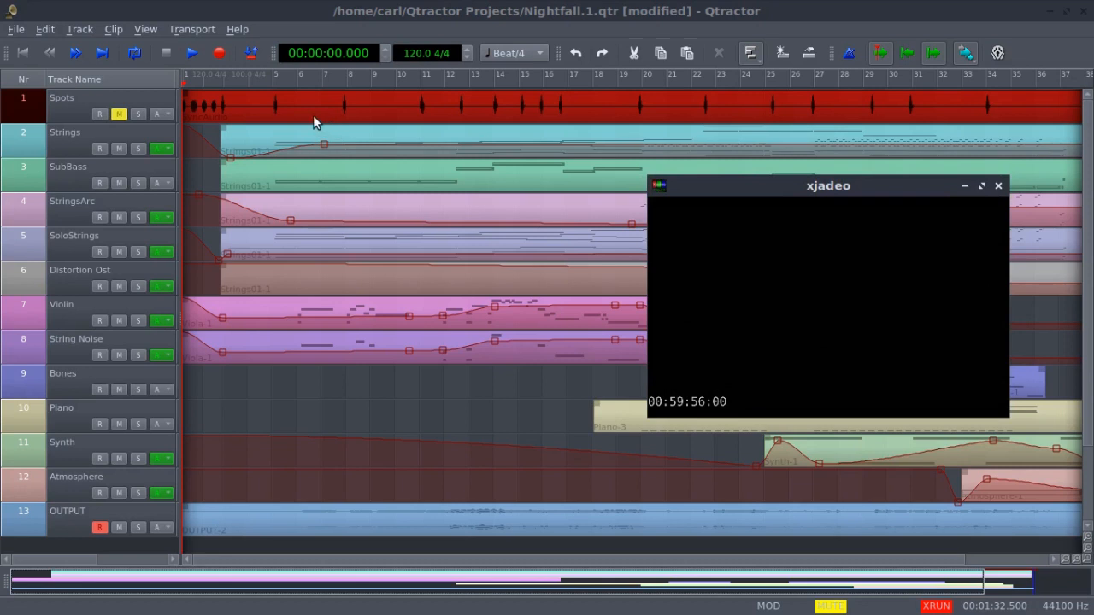
# Step: Start playback of Nightfall.1 from the top, then switch over to the LMMS session
pyautogui.click(193, 53)
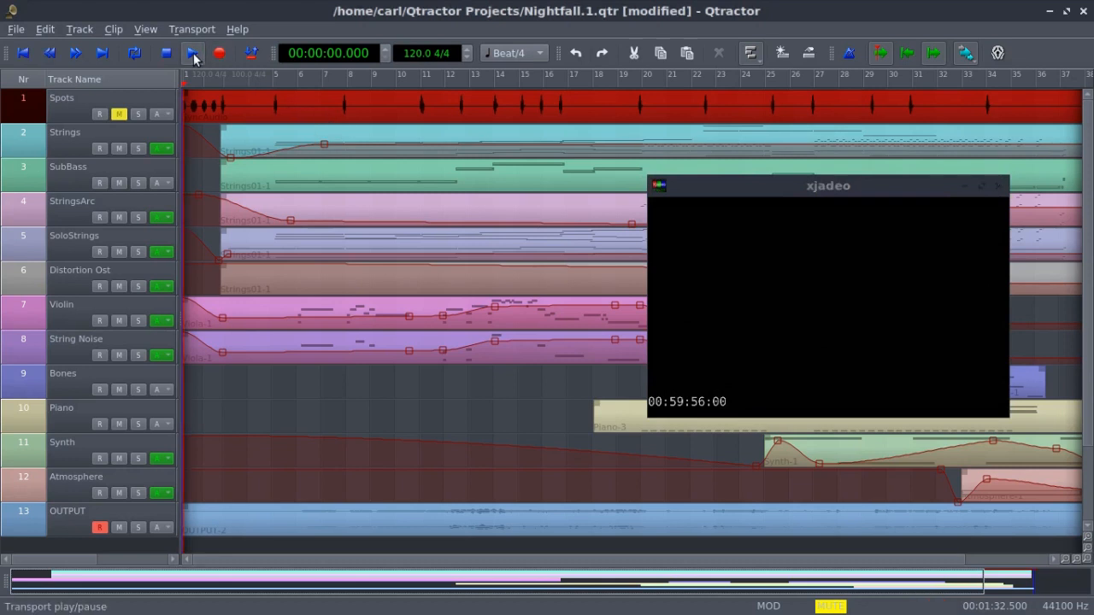
pyautogui.click(193, 53)
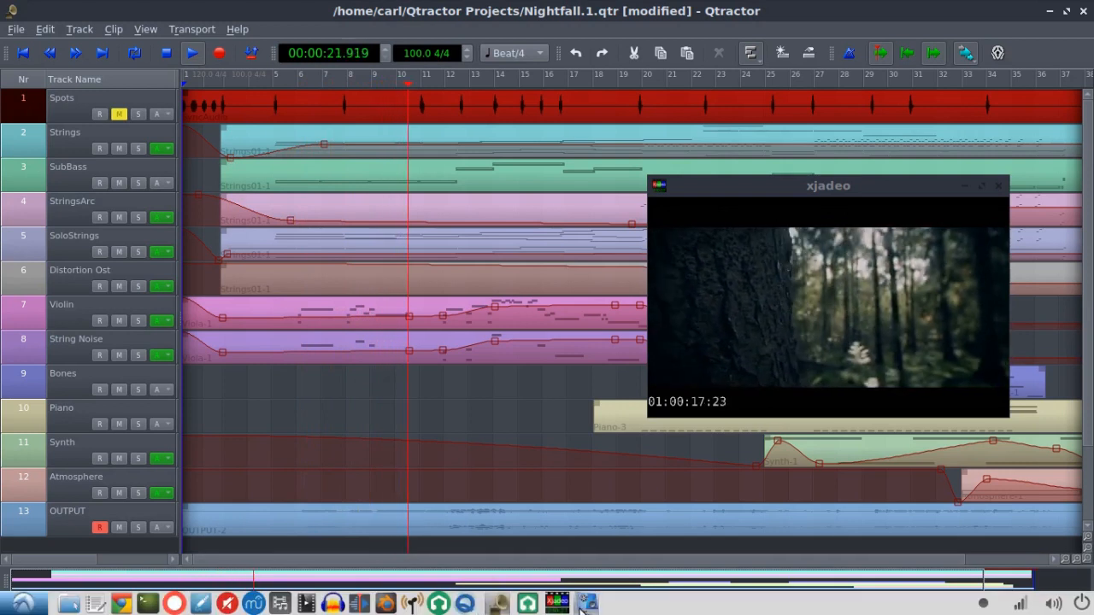
pyautogui.click(585, 605)
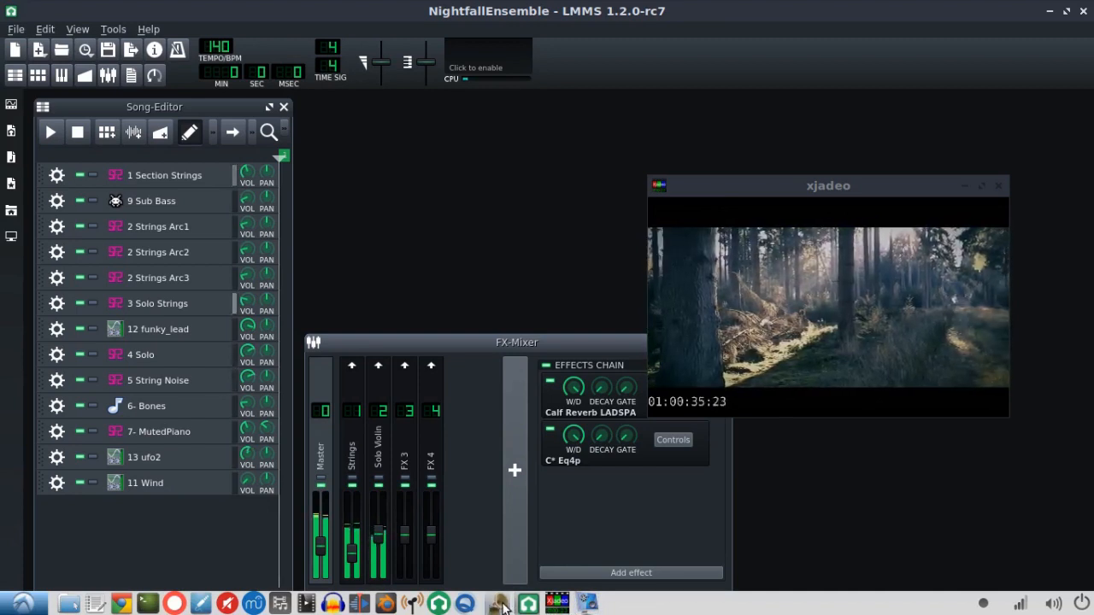
# Step: Bring Qtractor back to the front and show the Mixer during playback
pyautogui.click(497, 606)
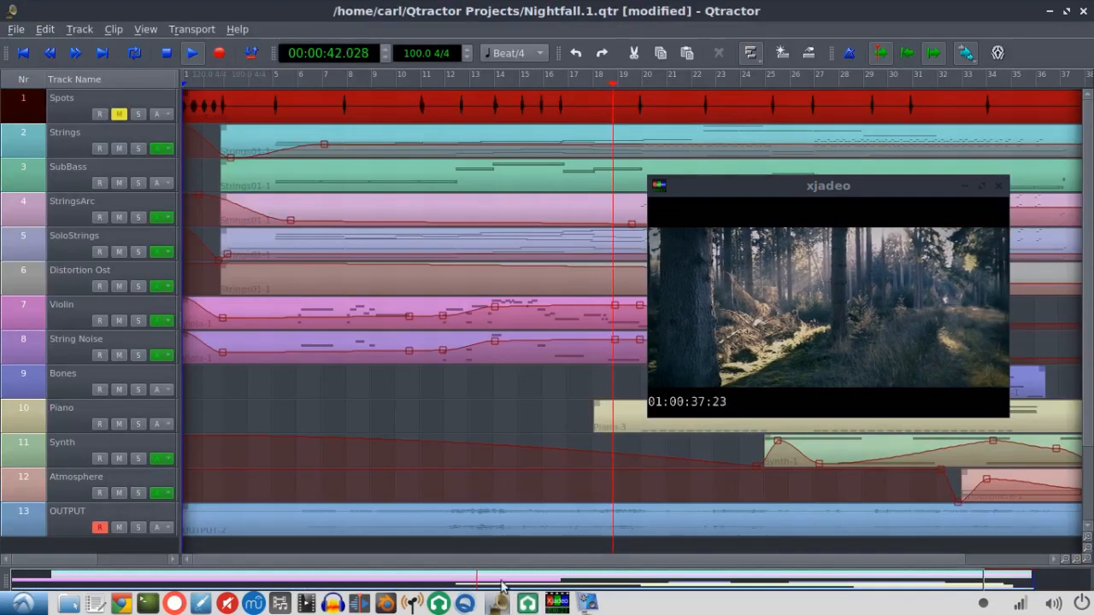
pyautogui.click(192, 53)
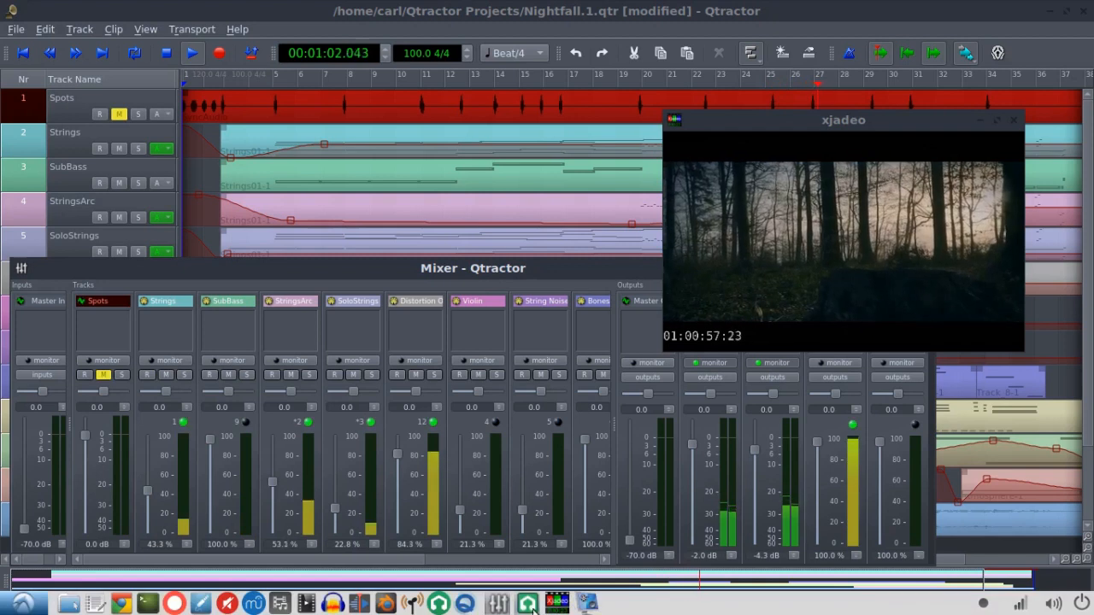
# Step: Keep Qtractor in front while playback runs to the song's end near 1:32
pyautogui.click(527, 605)
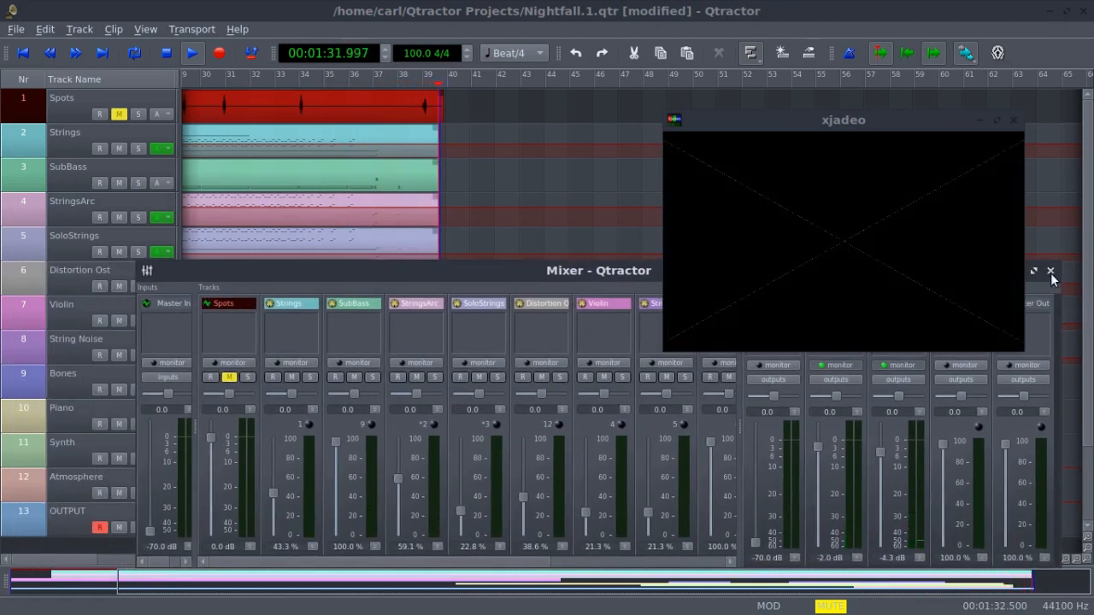
# Step: Close the Mixer and rewind the stopped transport to 00:00:00
pyautogui.click(1050, 271)
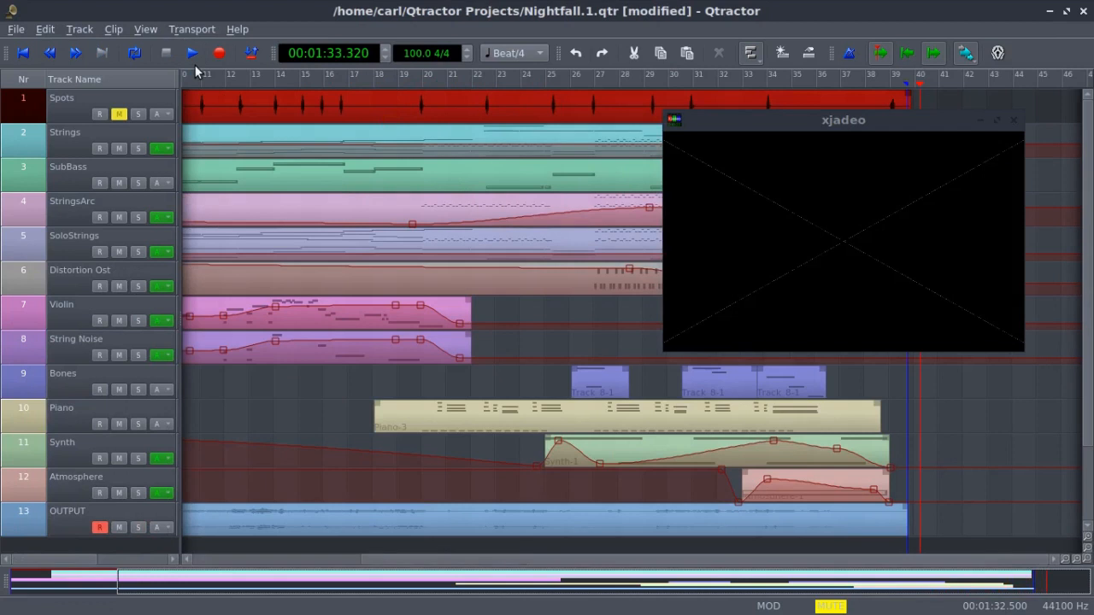
pyautogui.moveTo(914, 94)
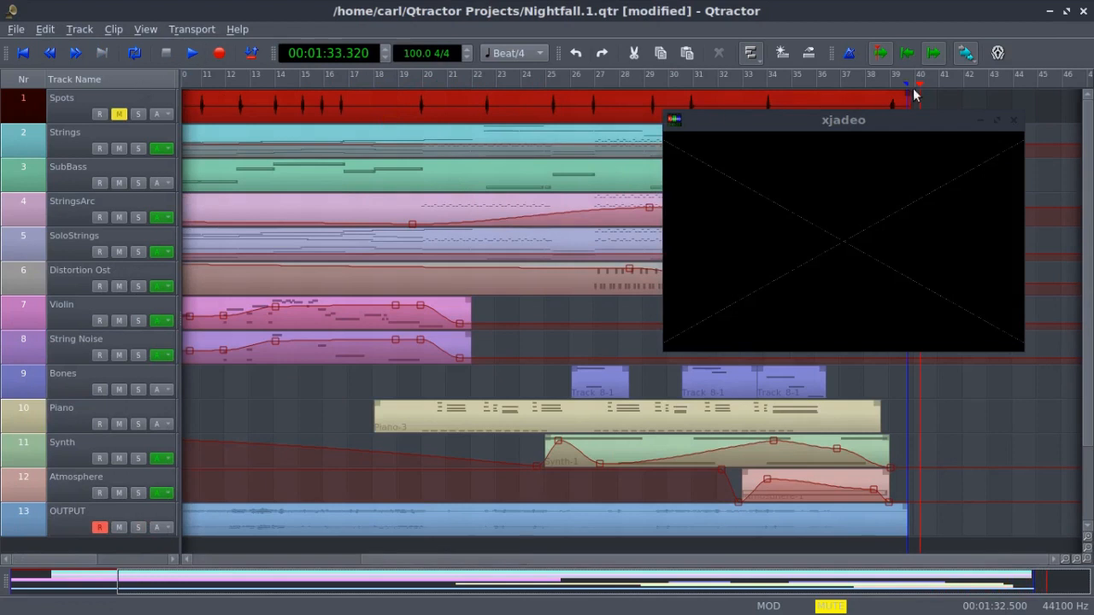
pyautogui.click(133, 53)
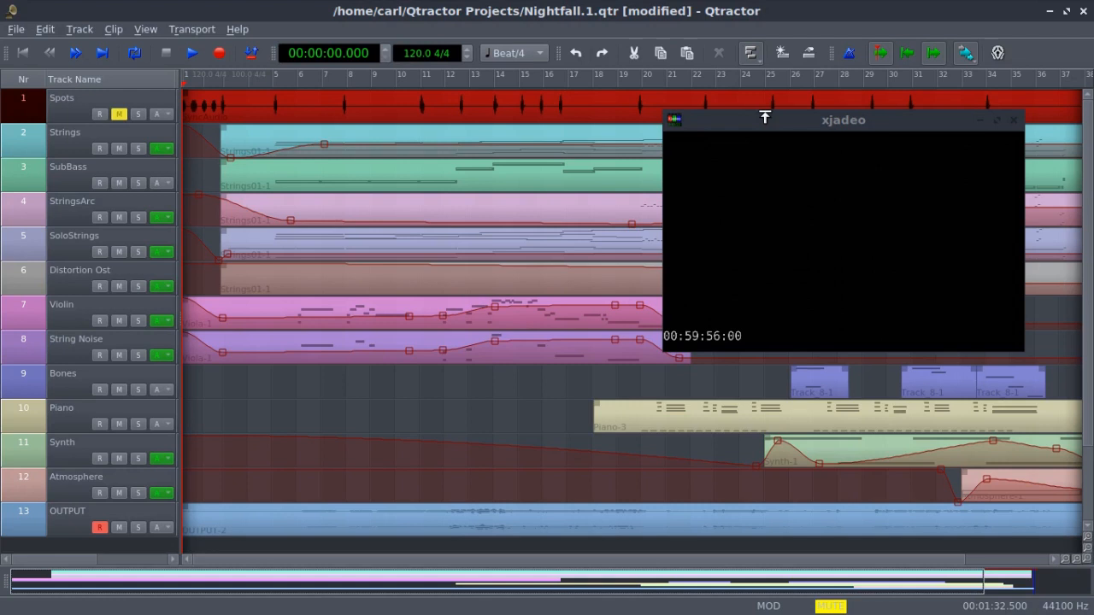
pyautogui.moveTo(762, 89)
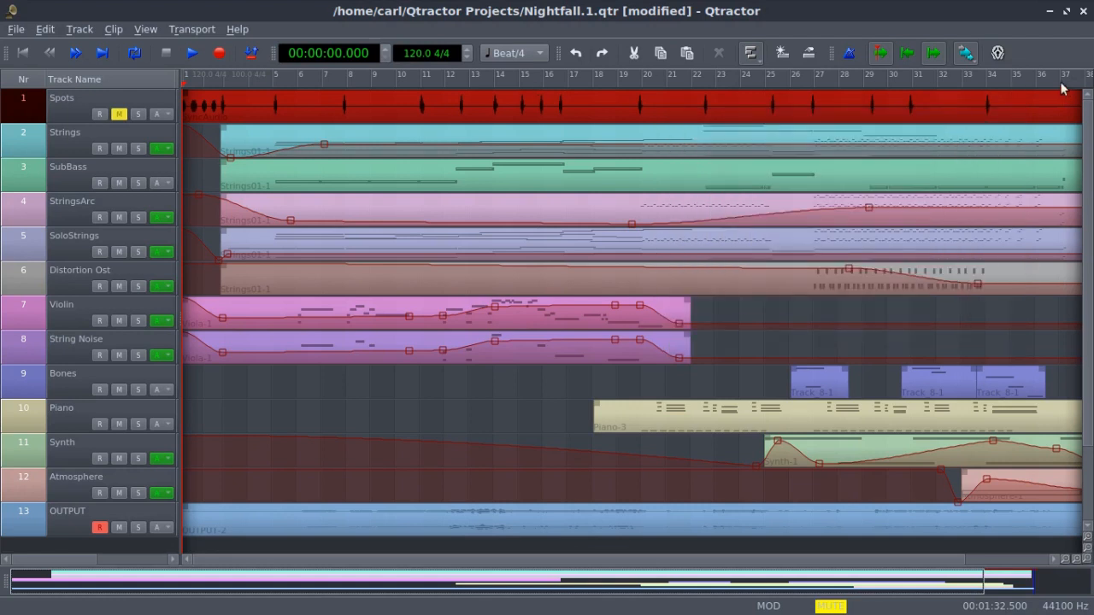
pyautogui.moveTo(486, 105)
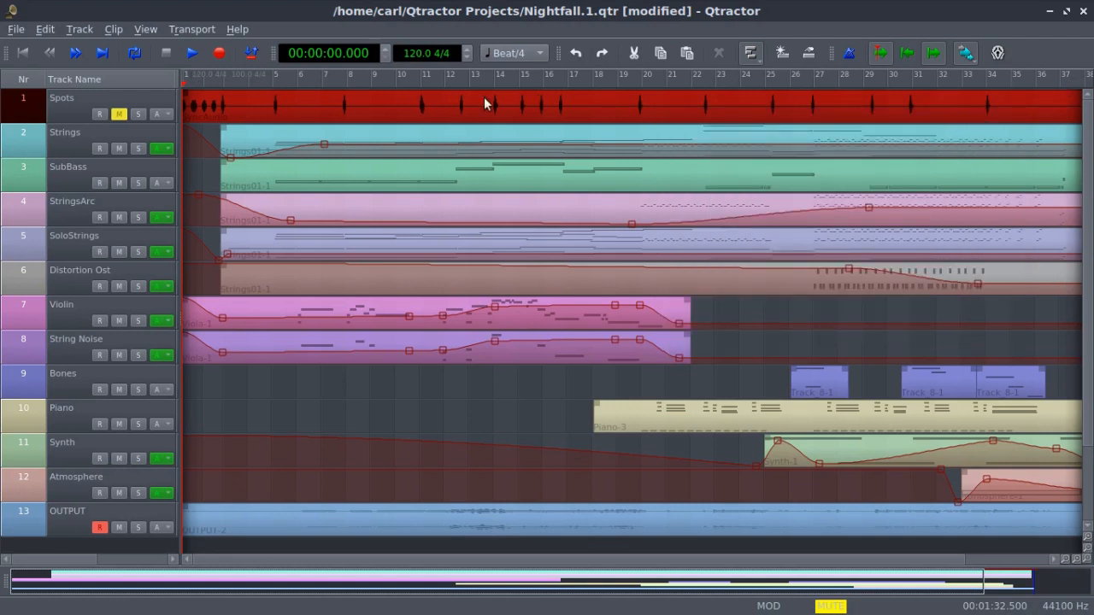
pyautogui.moveTo(485, 104)
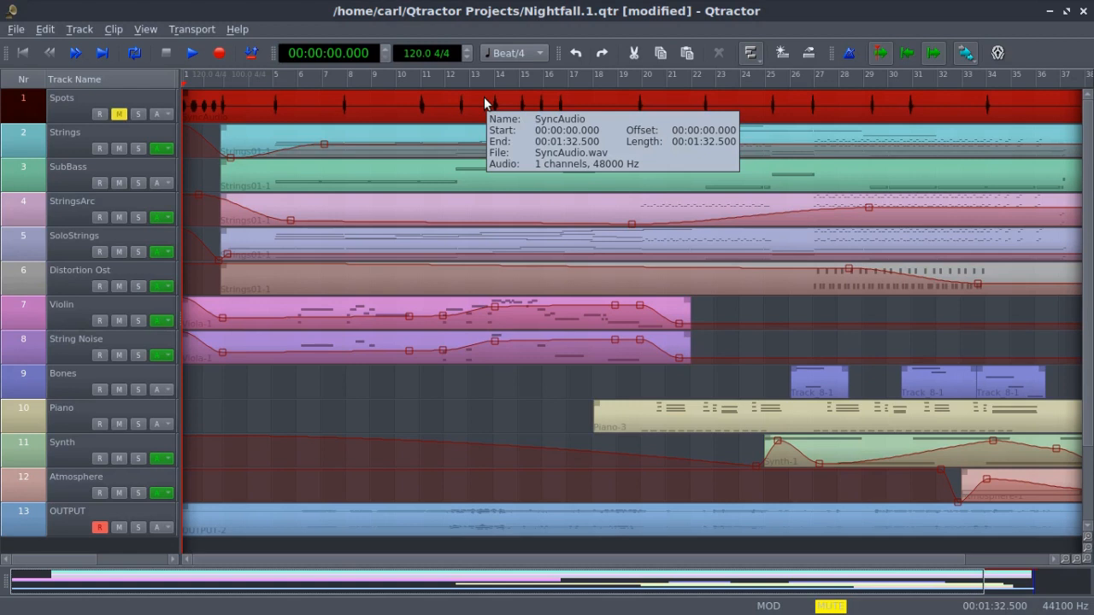
pyautogui.moveTo(226, 82)
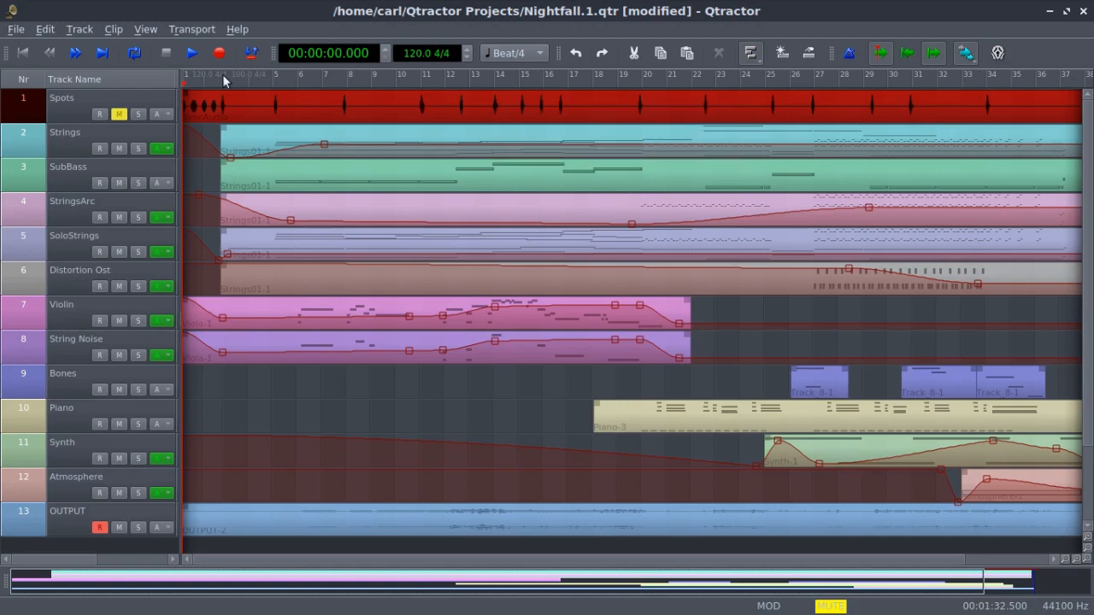
pyautogui.moveTo(219, 89)
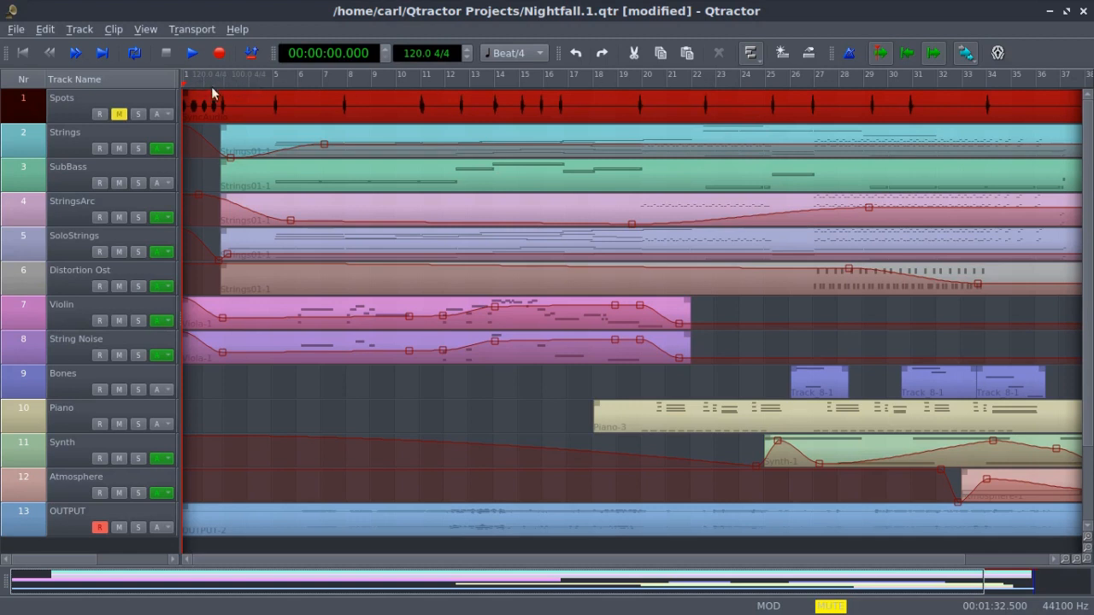
pyautogui.moveTo(243, 116)
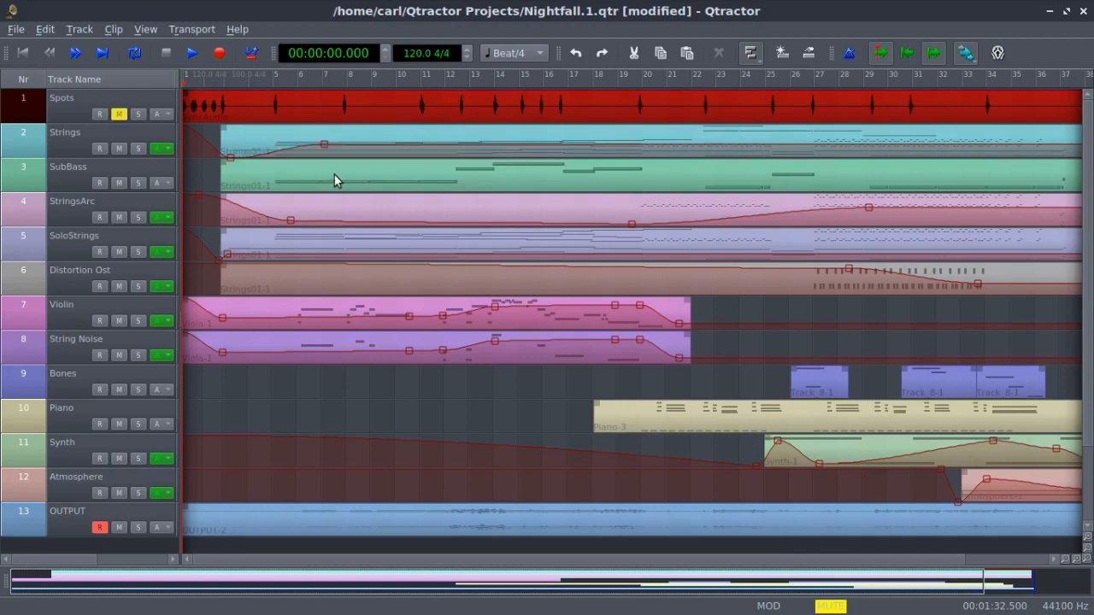
pyautogui.moveTo(335, 179)
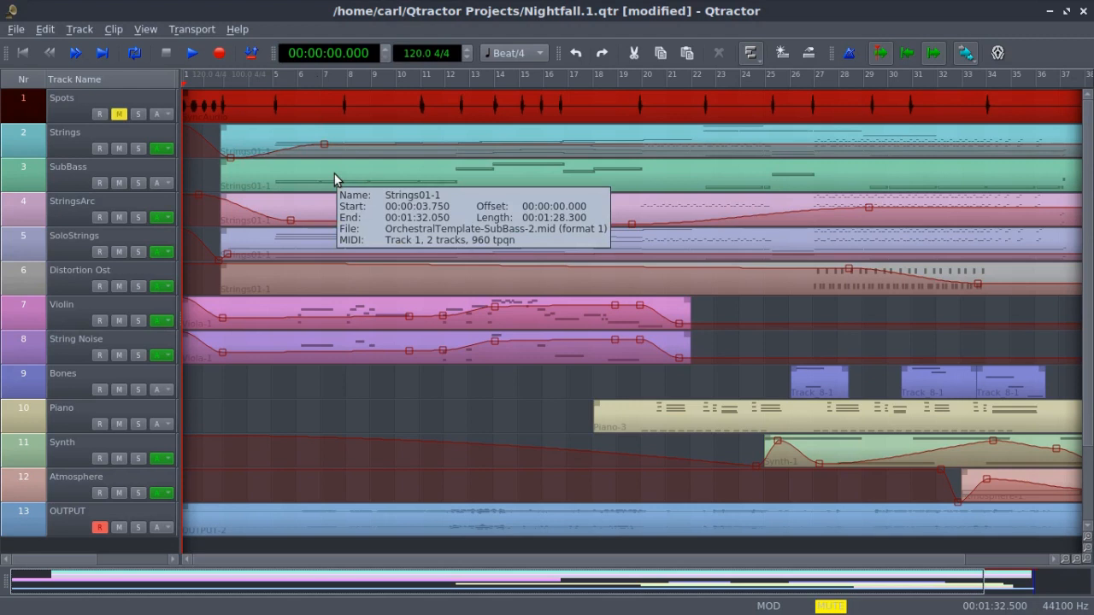
pyautogui.moveTo(602, 27)
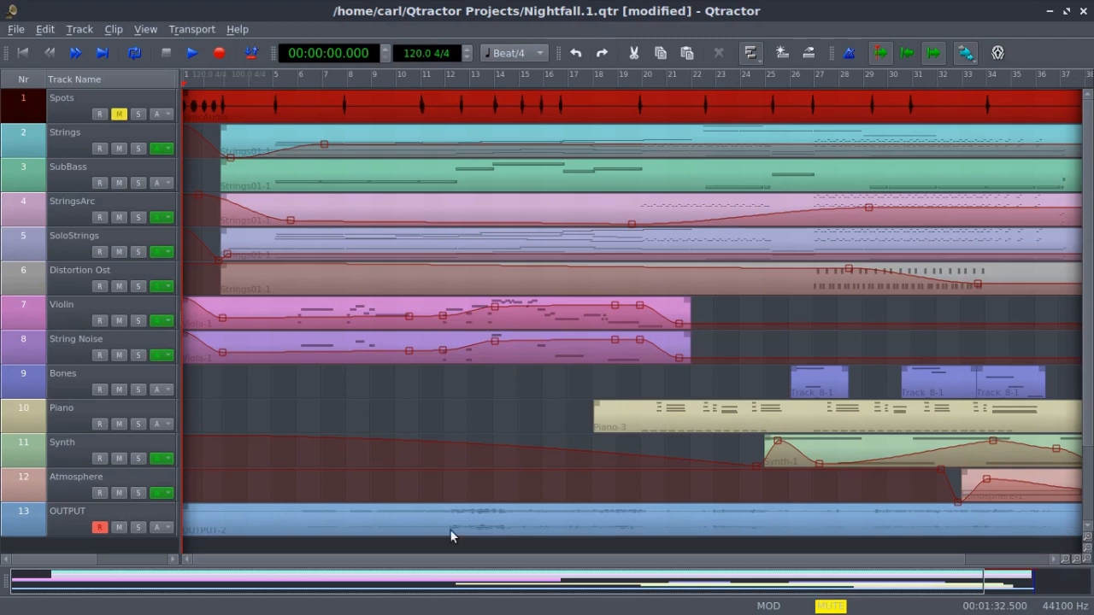
pyautogui.moveTo(478, 489)
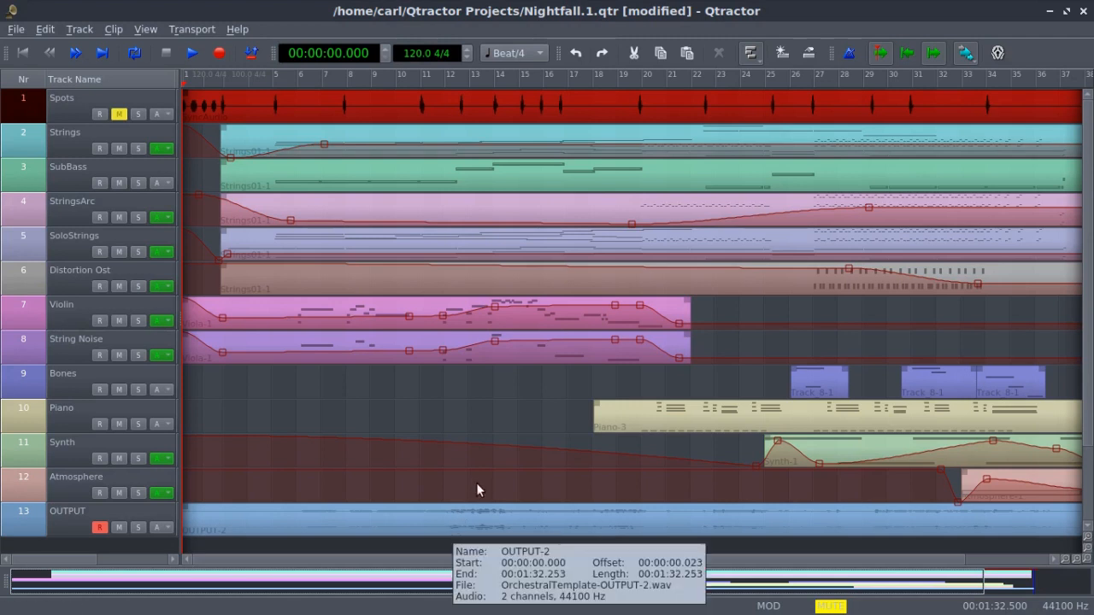
pyautogui.moveTo(413, 608)
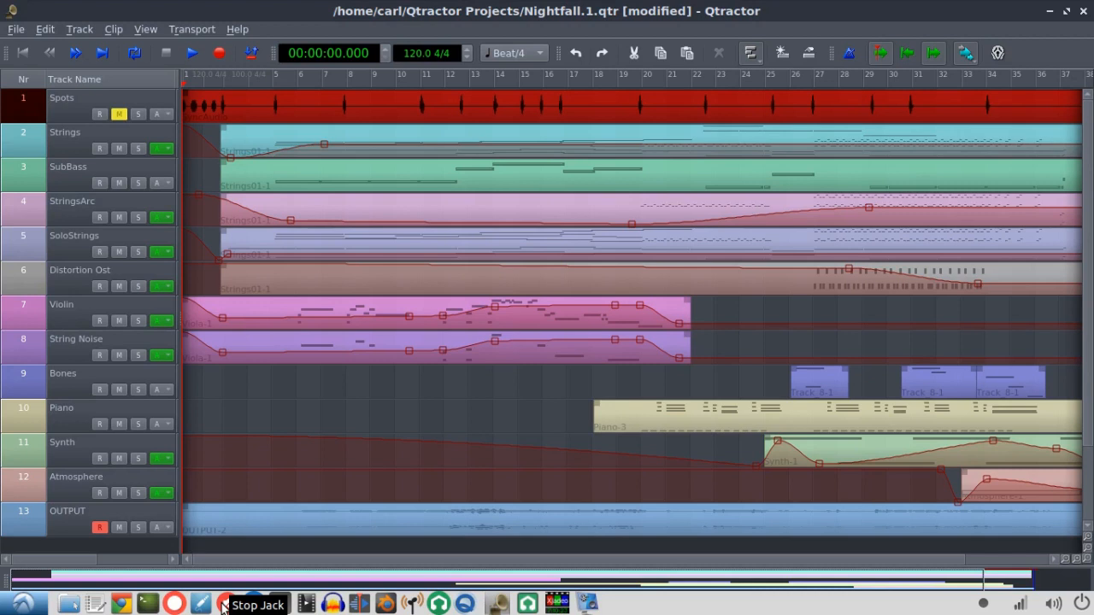
pyautogui.moveTo(622, 612)
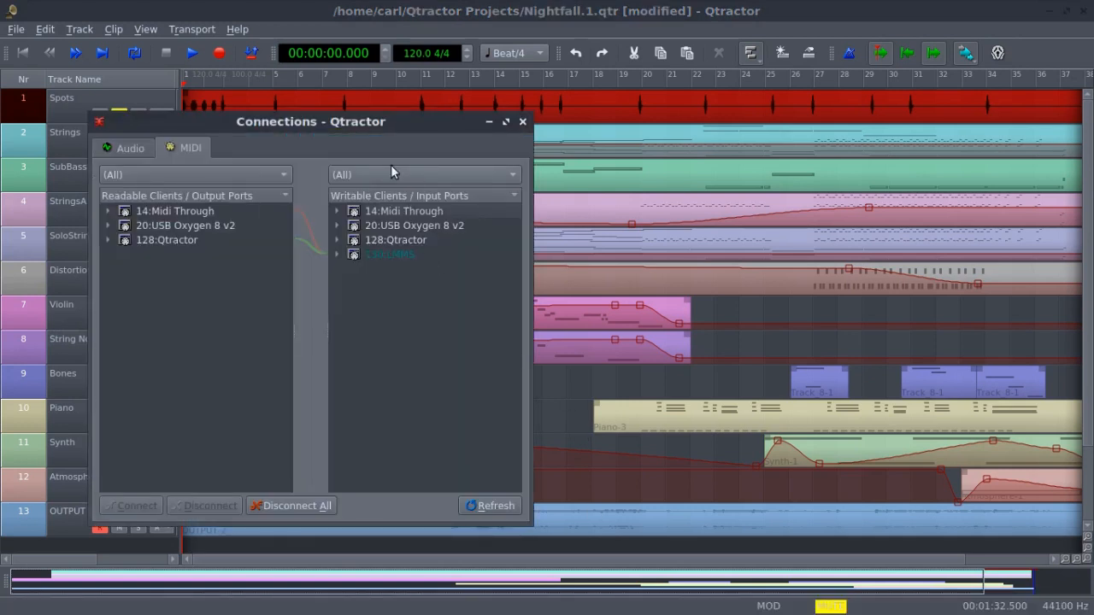
# Step: Move the Connections window on the MIDI tab toward the screen centre
pyautogui.moveTo(311, 121); pyautogui.dragTo(551, 123)
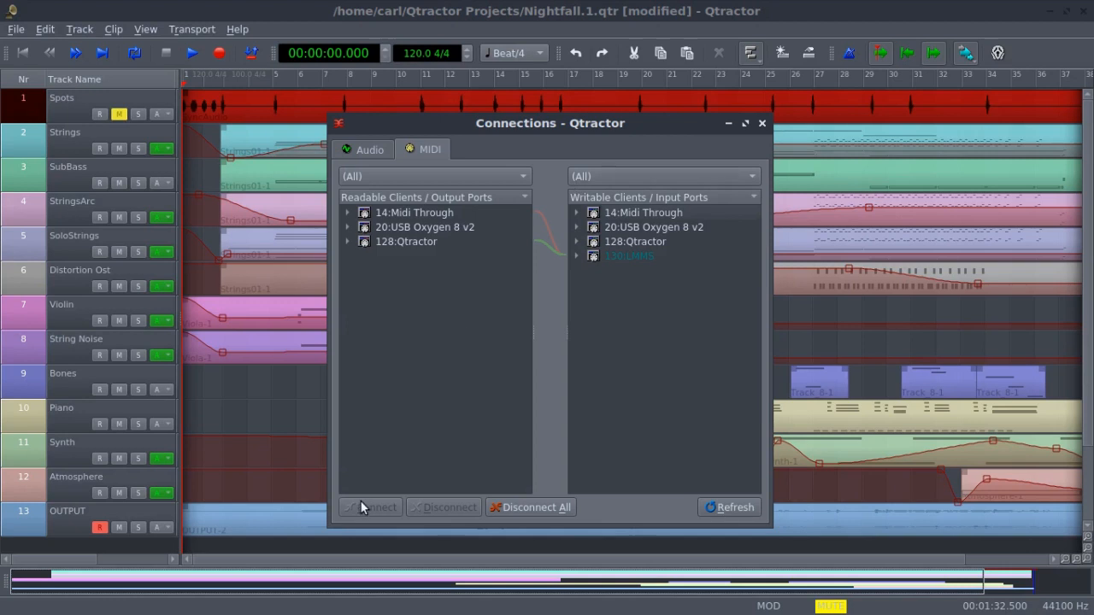
pyautogui.moveTo(519, 419)
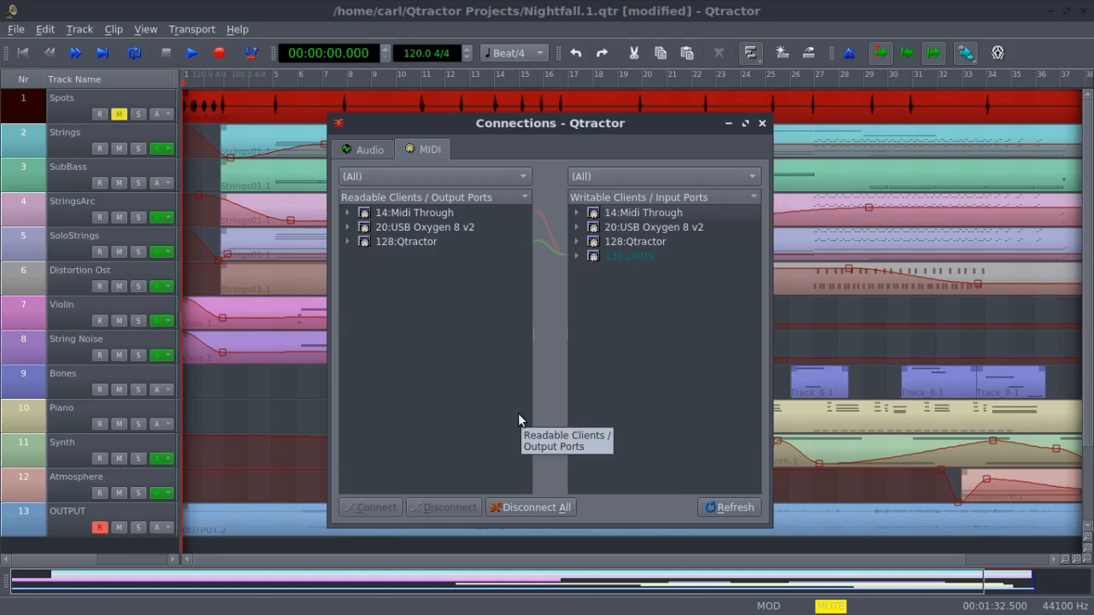
pyautogui.moveTo(520, 420)
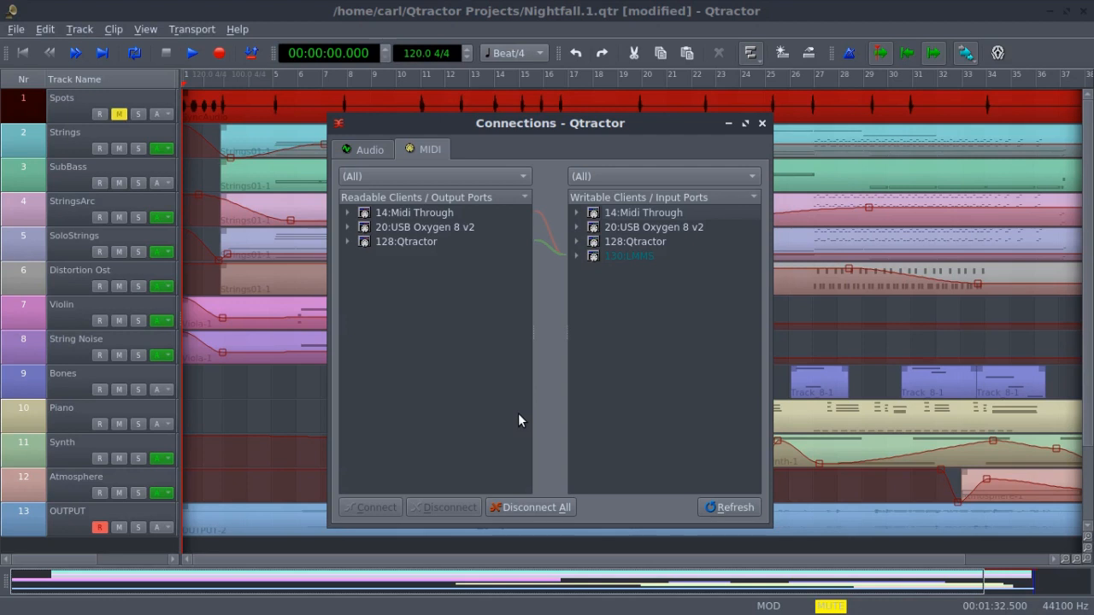
pyautogui.moveTo(517, 318)
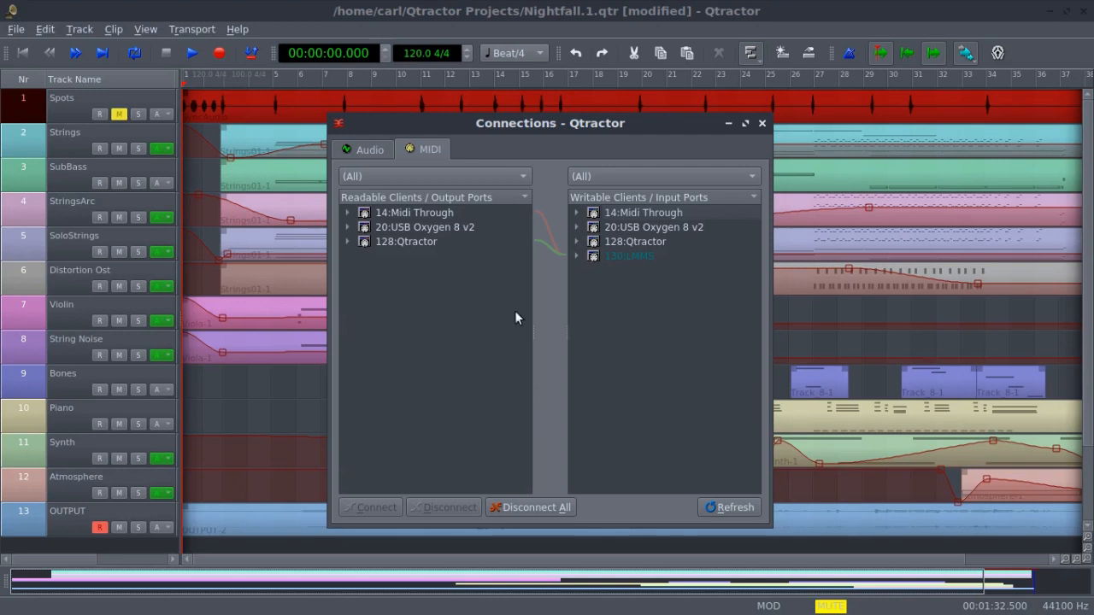
pyautogui.moveTo(605, 198)
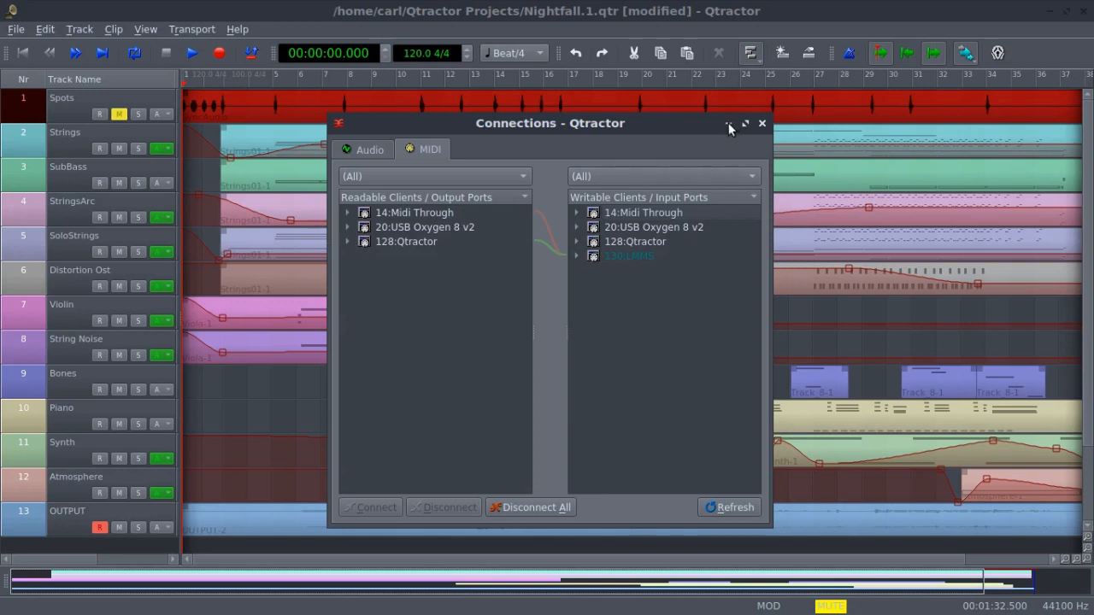
# Step: Close the Connections window so the Mixer with all track strips shows
pyautogui.click(762, 123)
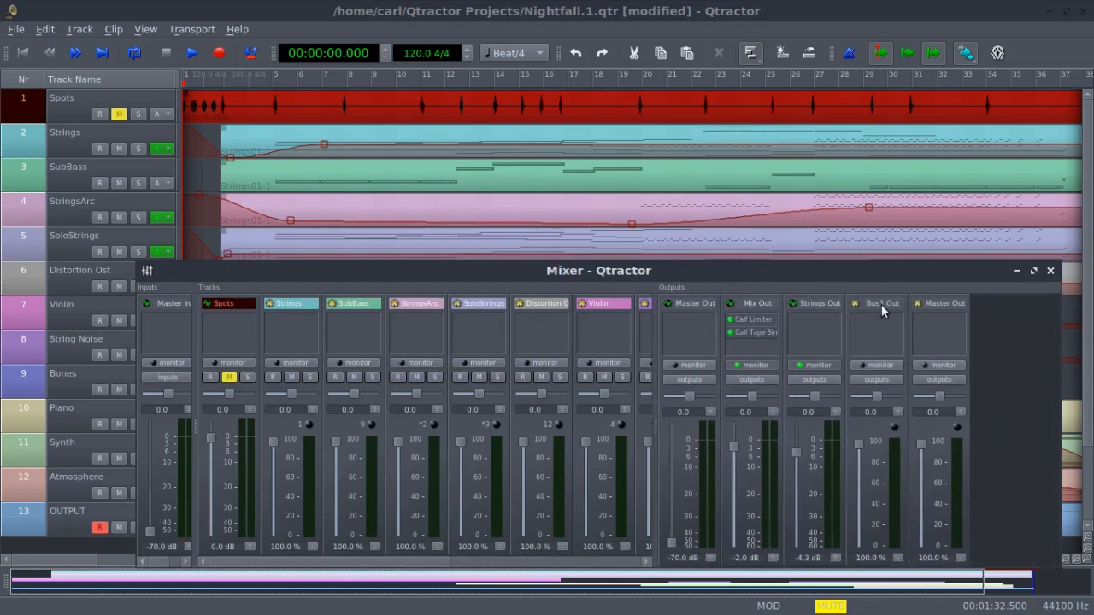
pyautogui.moveTo(1012, 284)
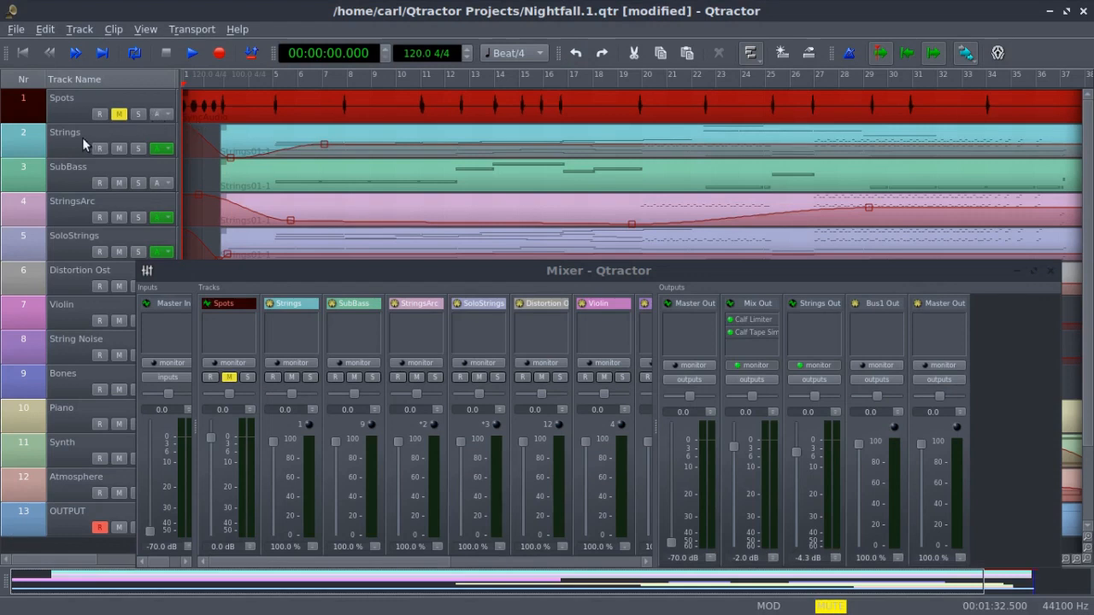
# Step: Show the Strings track's properties with its MIDI Bus1 input and output
pyautogui.doubleClick(65, 132)
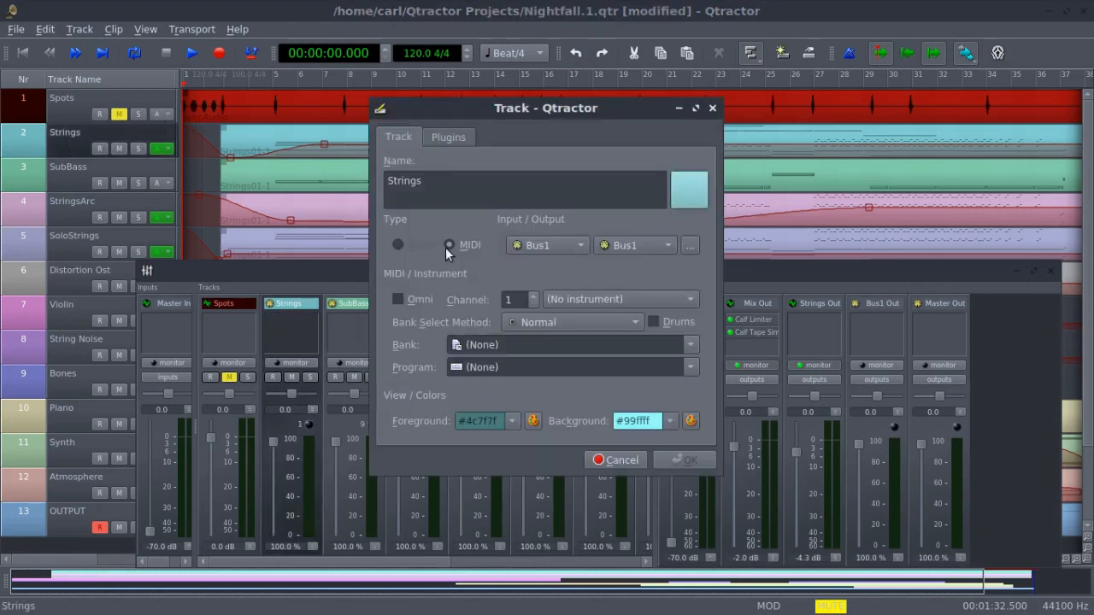
pyautogui.moveTo(629, 250)
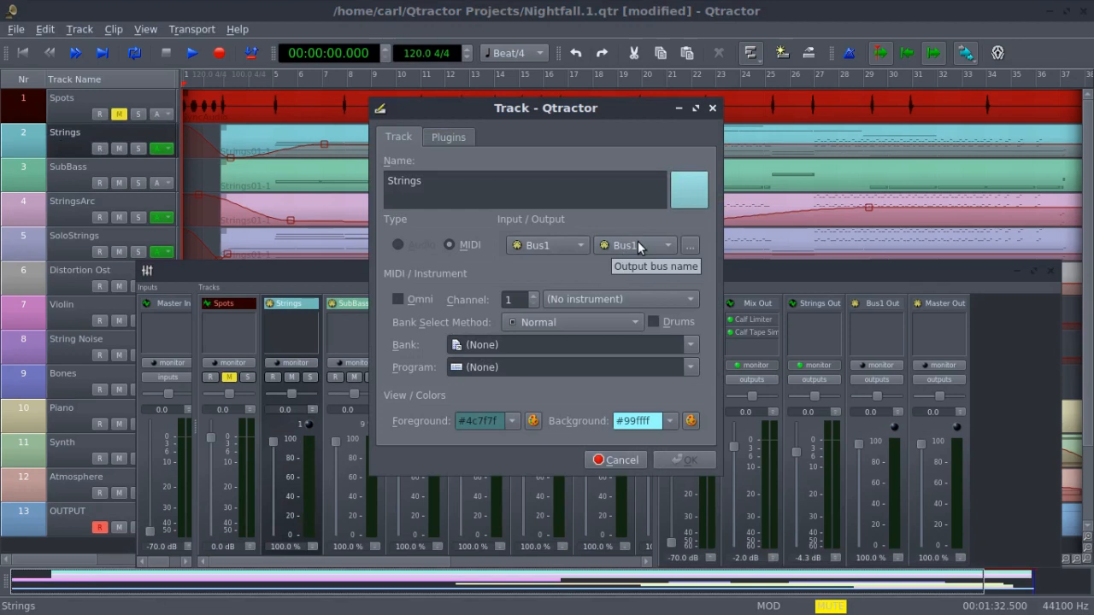
pyautogui.moveTo(499, 225)
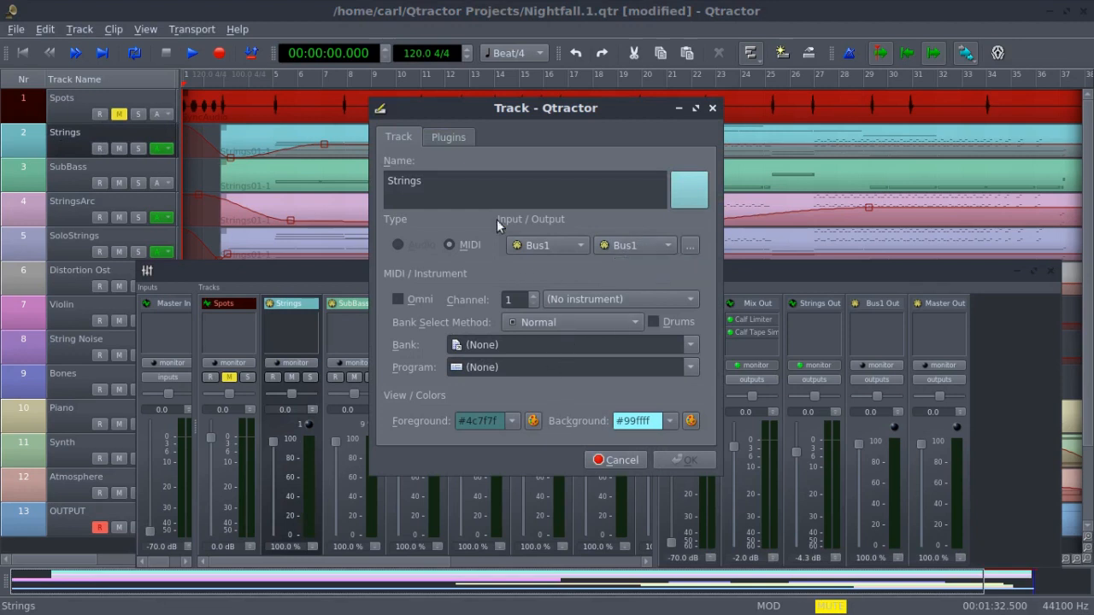
pyautogui.moveTo(526, 345)
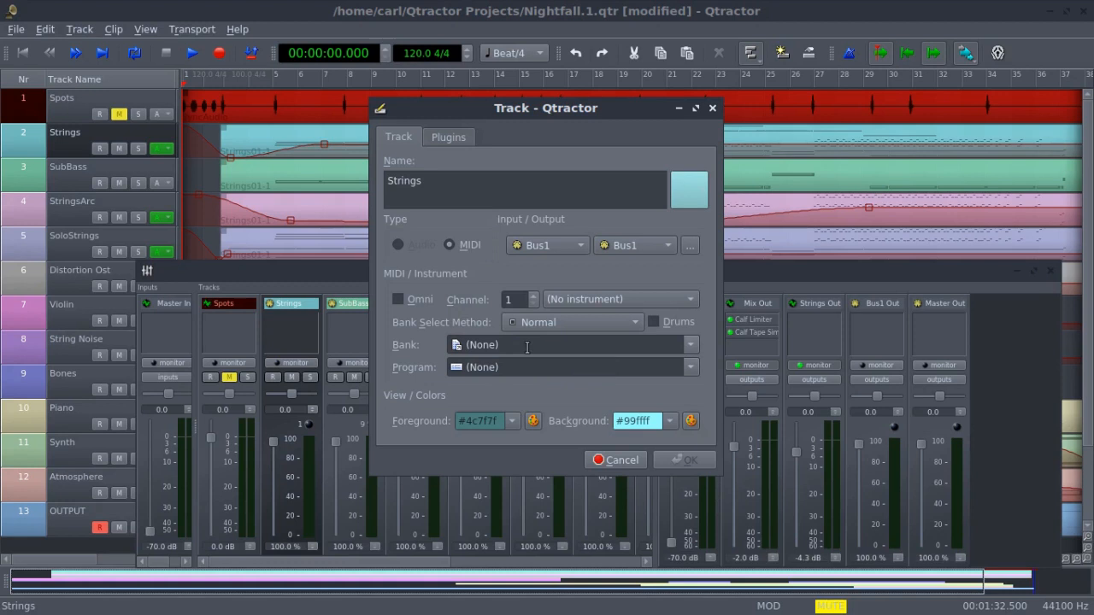
pyautogui.moveTo(345, 369)
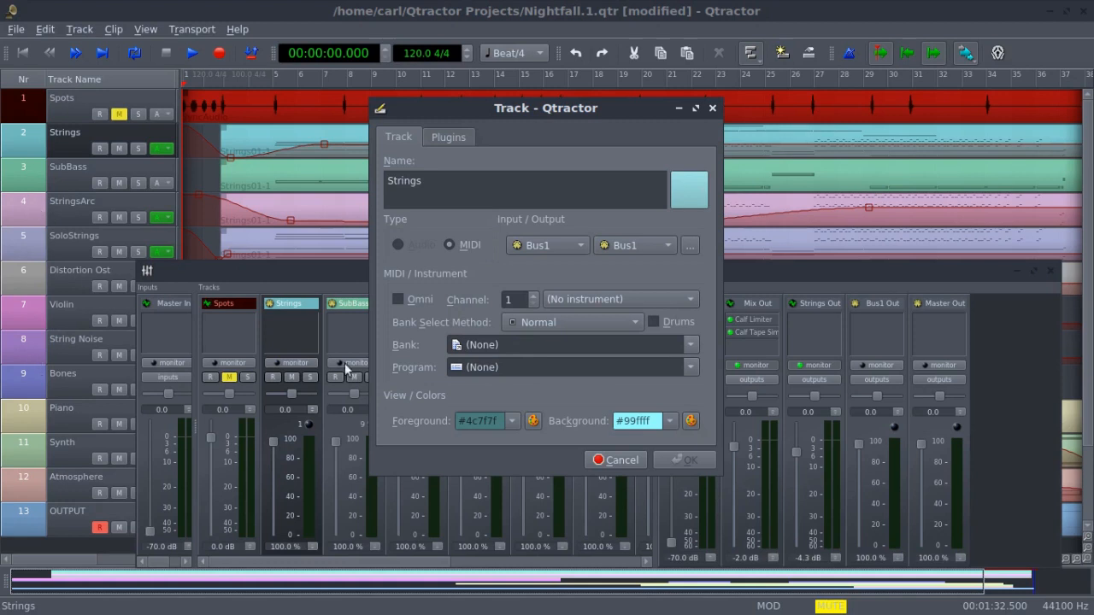
pyautogui.moveTo(577, 345)
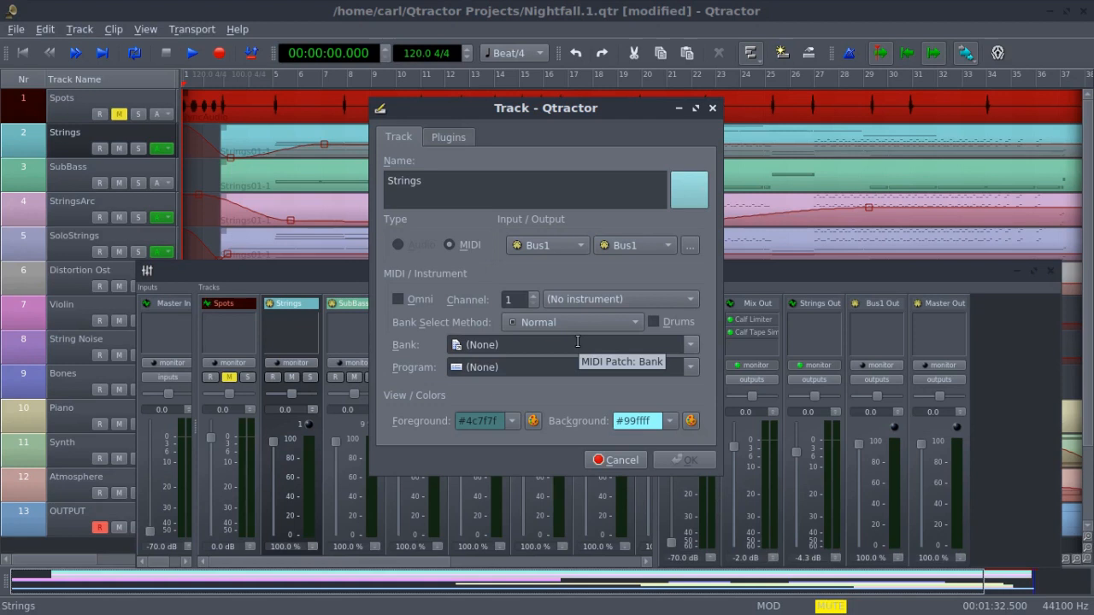
pyautogui.moveTo(572, 342)
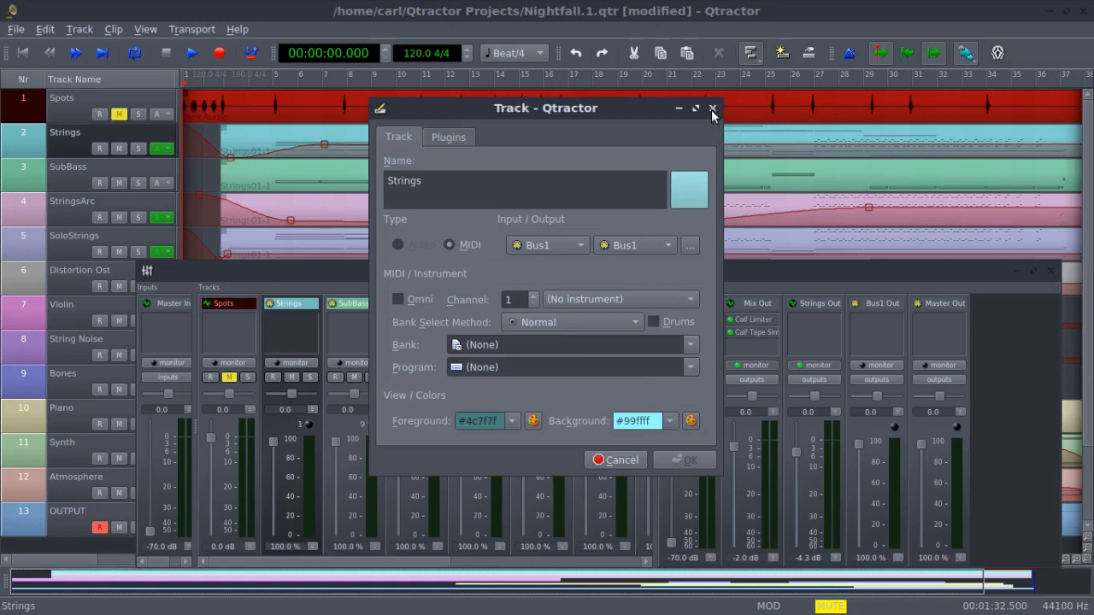
# Step: Close Strings properties, review the SubBass track properties, then switch to the LMMS NightfallEnsemble project
pyautogui.click(711, 110)
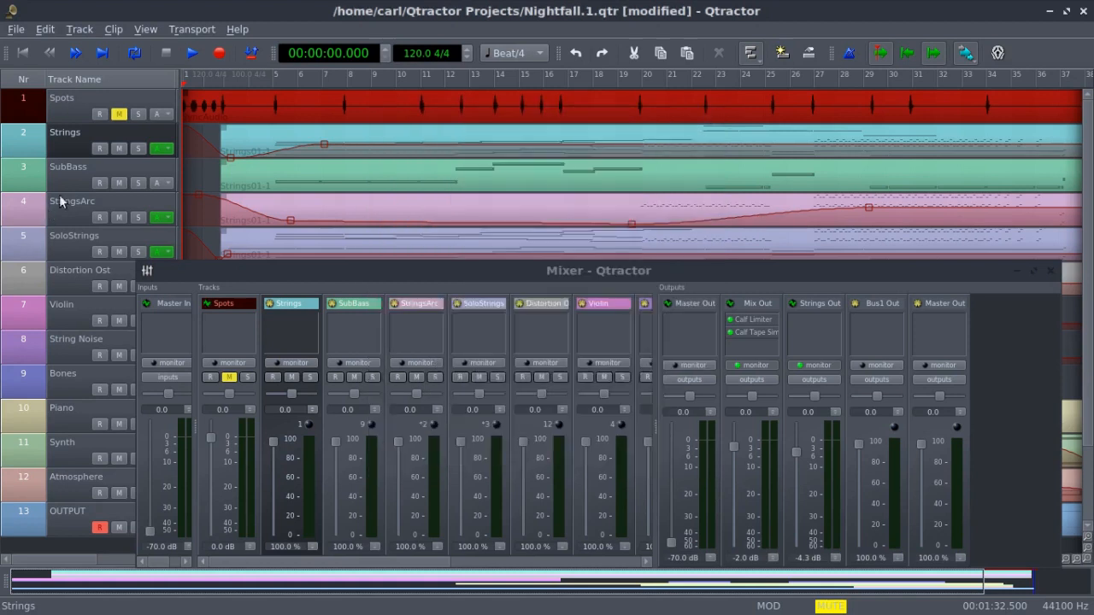
pyautogui.doubleClick(68, 168)
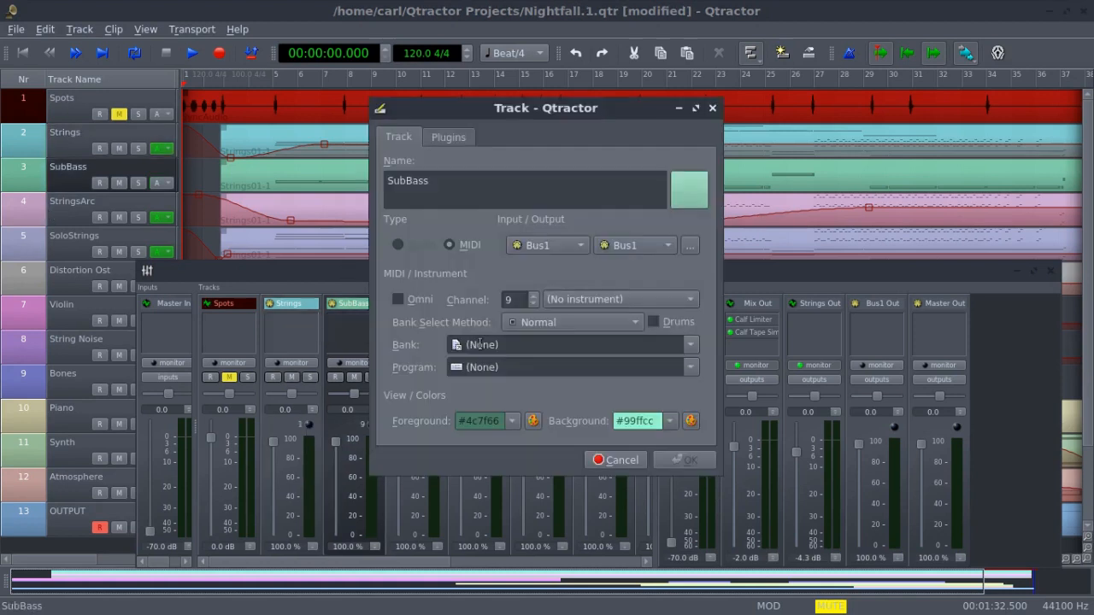
pyautogui.click(615, 459)
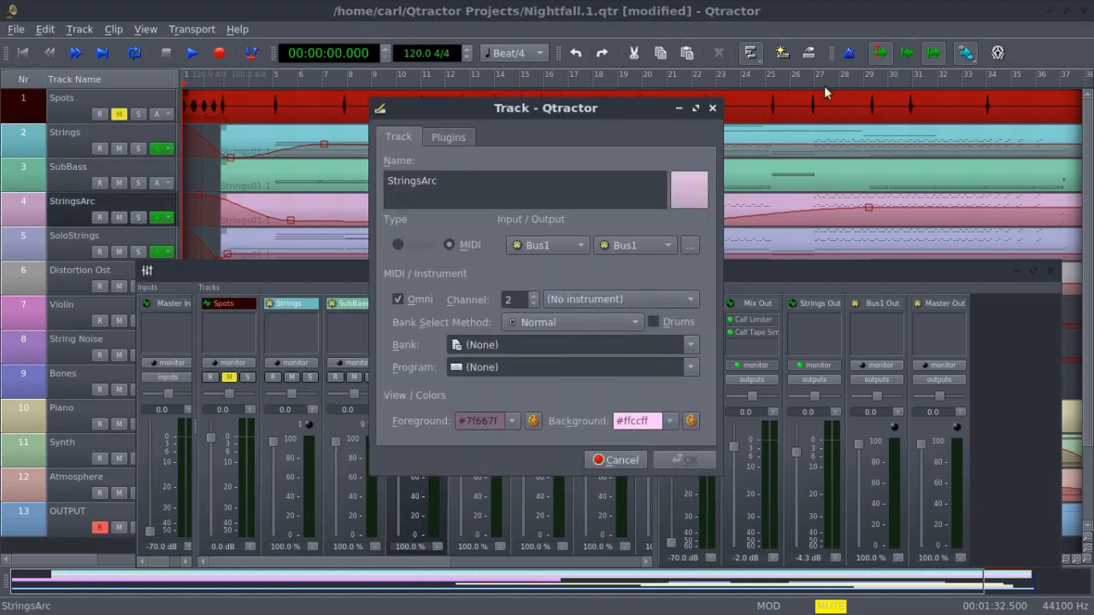
pyautogui.click(615, 460)
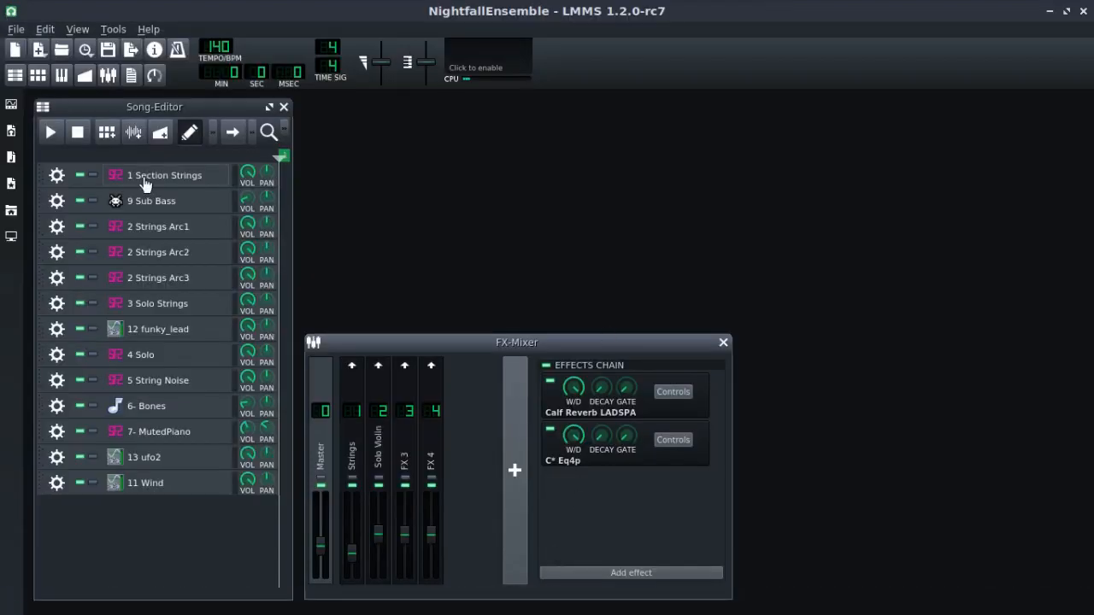
# Step: Check the Section Strings track's FX routing menu, then show the Edit menu
pyautogui.click(56, 174)
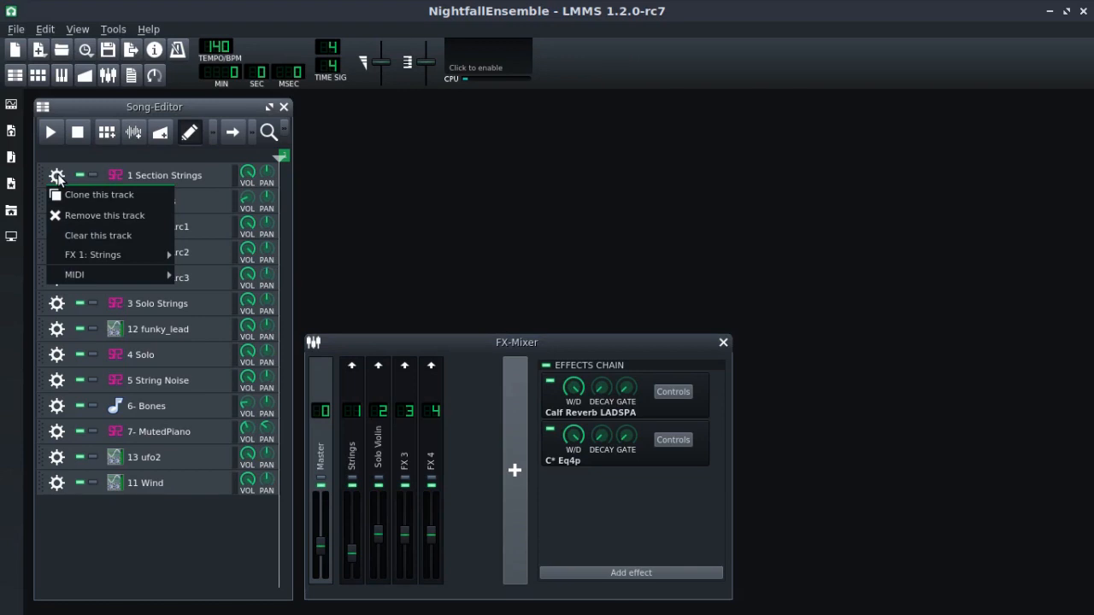
pyautogui.click(44, 27)
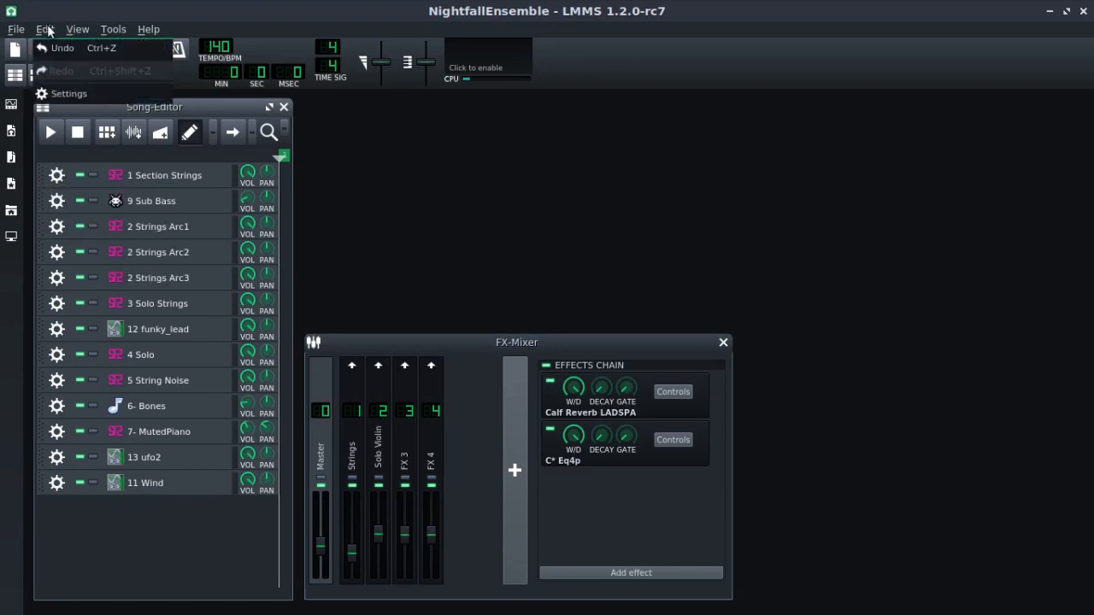
# Step: Review the LMMS audio interface choice in Setup LMMS and close the dialog
pyautogui.click(68, 93)
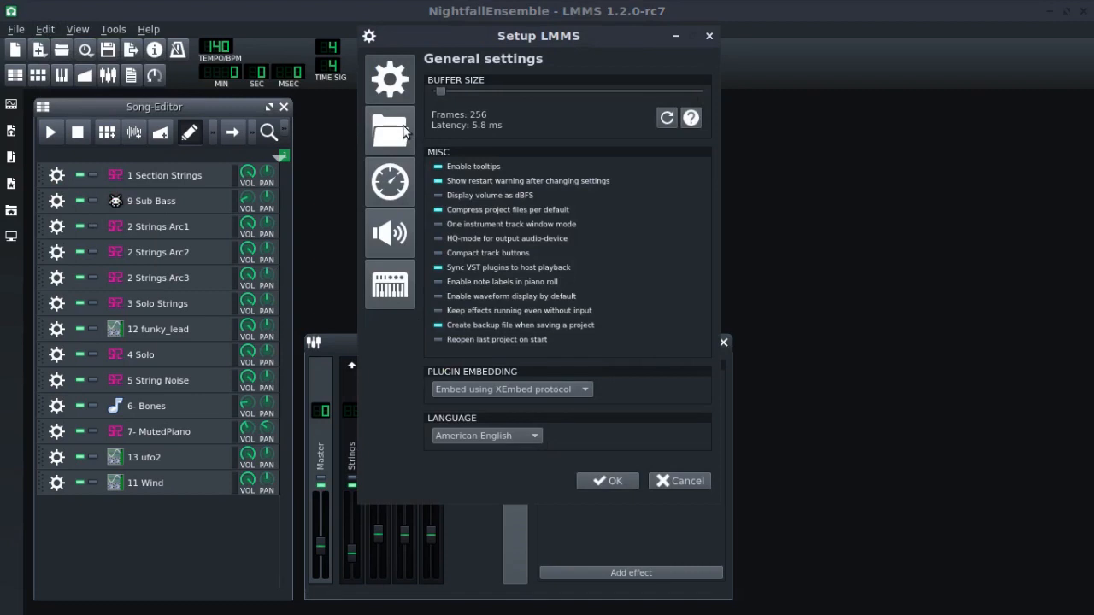
pyautogui.moveTo(383, 192)
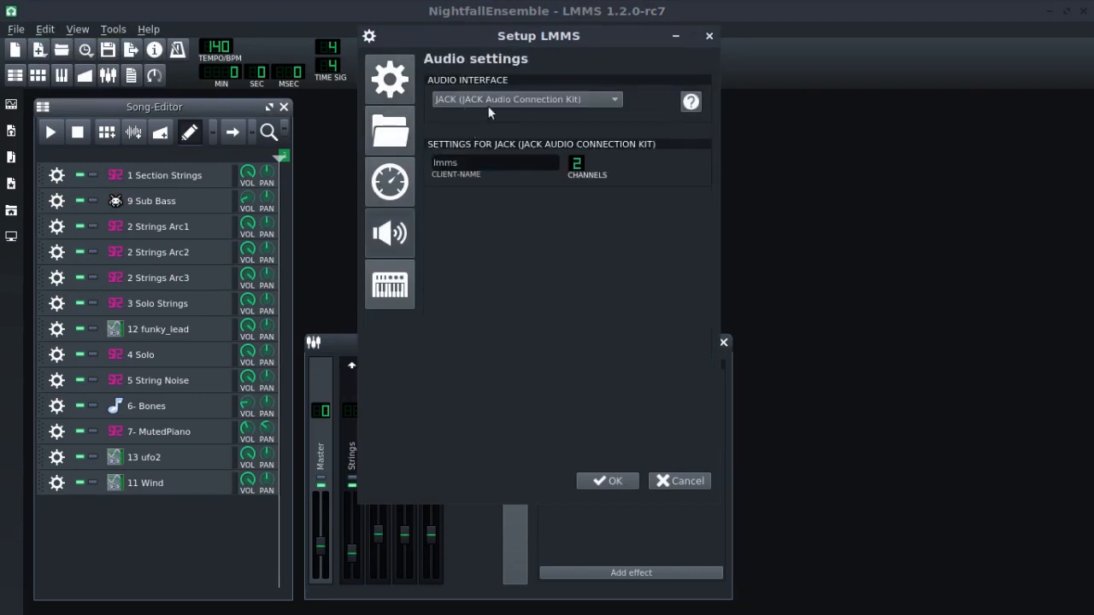
pyautogui.moveTo(584, 110)
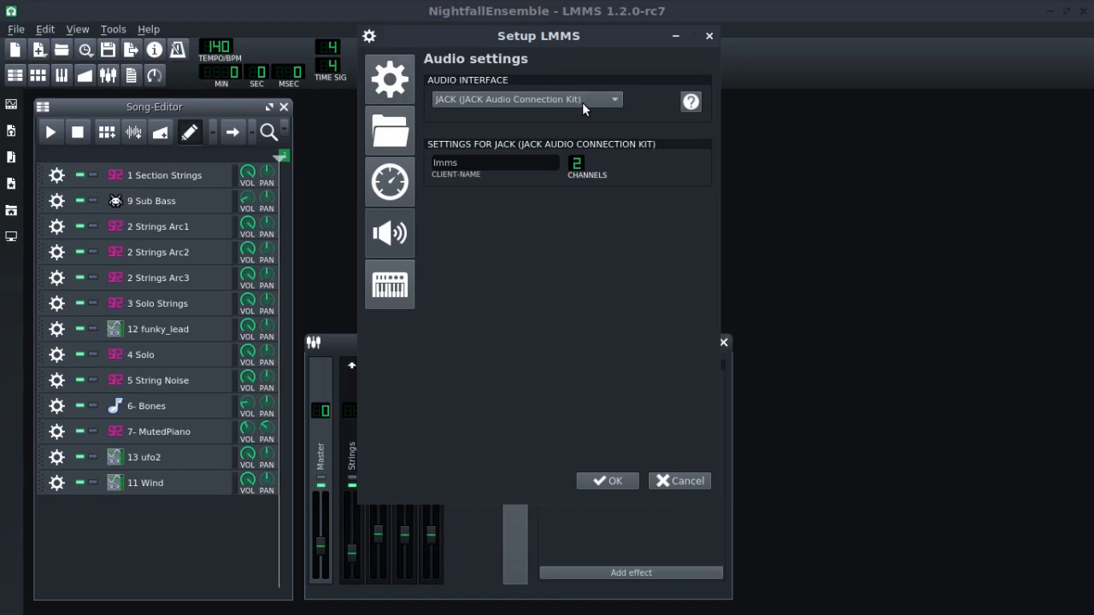
pyautogui.click(390, 285)
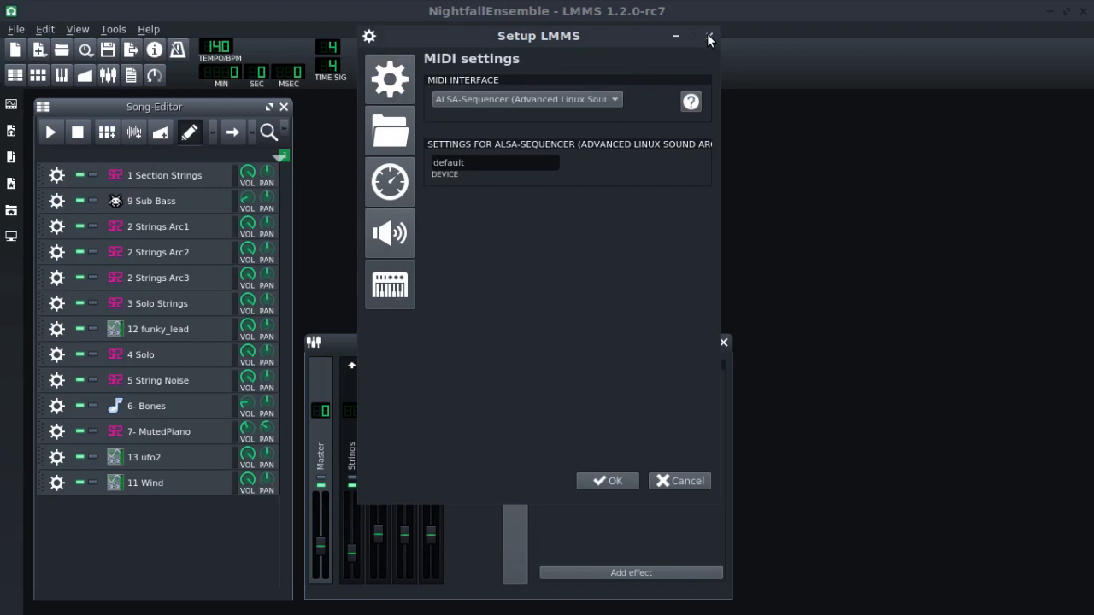
pyautogui.click(707, 41)
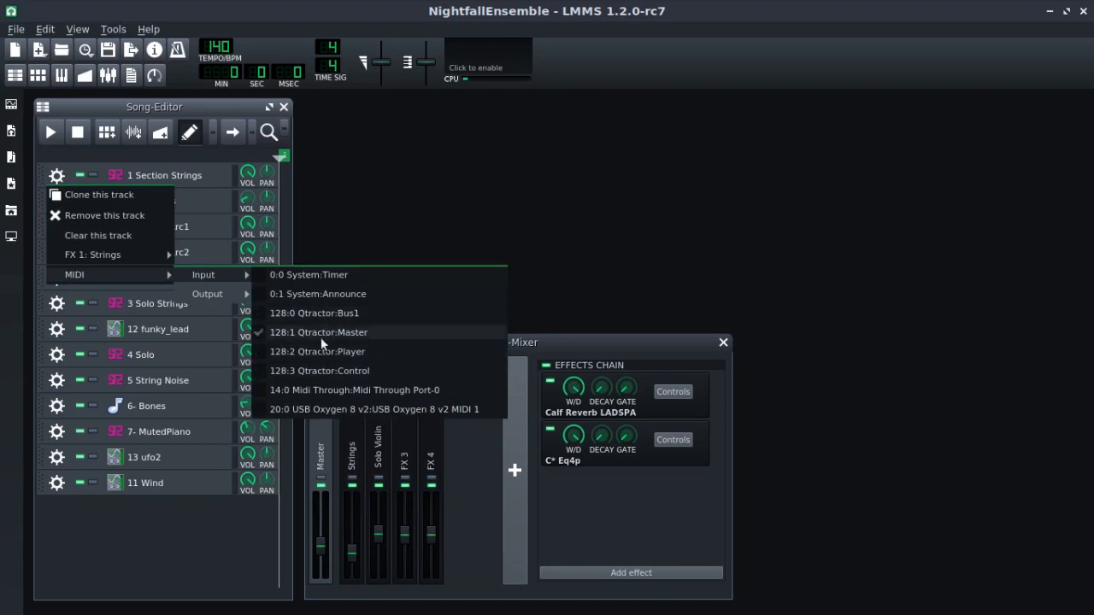
# Step: Show Qtractor's Bus1, Master, Player and Control ports as Section Strings MIDI inputs
pyautogui.click(315, 311)
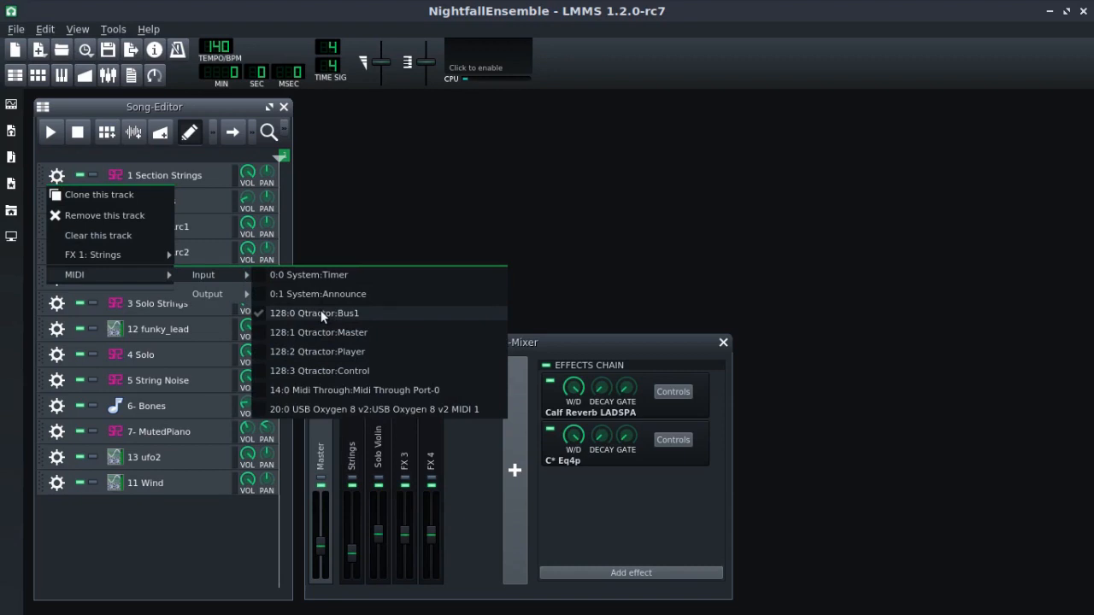
pyautogui.moveTo(264, 322)
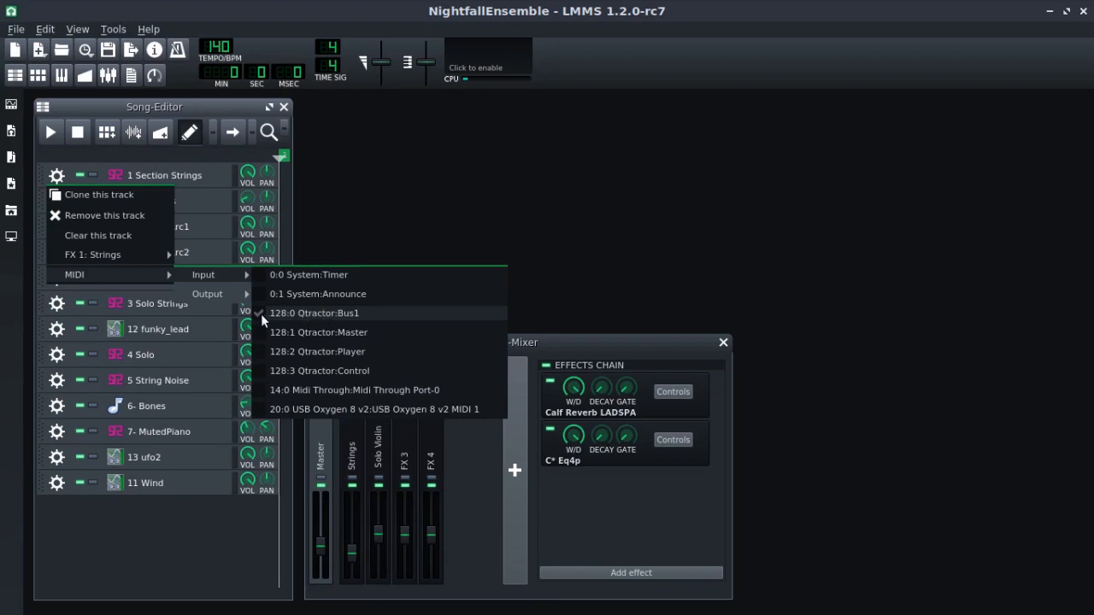
pyautogui.moveTo(427, 227)
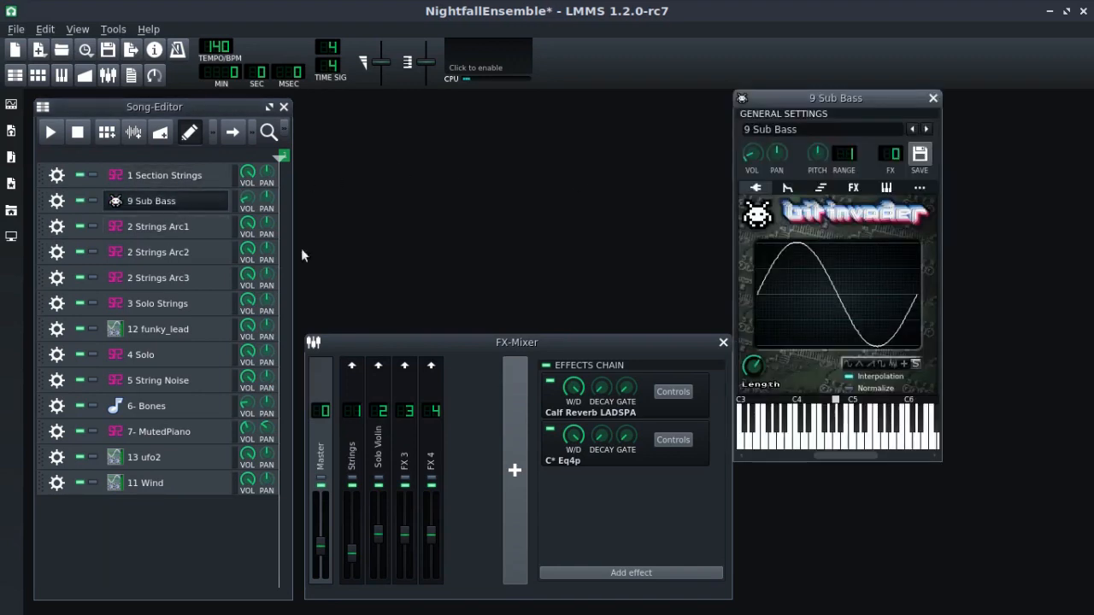
# Step: Close Sub Bass, check the Section Strings instrument's MIDI input/output settings, then close it
pyautogui.click(933, 98)
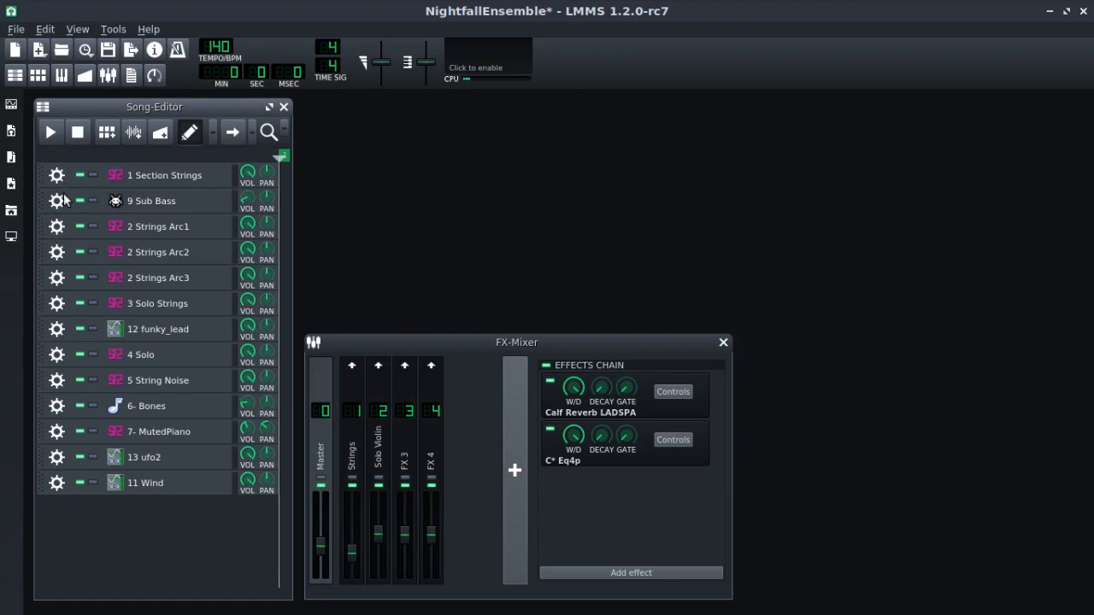
pyautogui.click(57, 202)
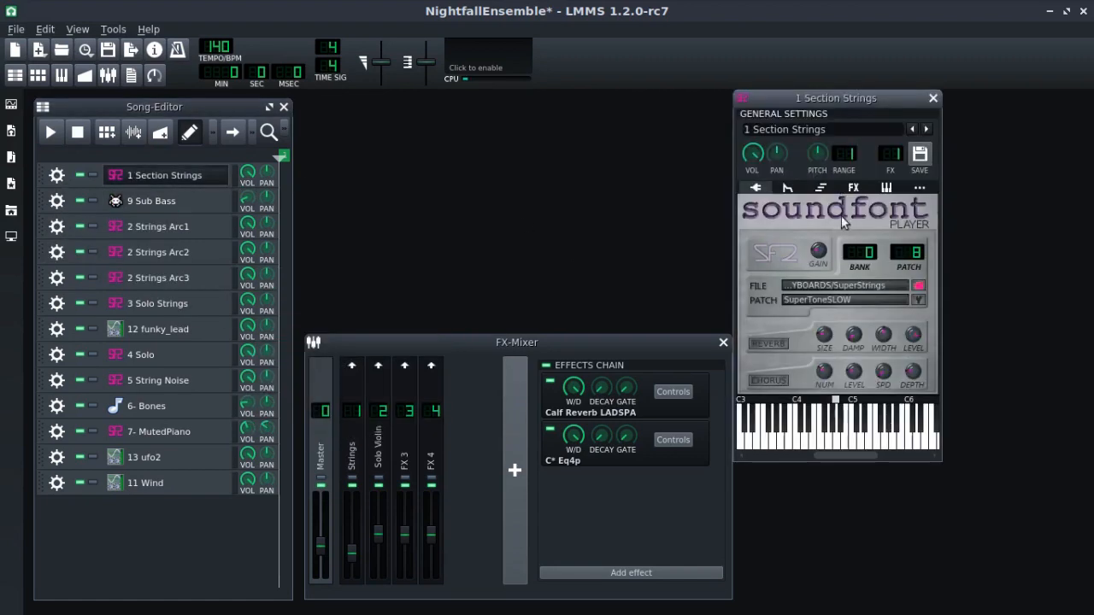
pyautogui.click(885, 186)
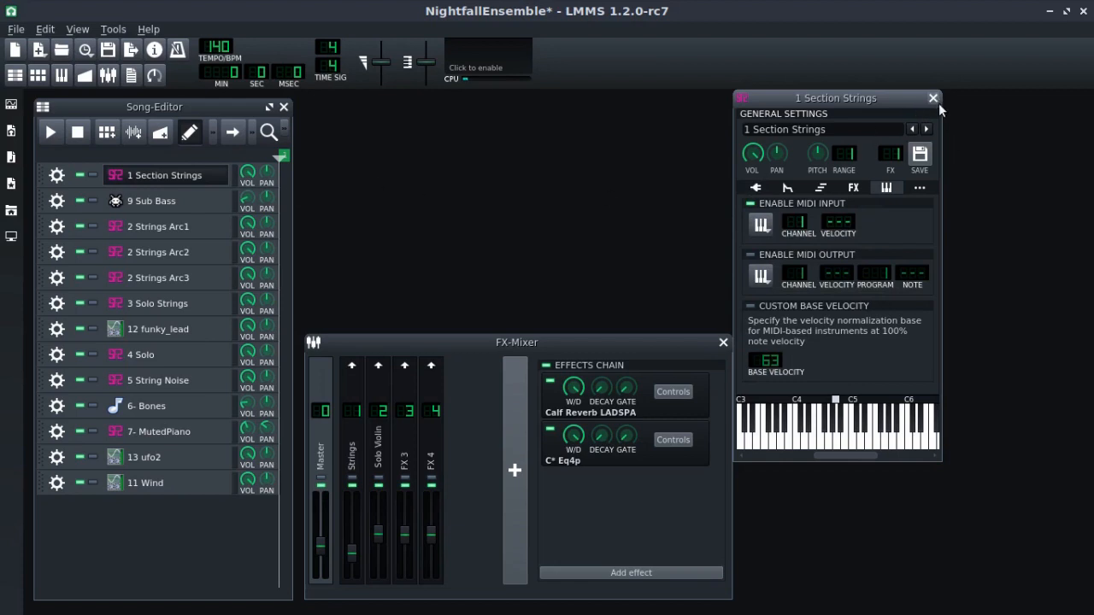
pyautogui.click(933, 98)
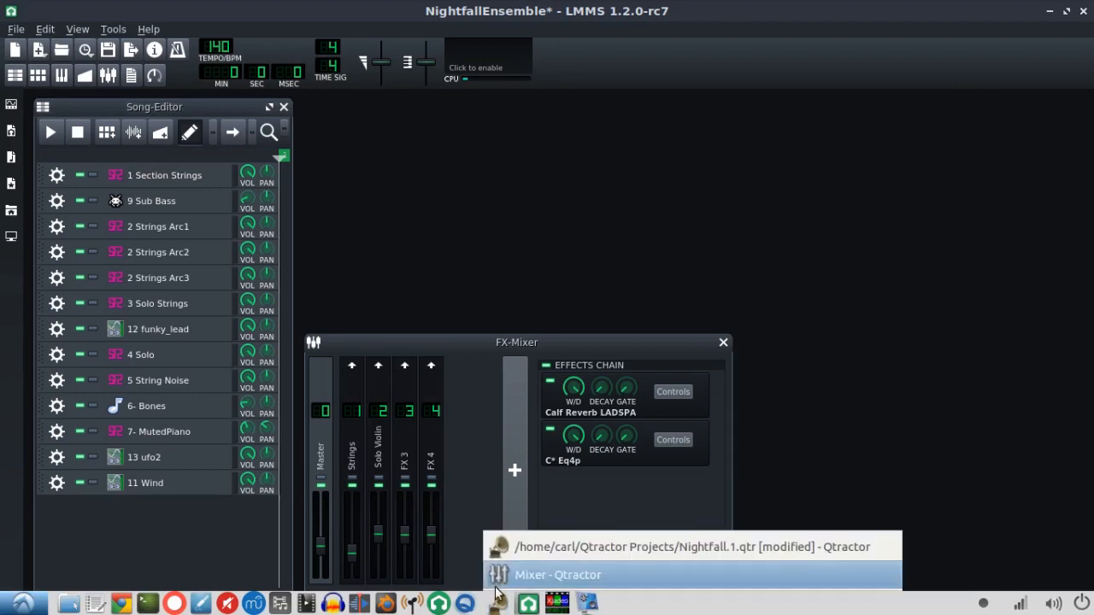
# Step: Raise Mixer - Qtractor and play Nightfall.1 from the start to about 00:00:28
pyautogui.click(692, 547)
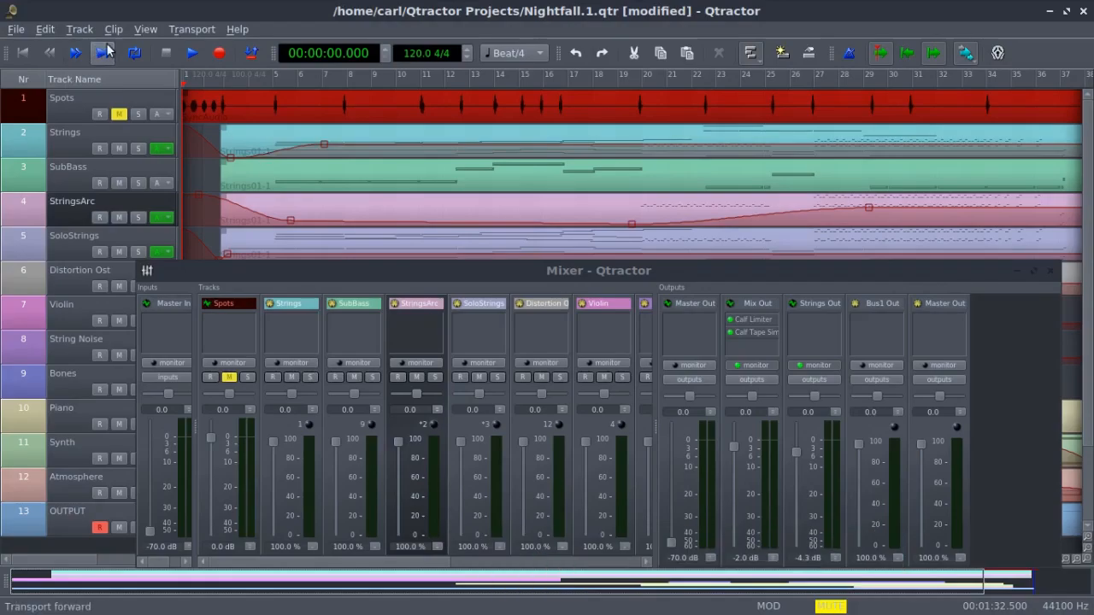
pyautogui.click(192, 53)
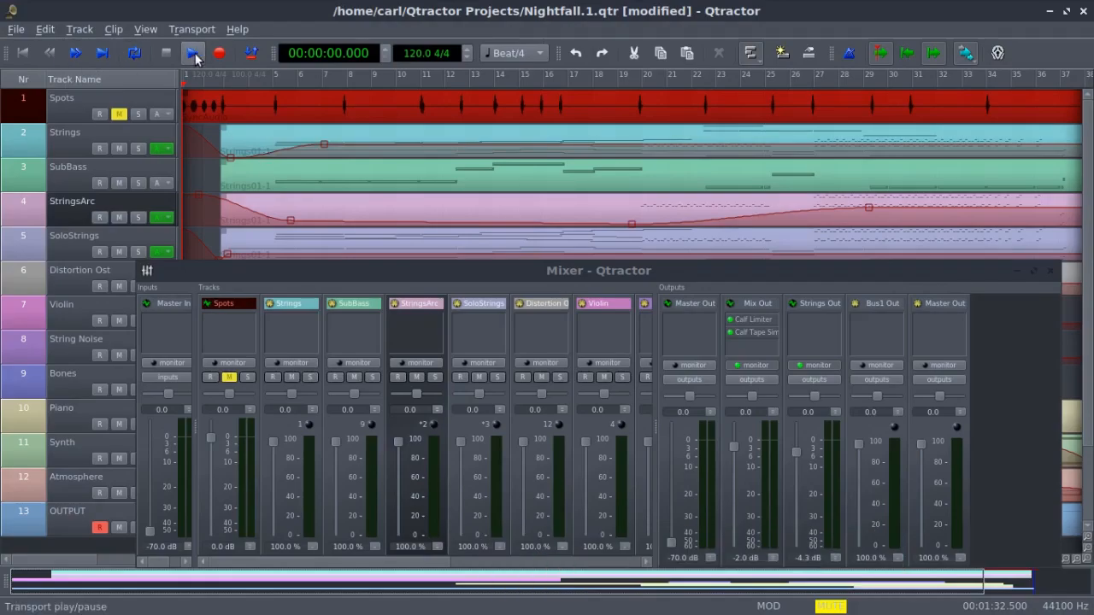
pyautogui.click(193, 53)
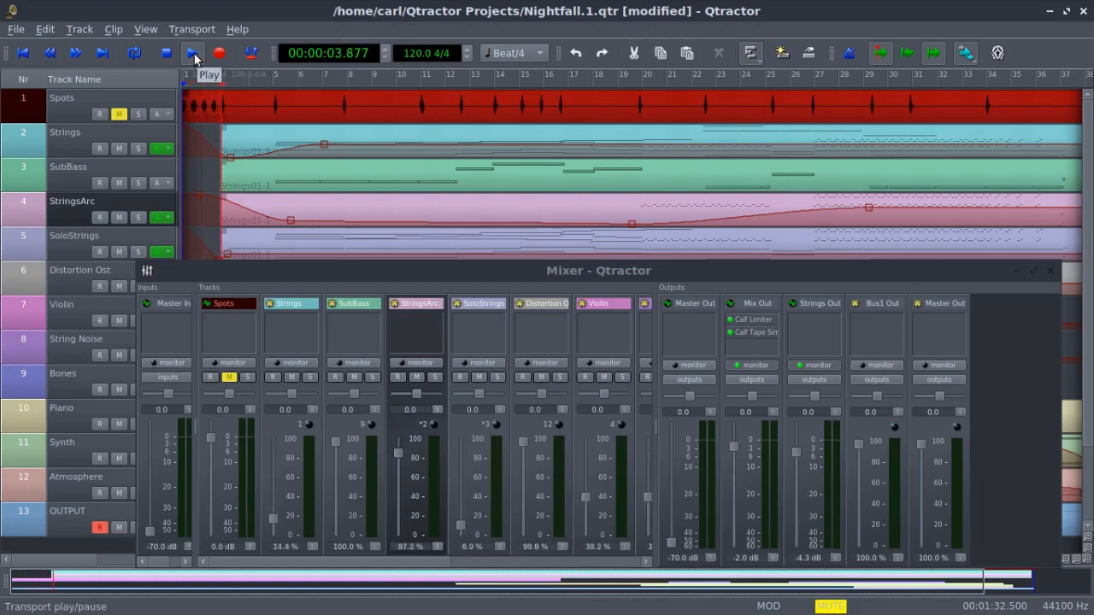
pyautogui.click(193, 53)
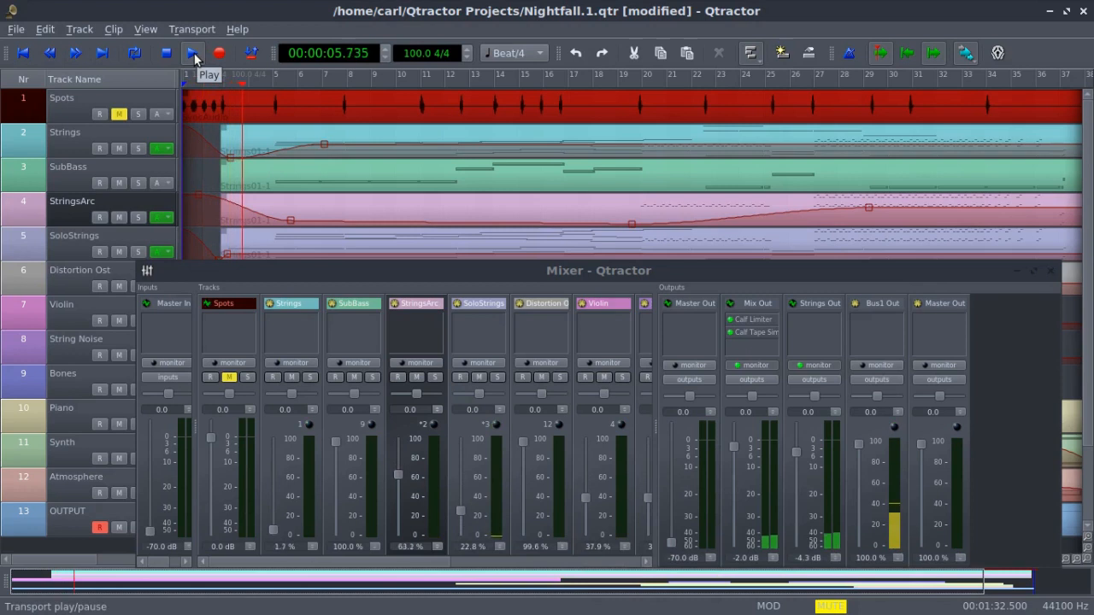
pyautogui.click(191, 53)
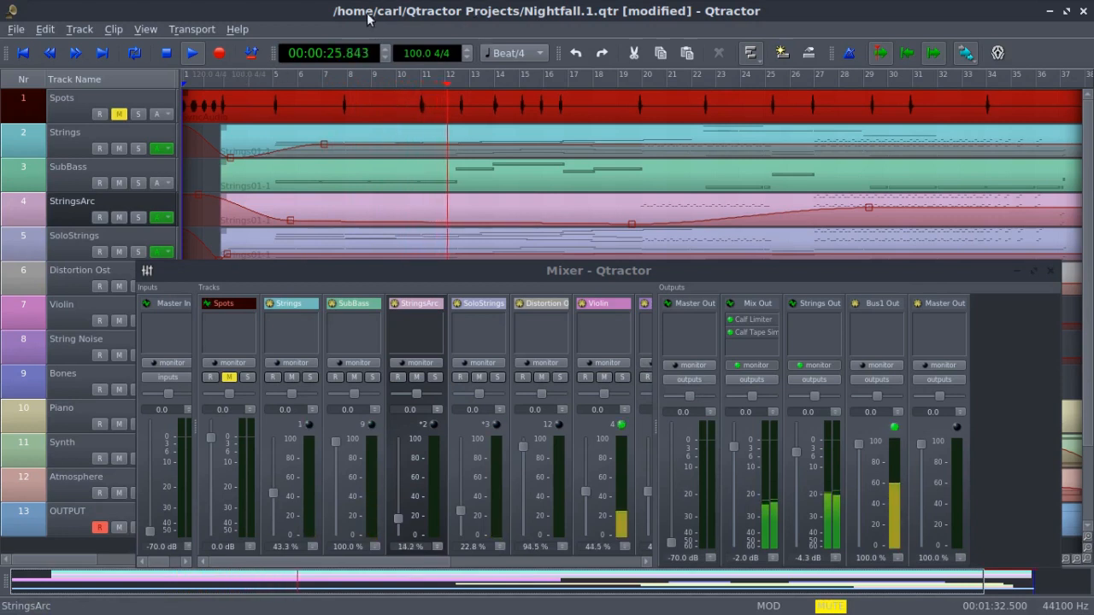
pyautogui.click(167, 52)
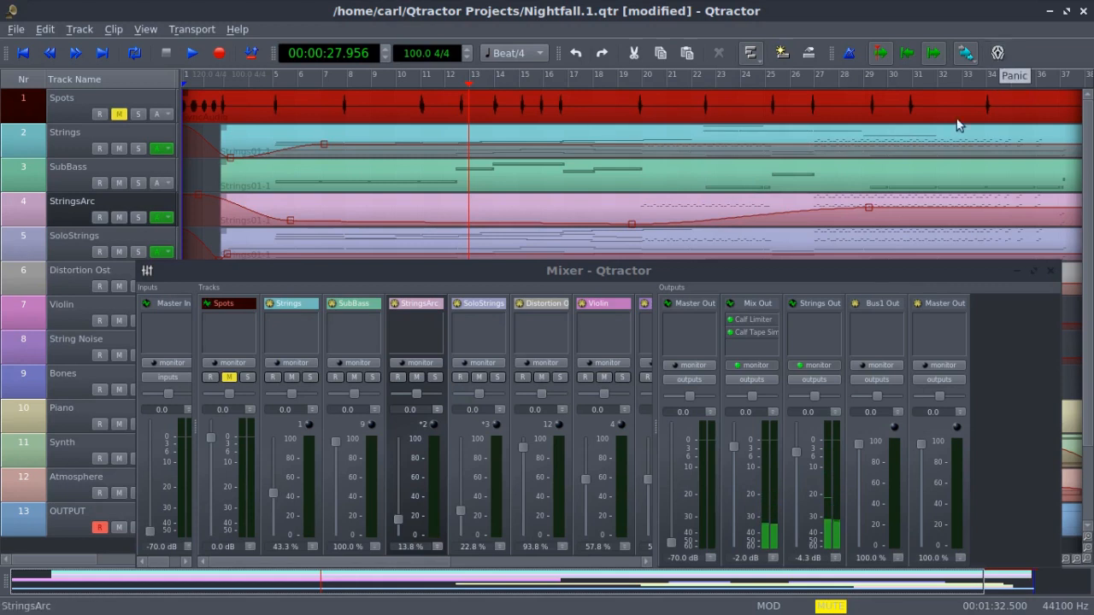
pyautogui.moveTo(824, 479)
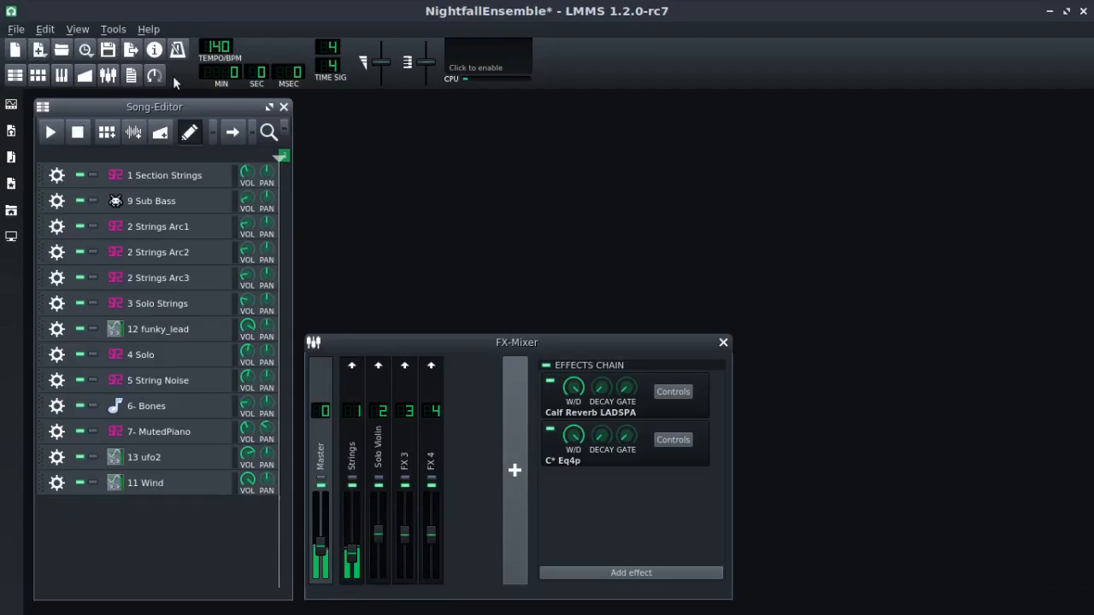
pyautogui.moveTo(599, 92)
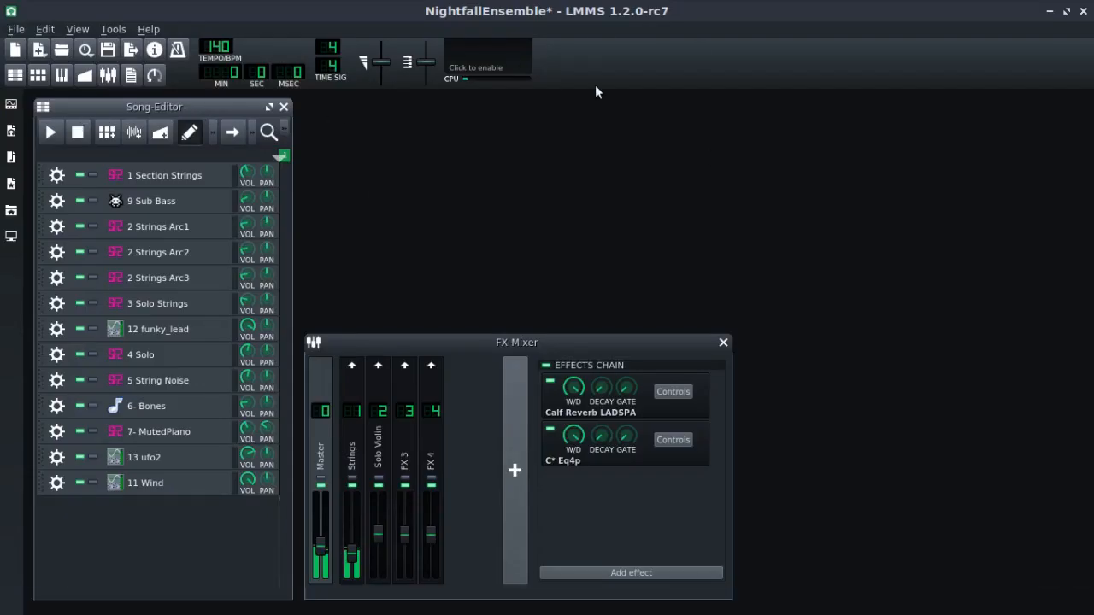
pyautogui.moveTo(646, 62)
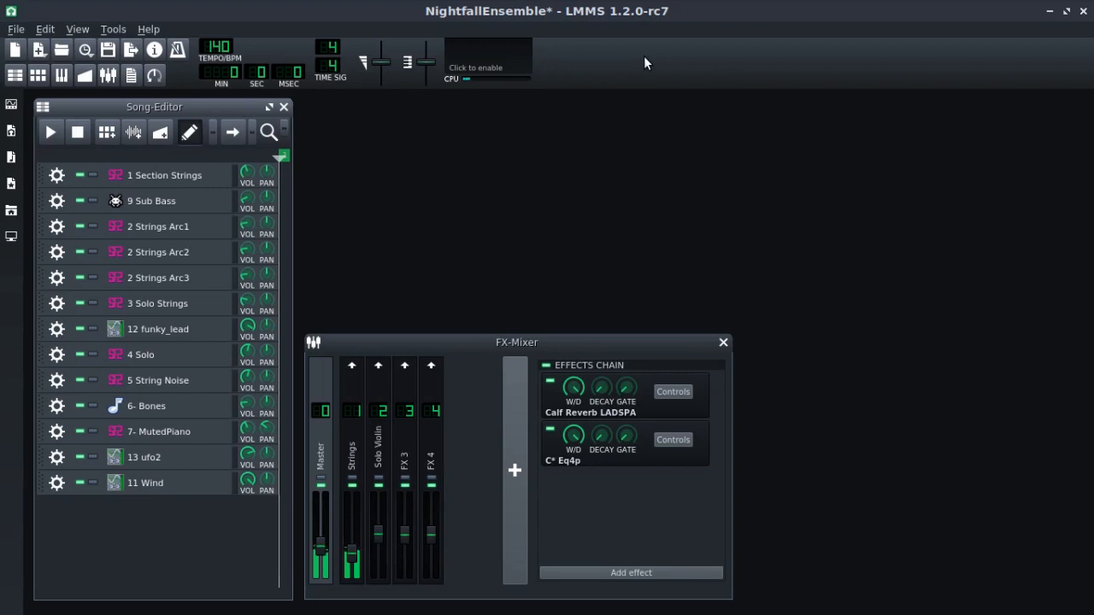
pyautogui.moveTo(634, 93)
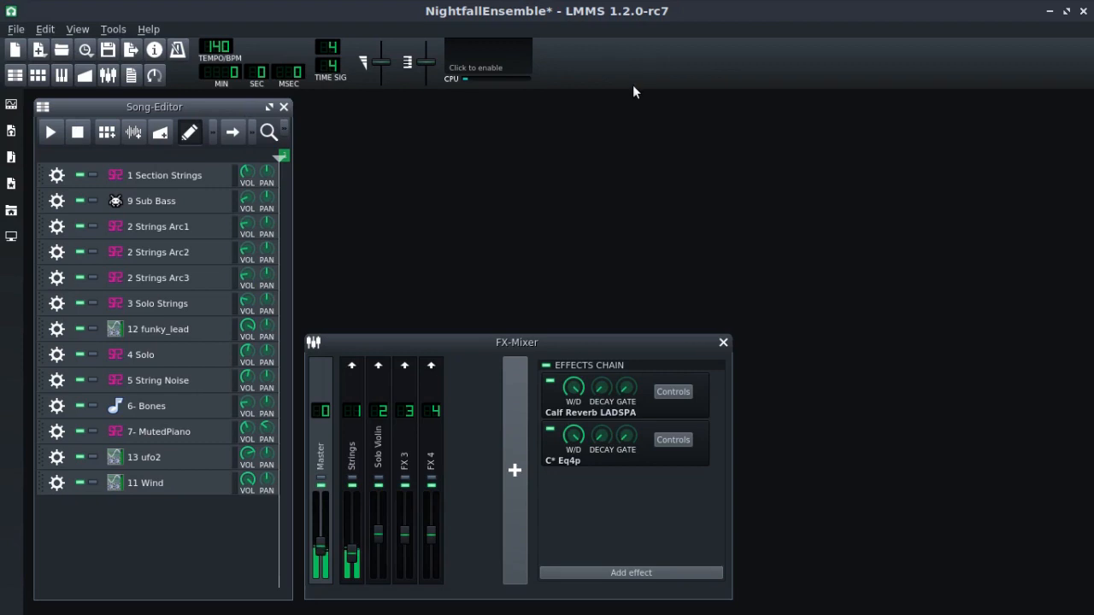
pyautogui.moveTo(352, 151)
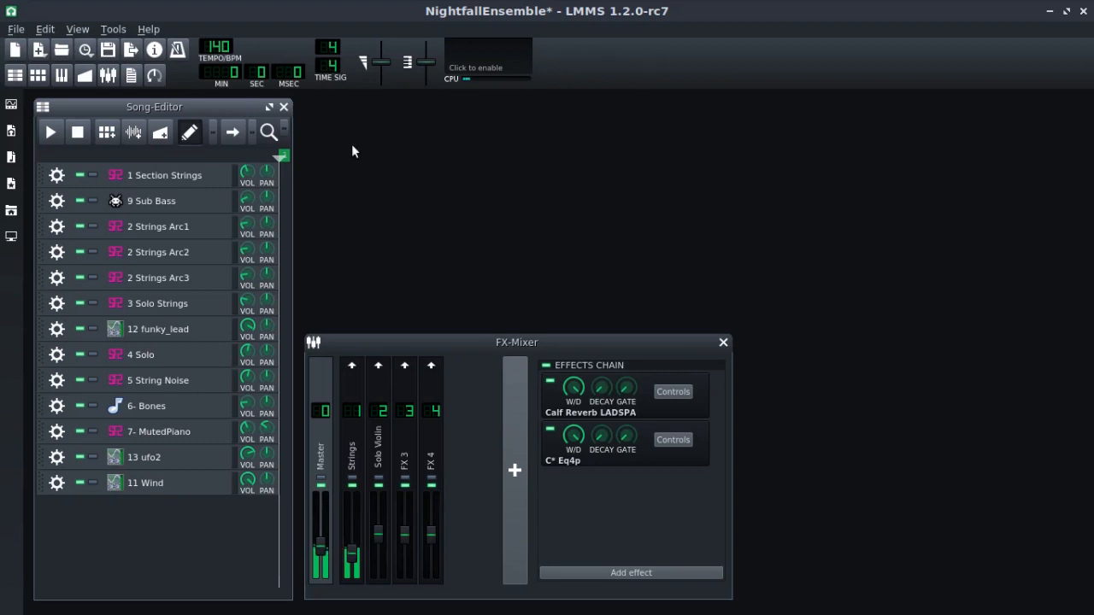
pyautogui.click(50, 132)
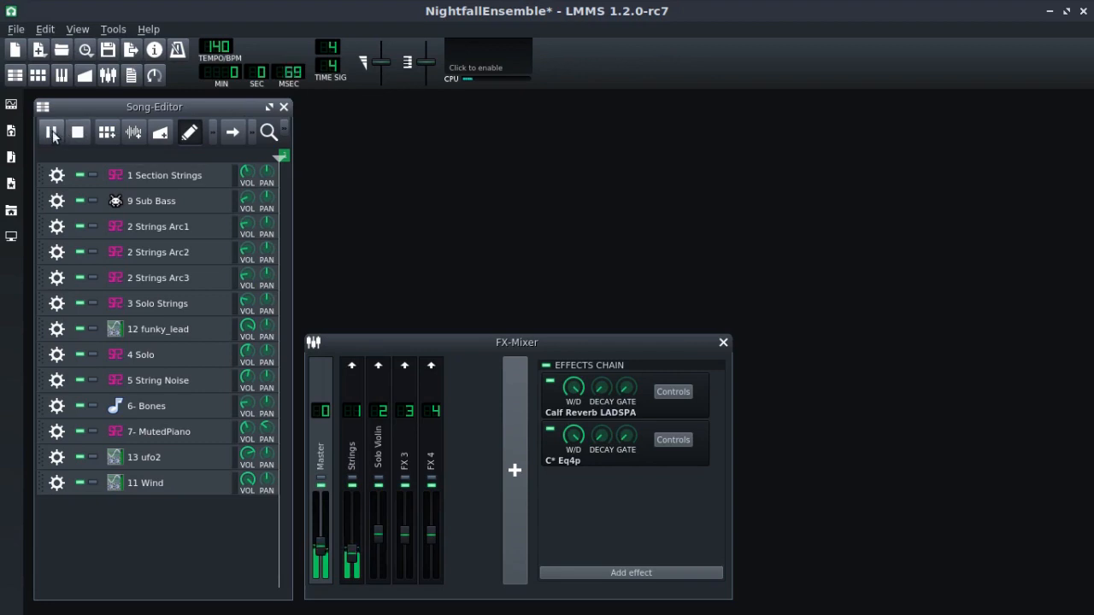
pyautogui.click(52, 132)
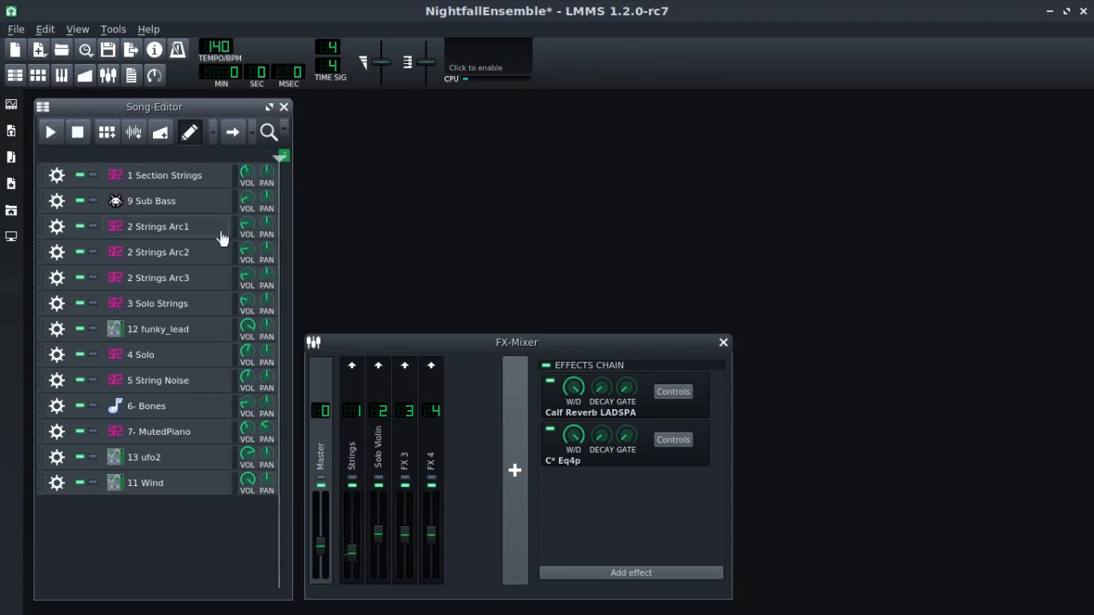
pyautogui.moveTo(1089, 86)
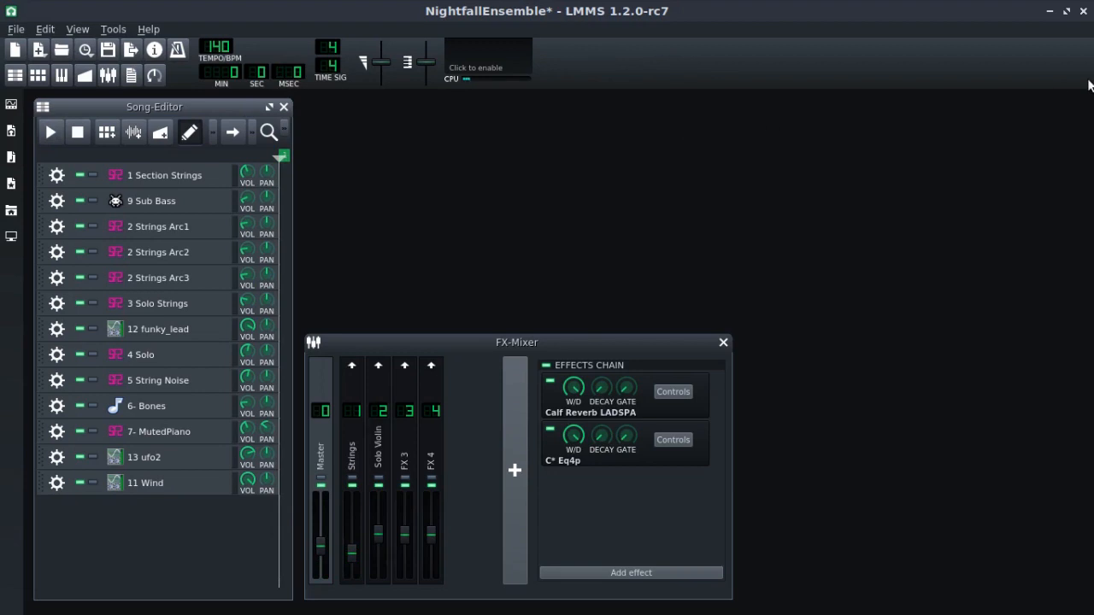
pyautogui.moveTo(1059, 21)
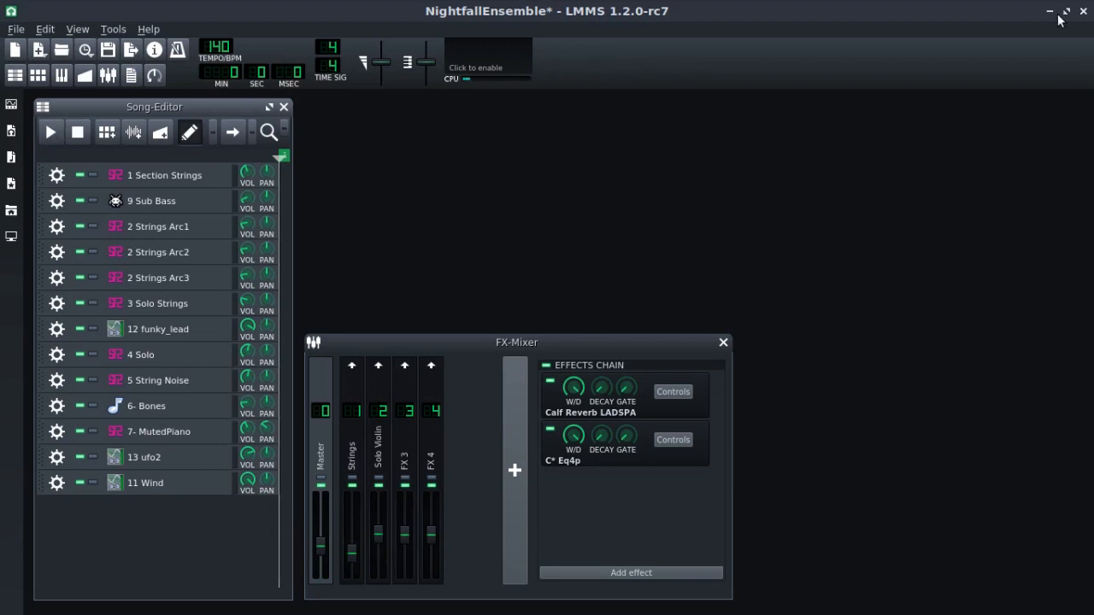
pyautogui.moveTo(229, 174)
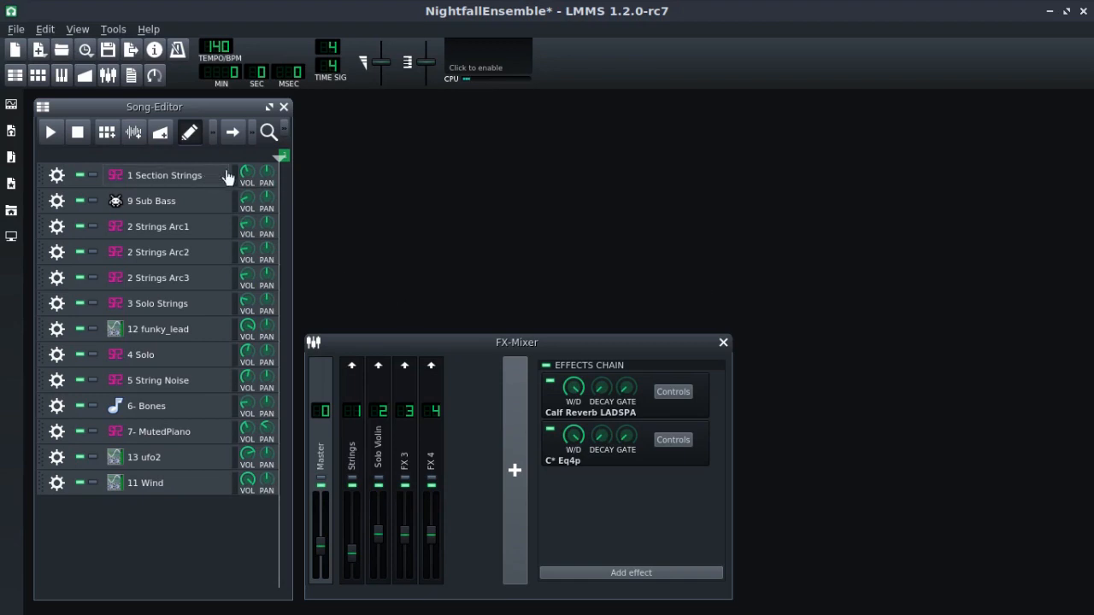
pyautogui.rightClick(247, 169)
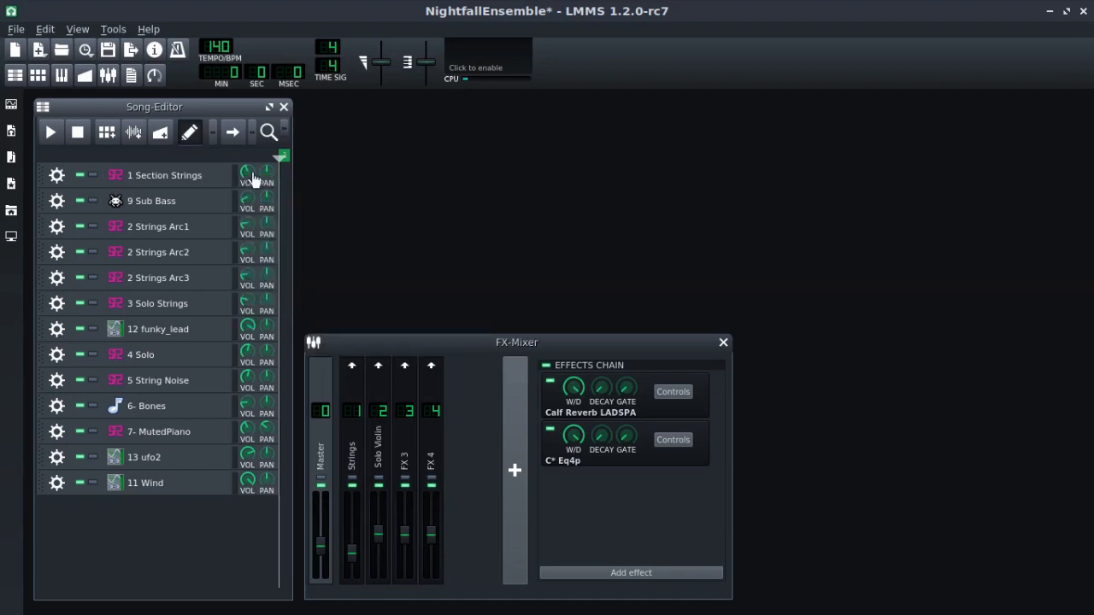
# Step: Inspect the Section Strings volume MIDI connection (channel 1, controller 8) and close it unchanged
pyautogui.rightClick(247, 174)
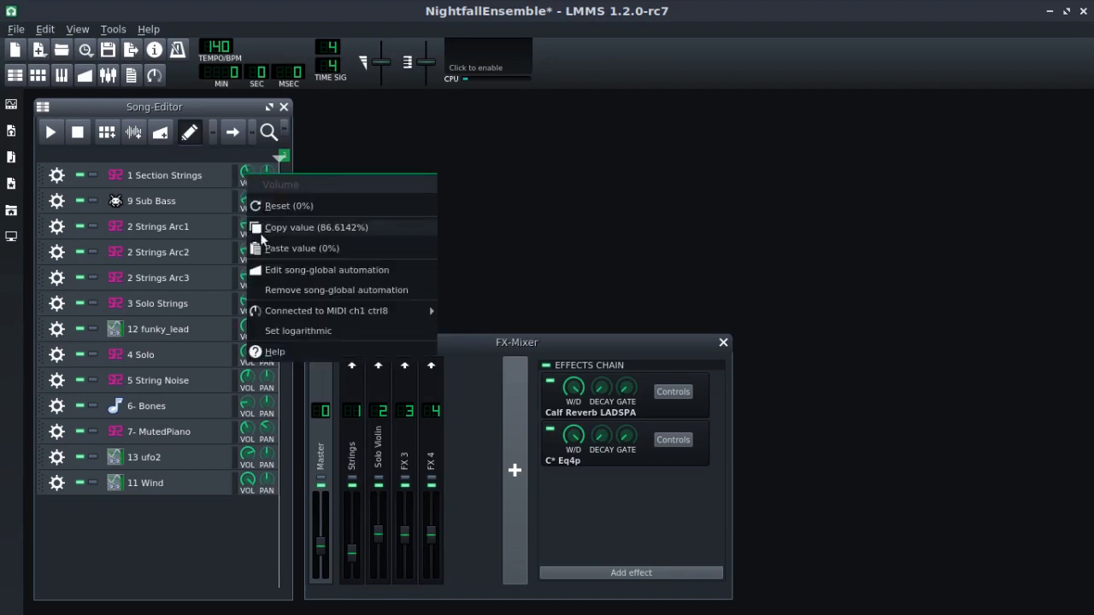
pyautogui.click(325, 311)
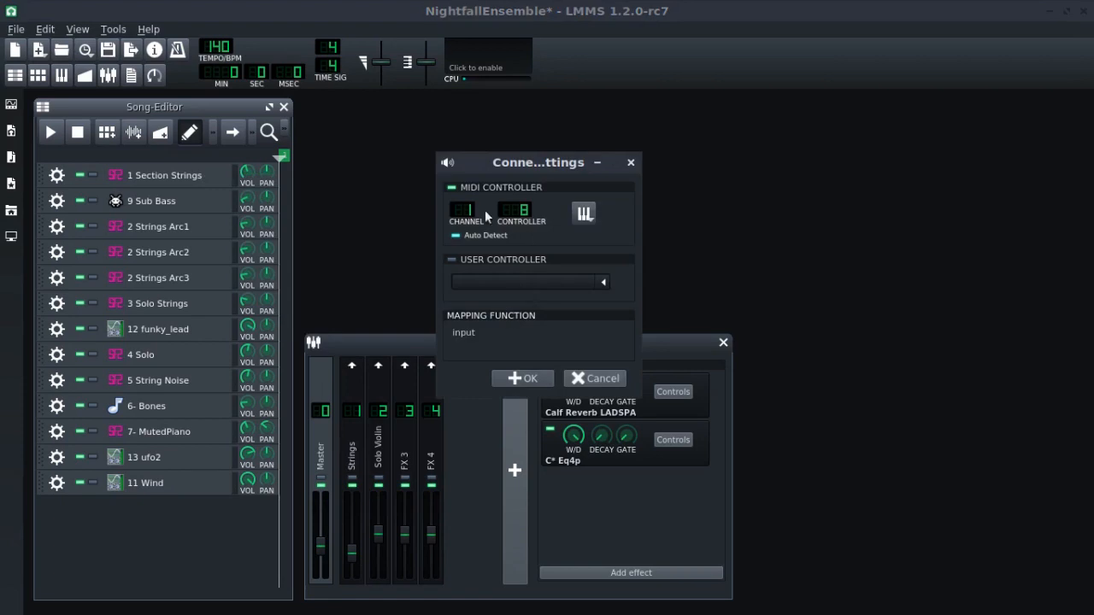
pyautogui.moveTo(619, 188)
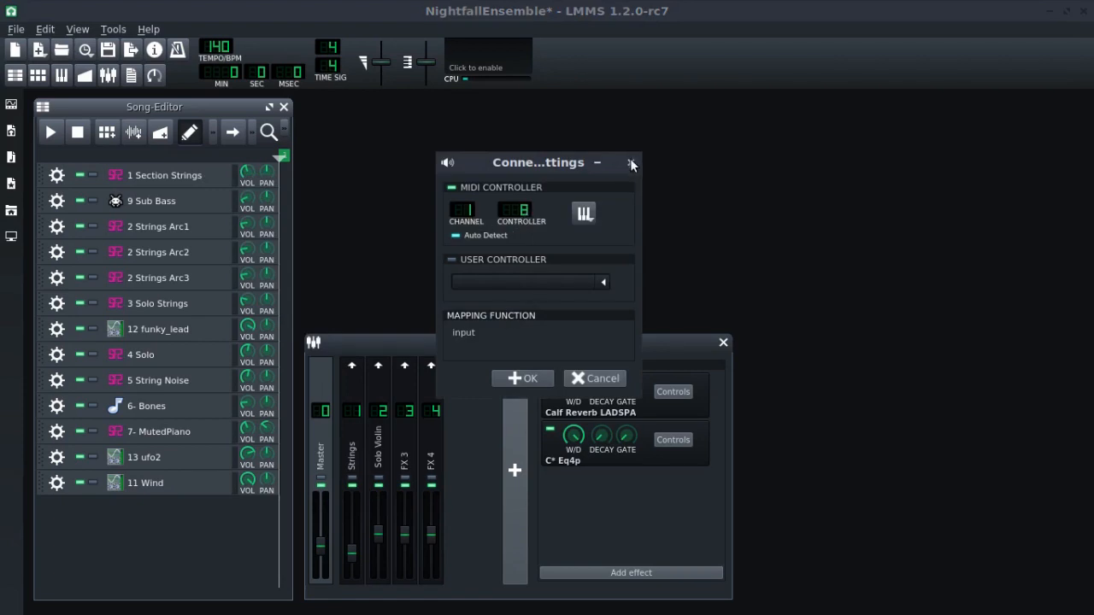
pyautogui.click(632, 162)
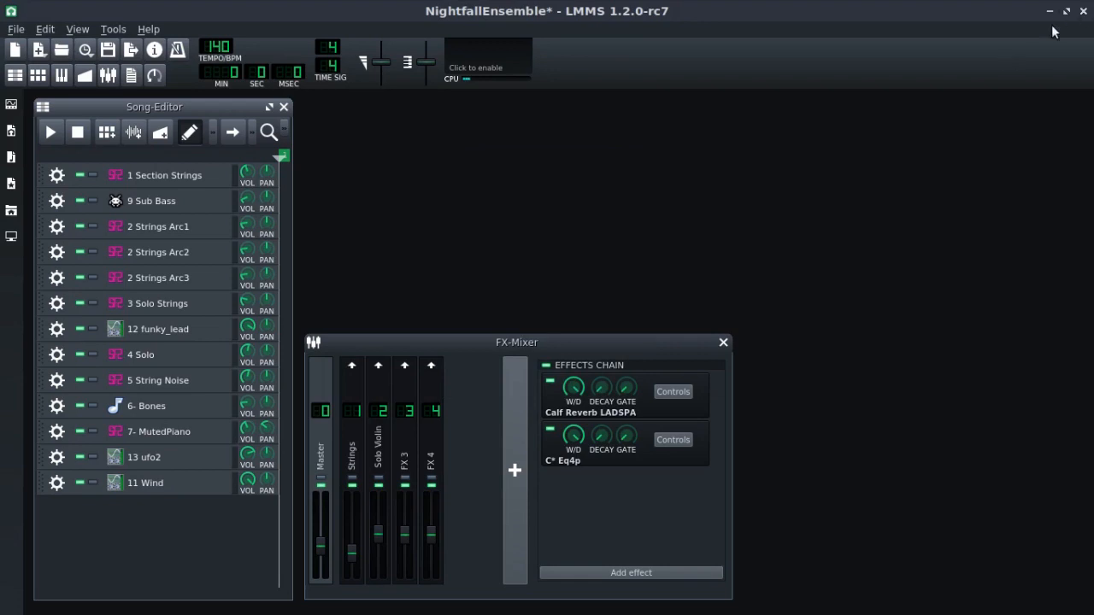
pyautogui.moveTo(1034, 114)
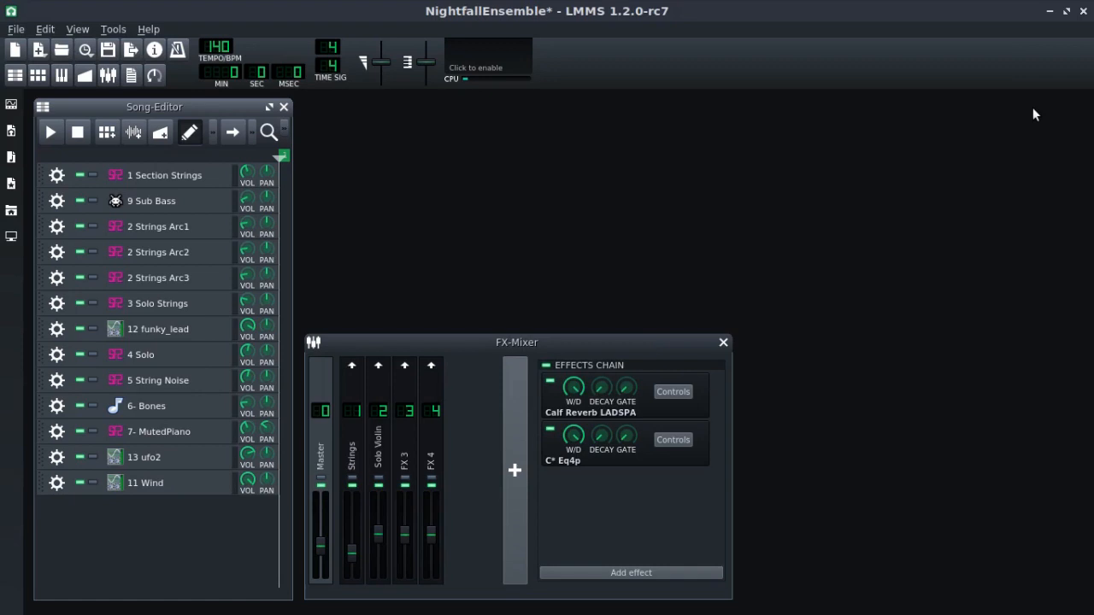
pyautogui.moveTo(1050, 15)
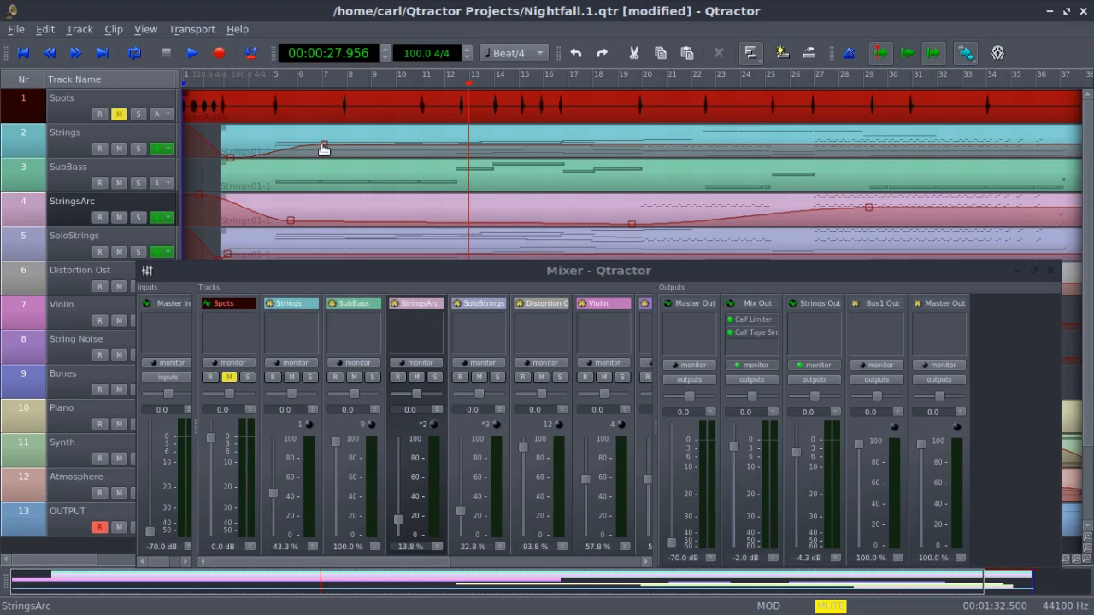
pyautogui.moveTo(325, 147)
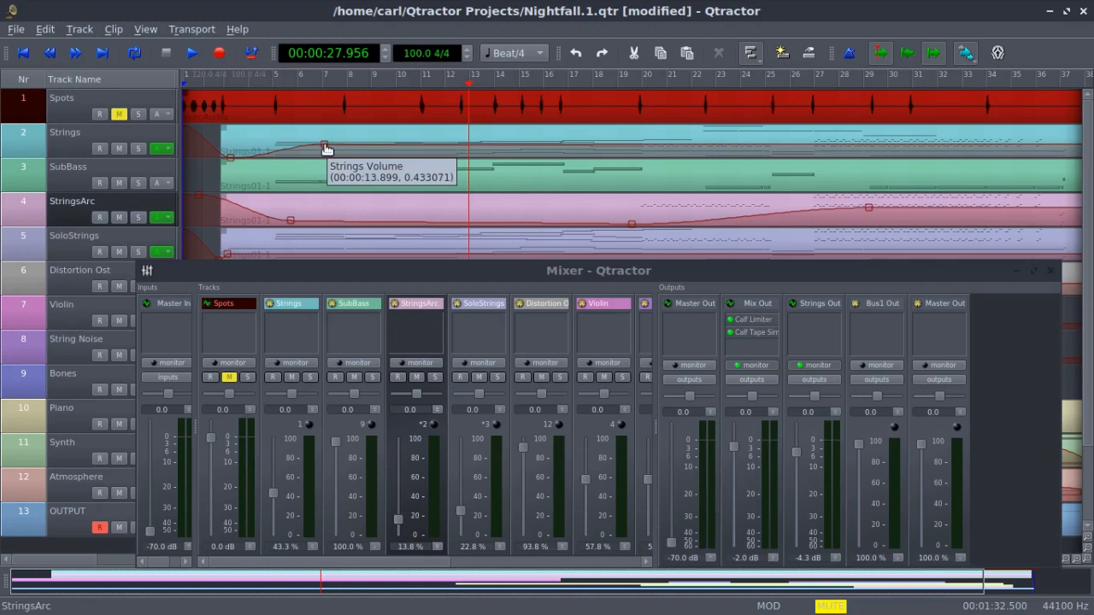
pyautogui.moveTo(958, 301)
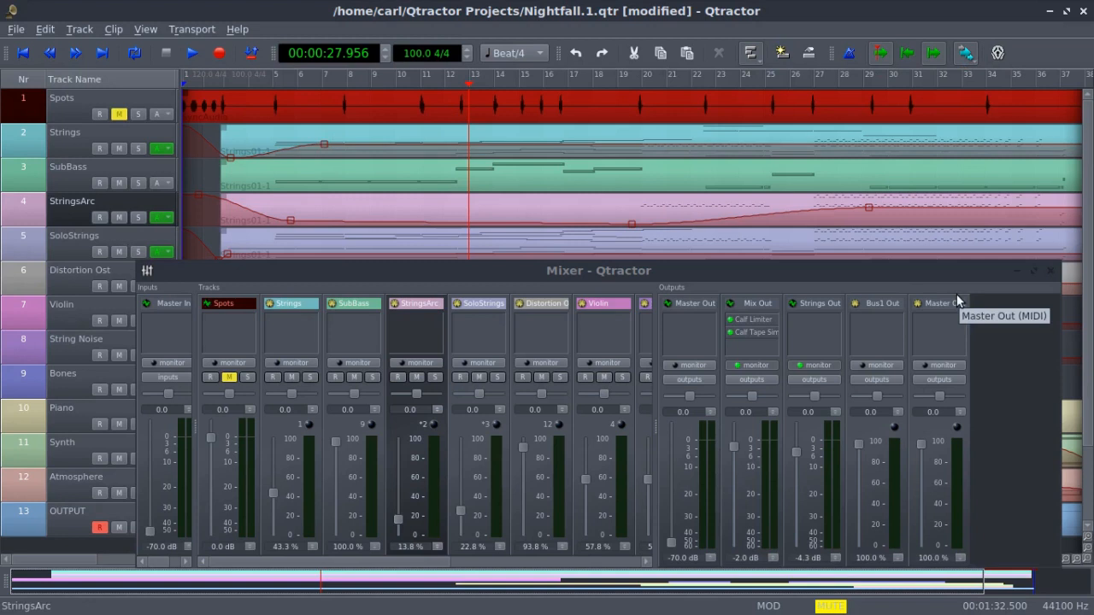
pyautogui.moveTo(966, 277)
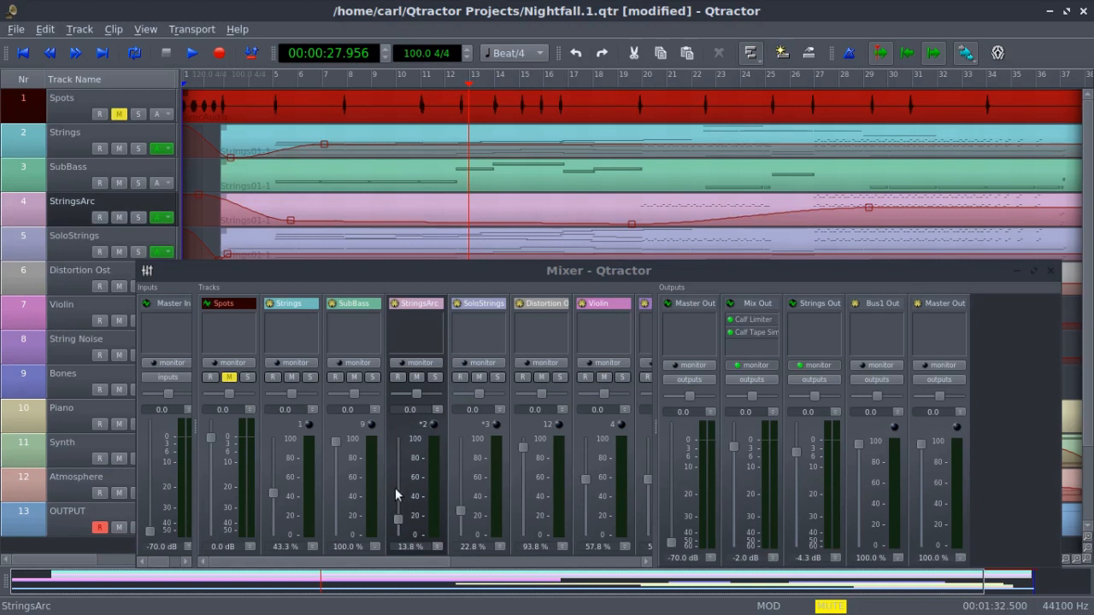
pyautogui.moveTo(188, 229)
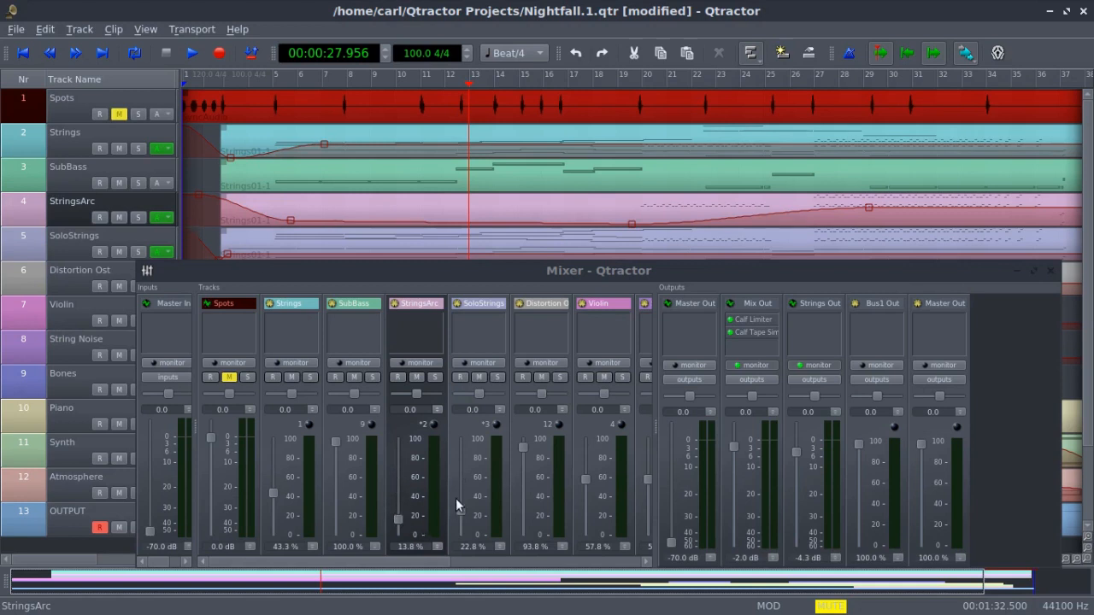
pyautogui.moveTo(882, 431)
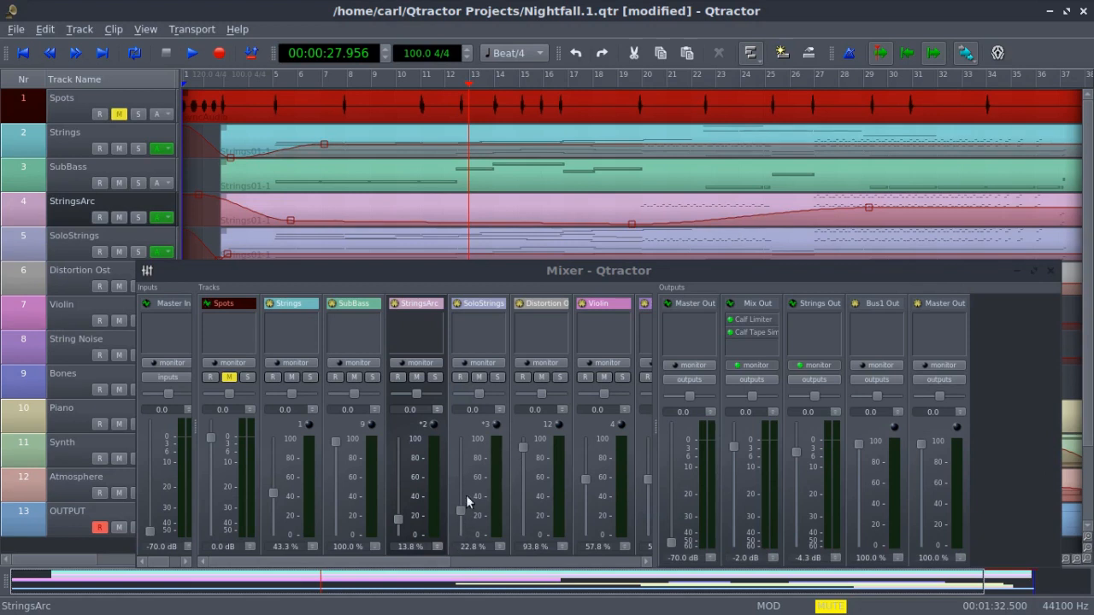
pyautogui.moveTo(458, 504)
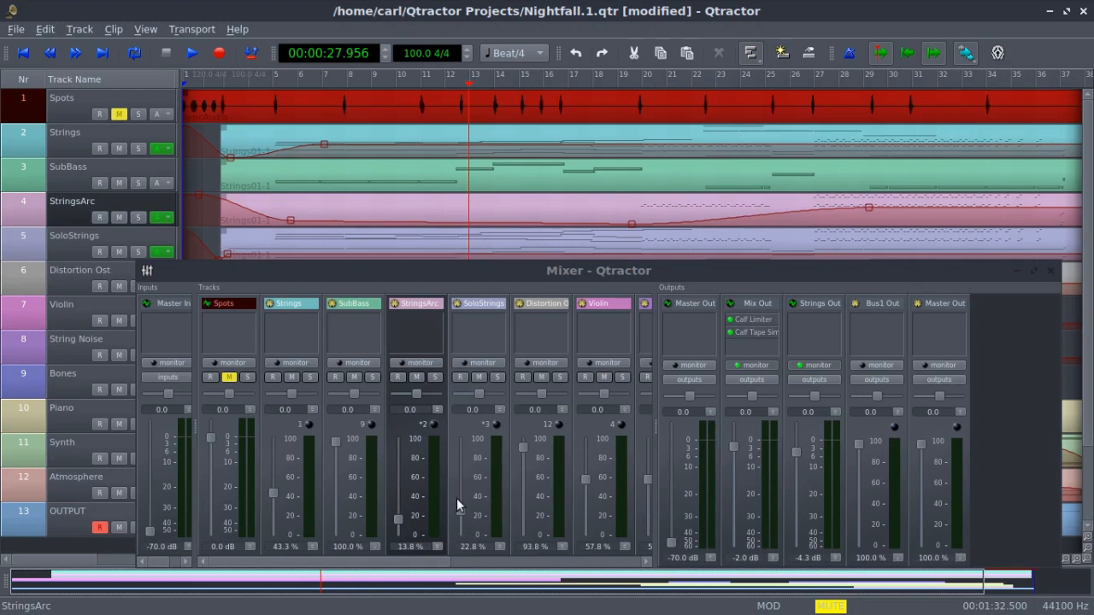
pyautogui.moveTo(465, 504)
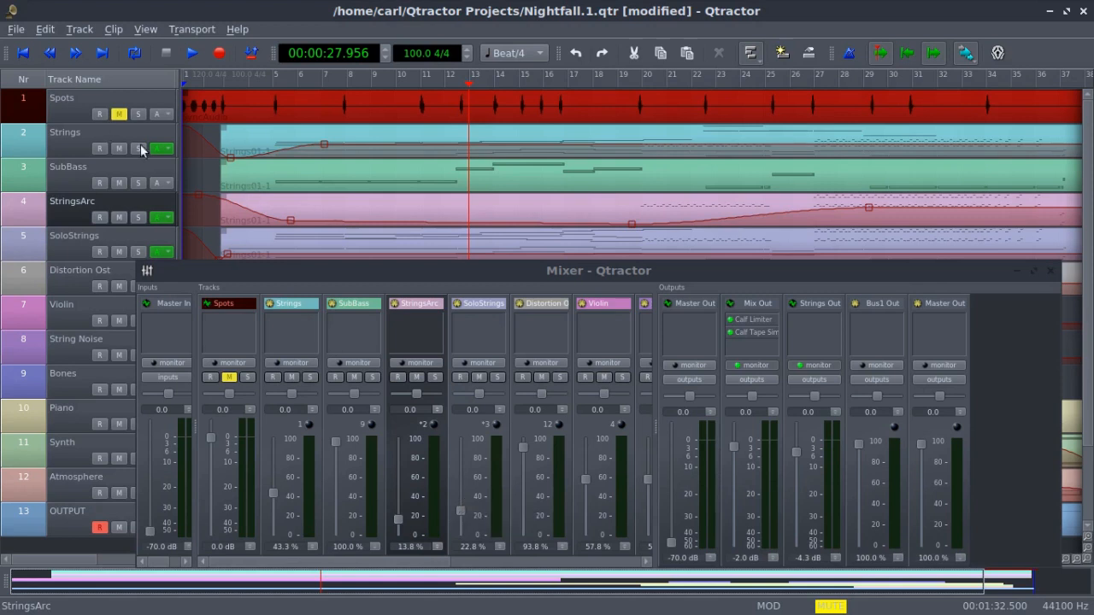
pyautogui.rightClick(161, 147)
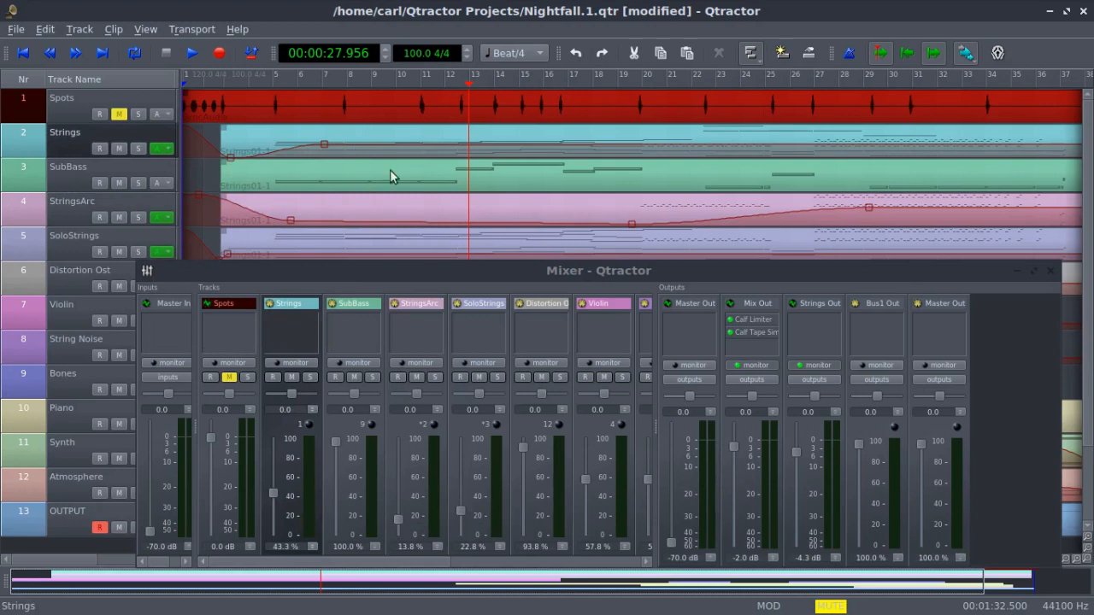
pyautogui.moveTo(468, 214)
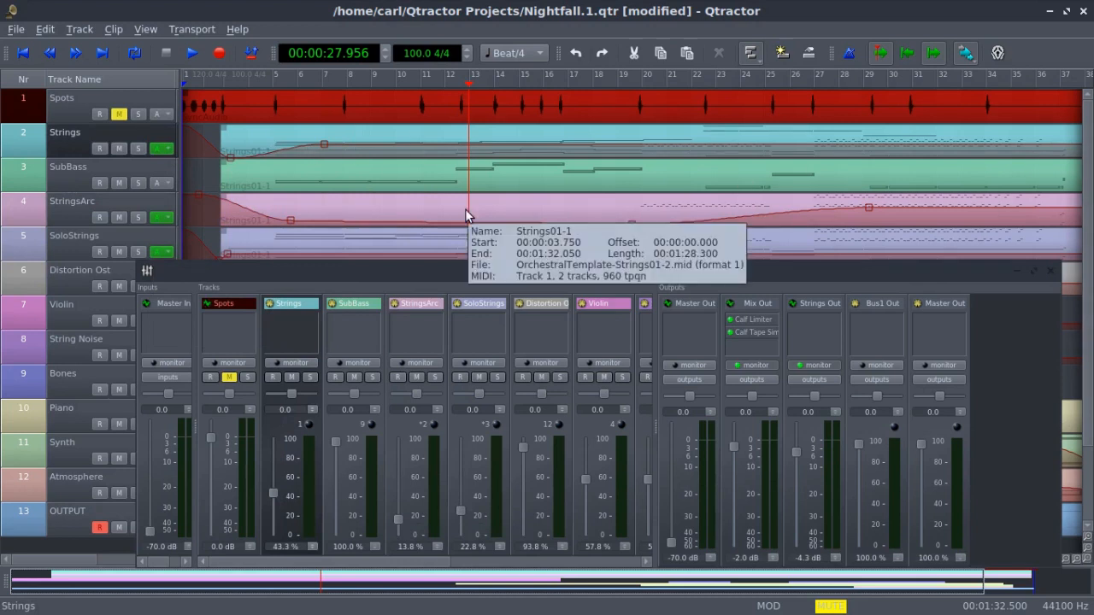
pyautogui.moveTo(728, 289)
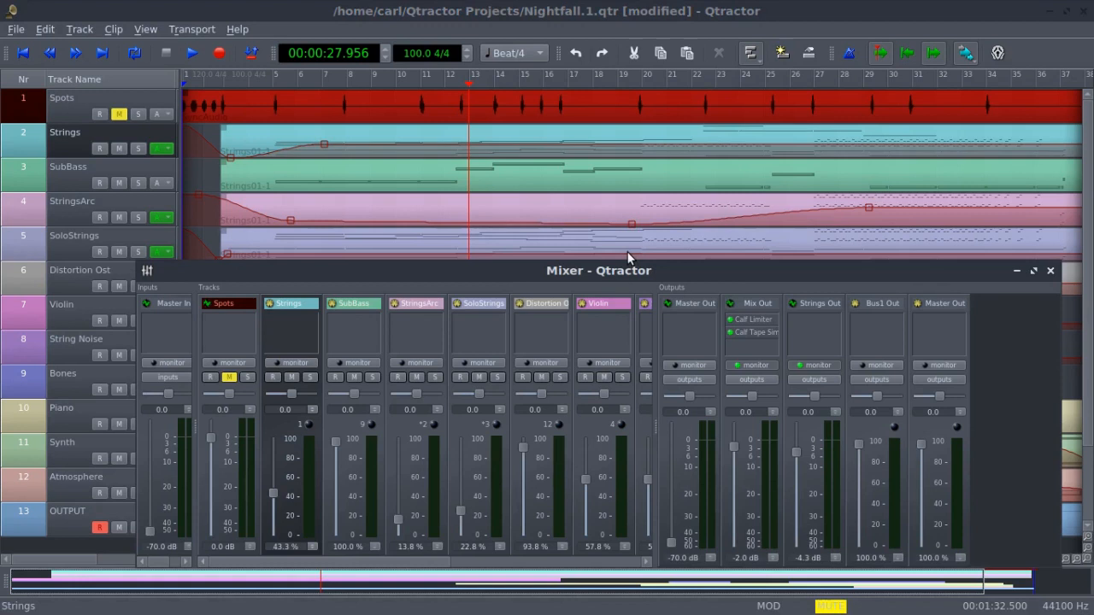
pyautogui.moveTo(626, 265)
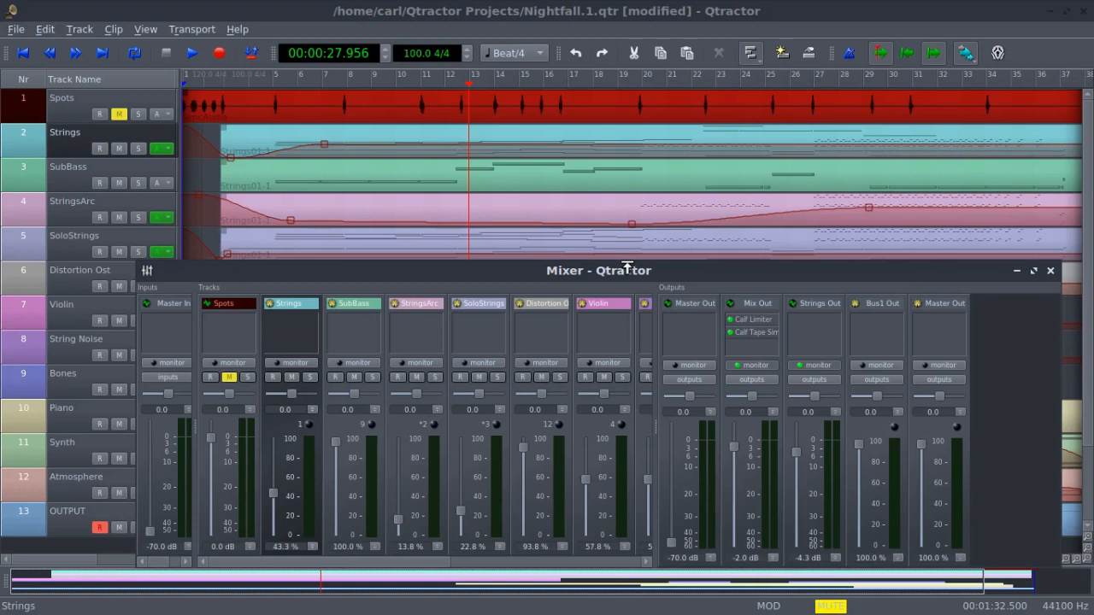
pyautogui.moveTo(598, 270); pyautogui.dragTo(554, 267)
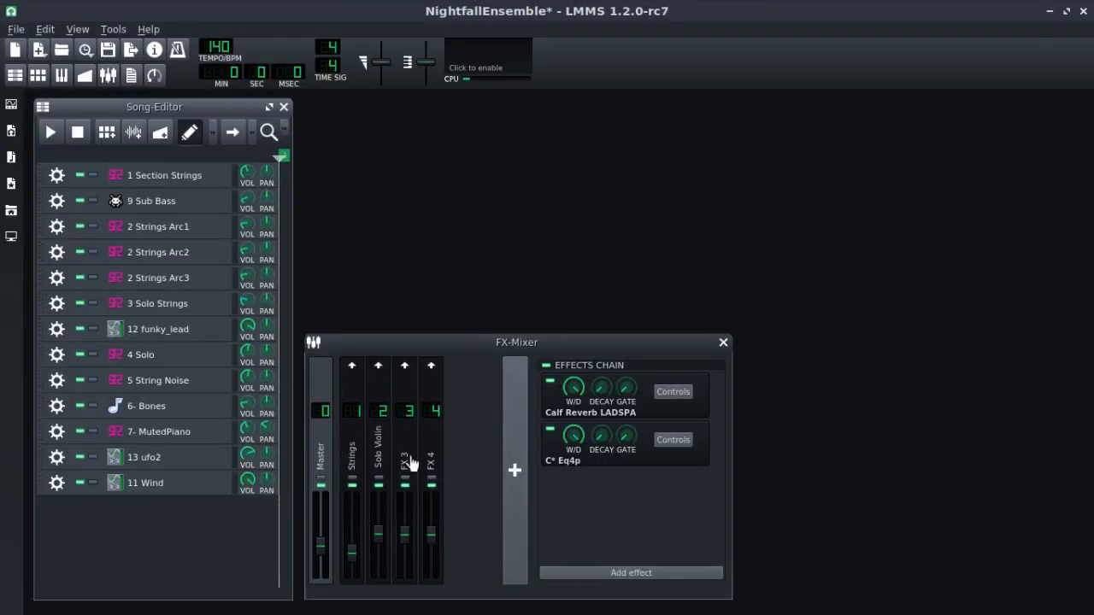
pyautogui.moveTo(521, 425)
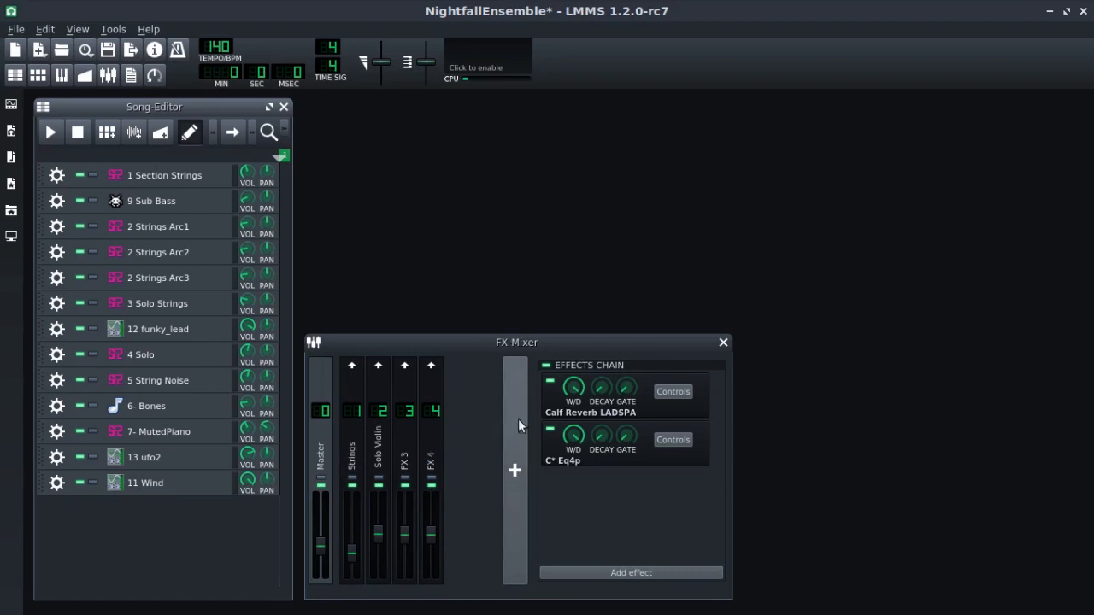
pyautogui.moveTo(427, 452)
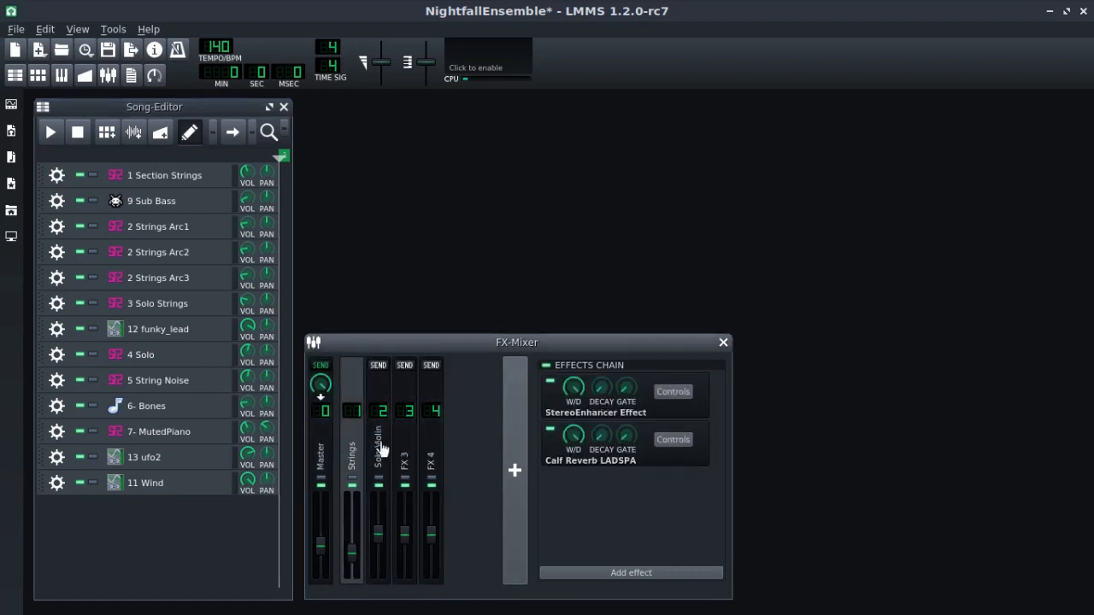
# Step: Select FX-Mixer channel 1 Strings to show its send and StereoEnhancer/Calf Reverb chain
pyautogui.click(403, 458)
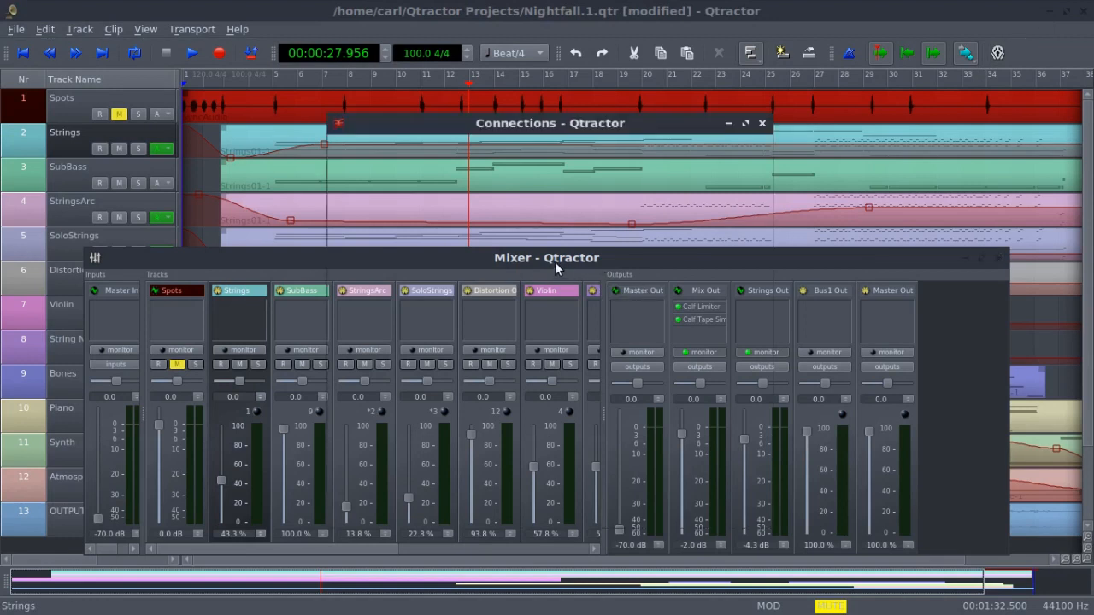
# Step: Show the Connections Audio tab with LMMS outputs feeding Master, Mix and Strings, mixer back in front
pyautogui.click(431, 149)
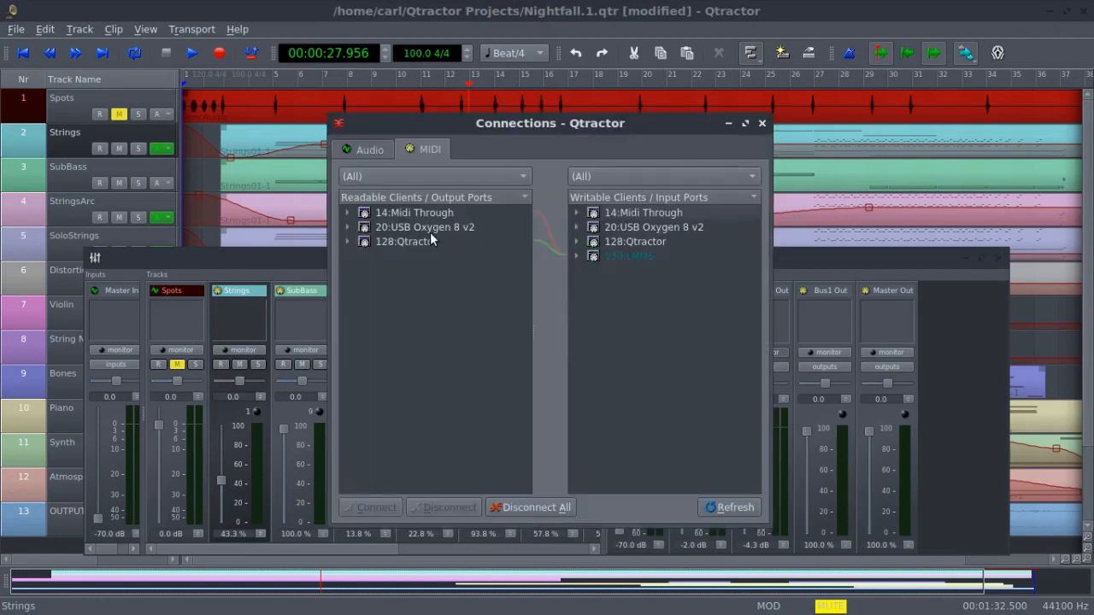
pyautogui.moveTo(373, 202)
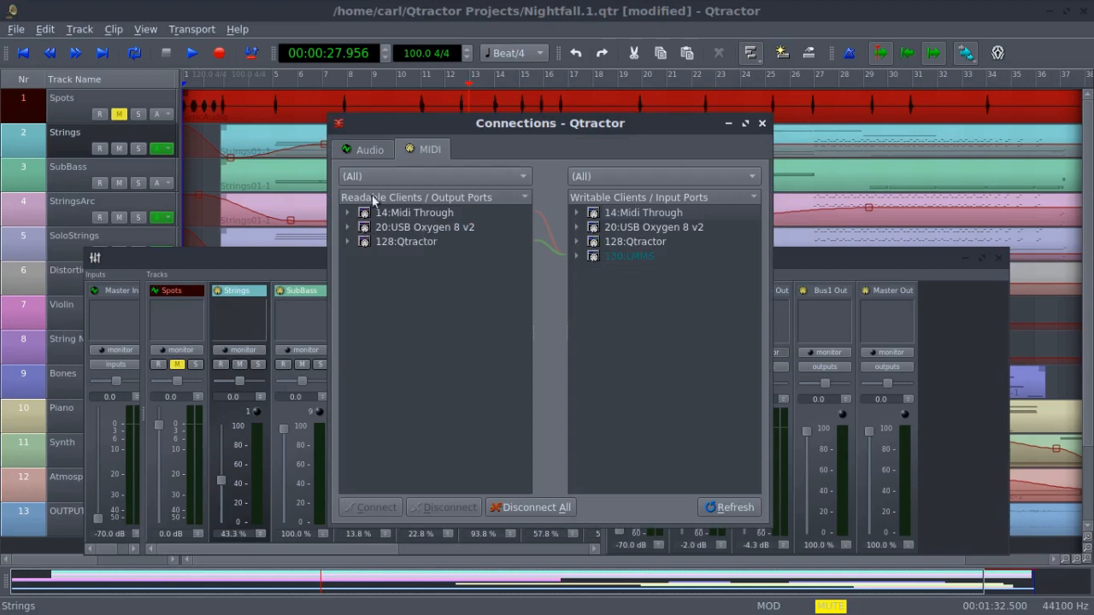
pyautogui.click(363, 149)
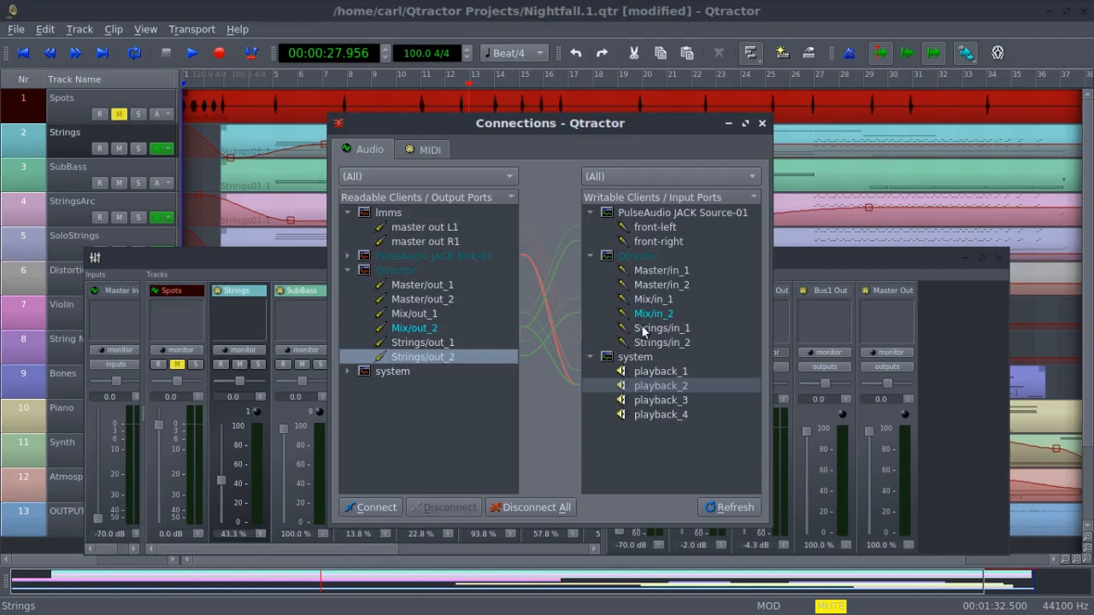
pyautogui.click(663, 342)
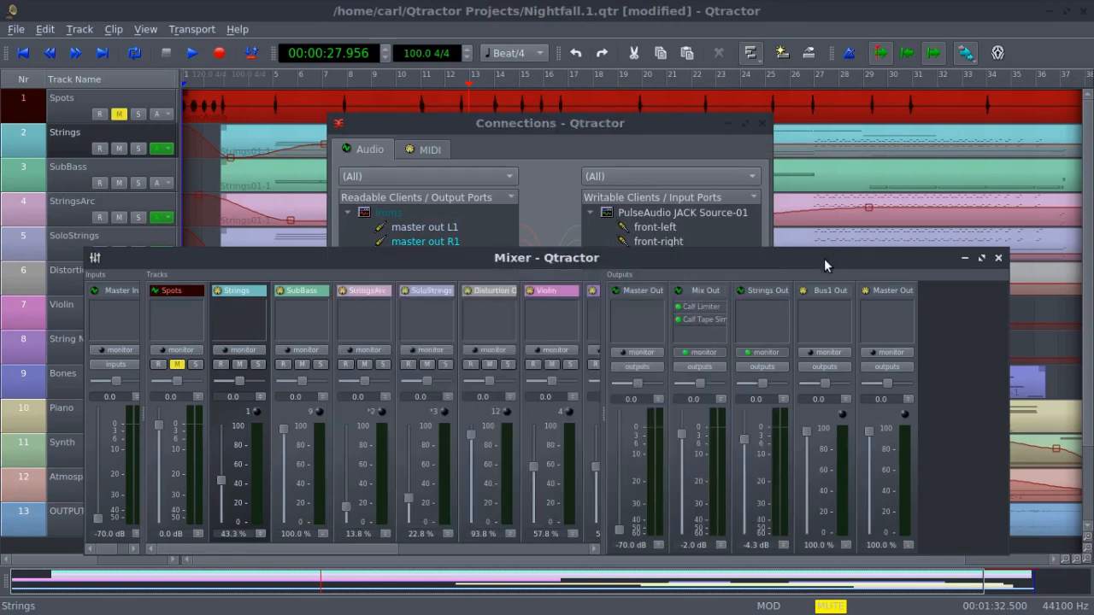
pyautogui.moveTo(766, 298)
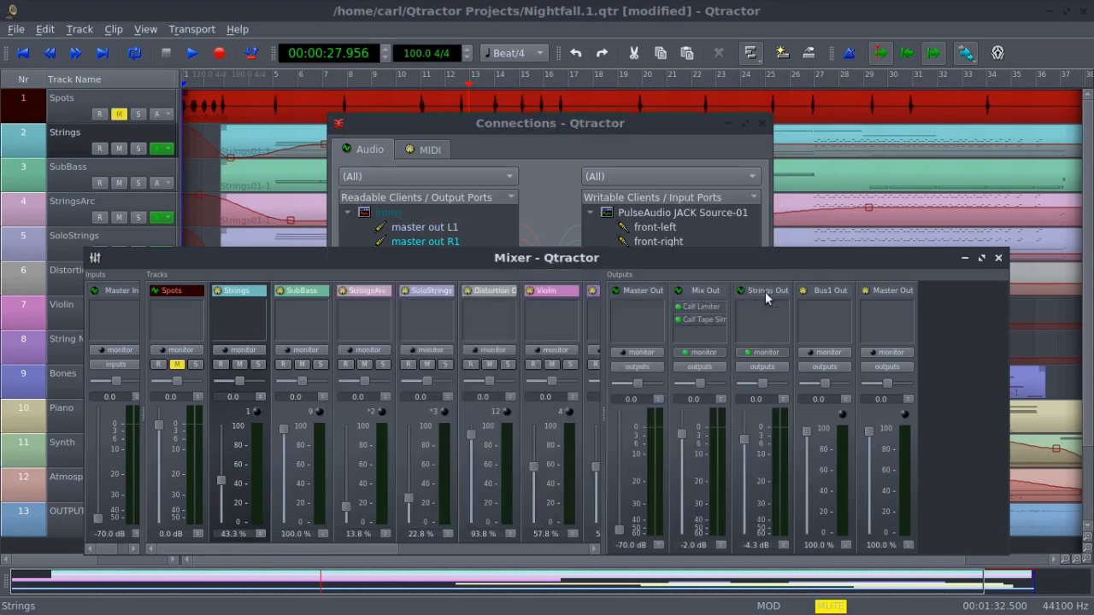
pyautogui.moveTo(756, 301)
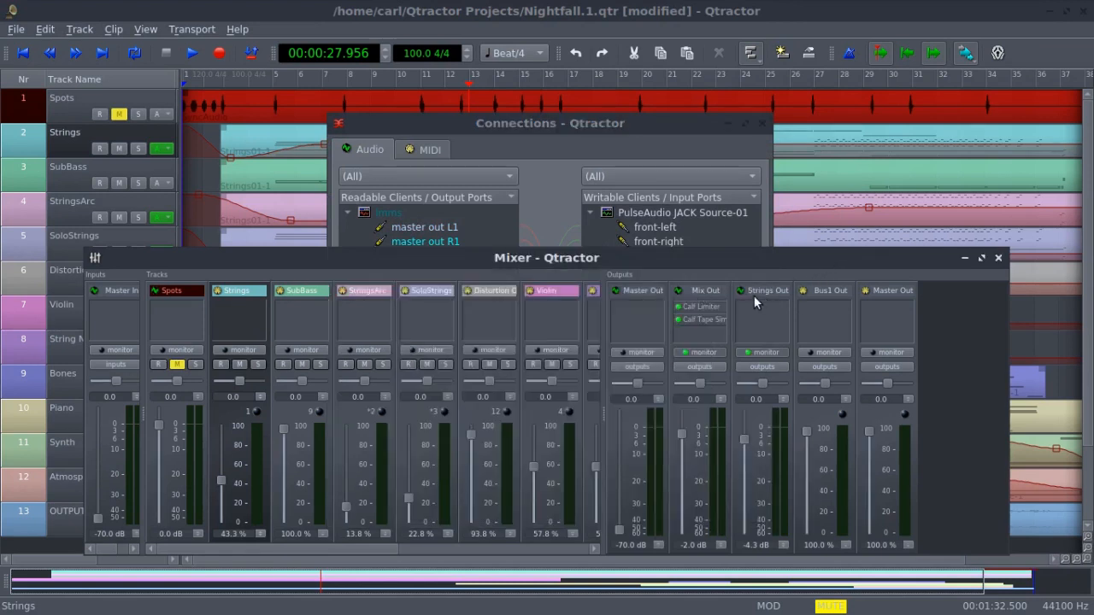
pyautogui.moveTo(760, 291)
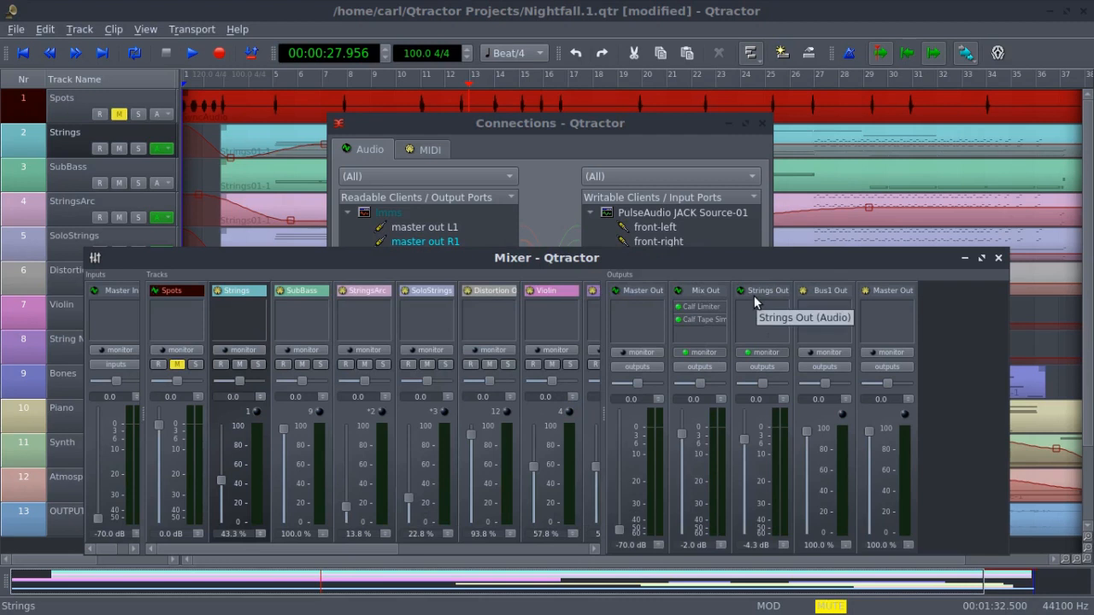
pyautogui.moveTo(763, 309)
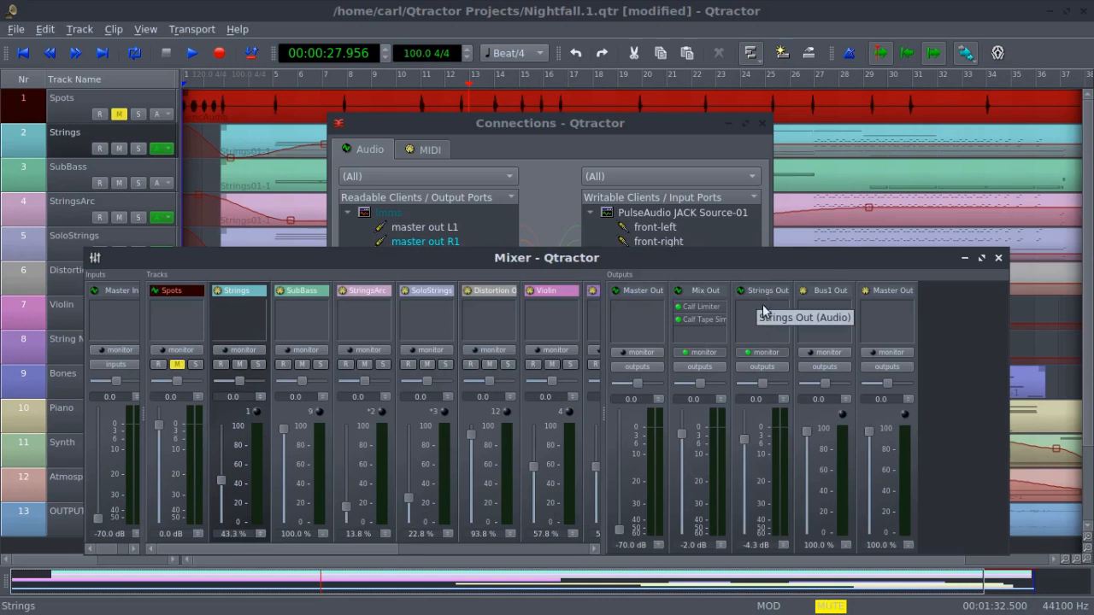
pyautogui.moveTo(764, 369)
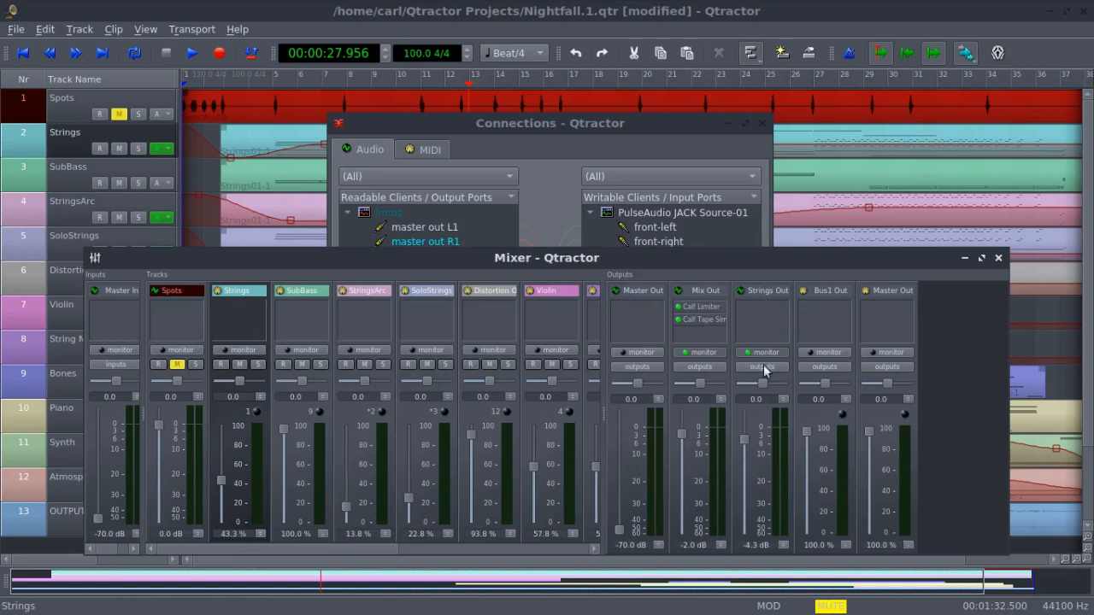
pyautogui.moveTo(697, 320)
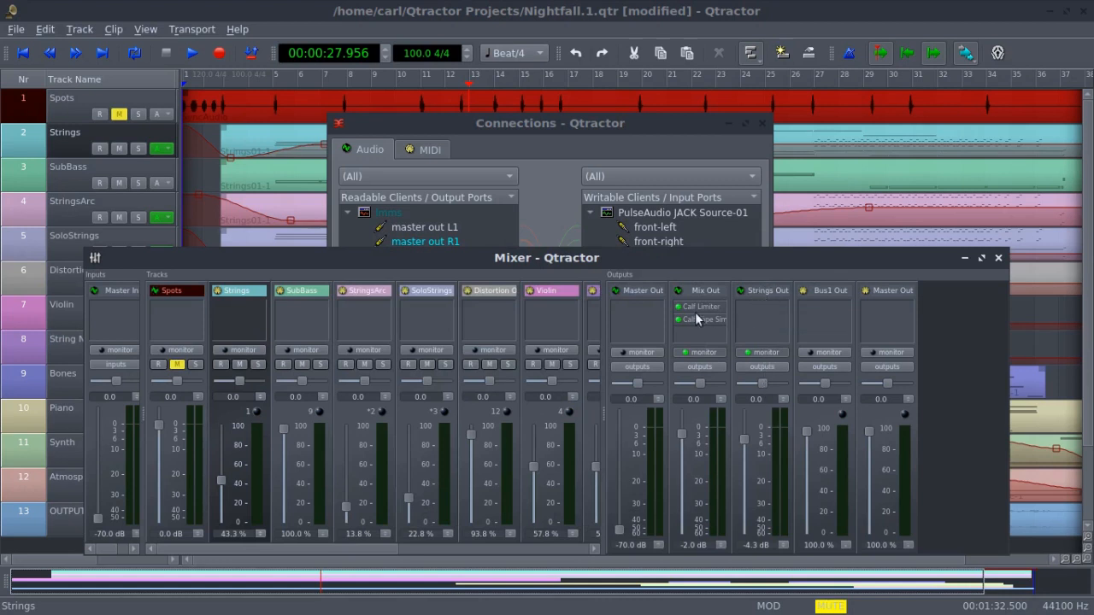
pyautogui.moveTo(708, 304)
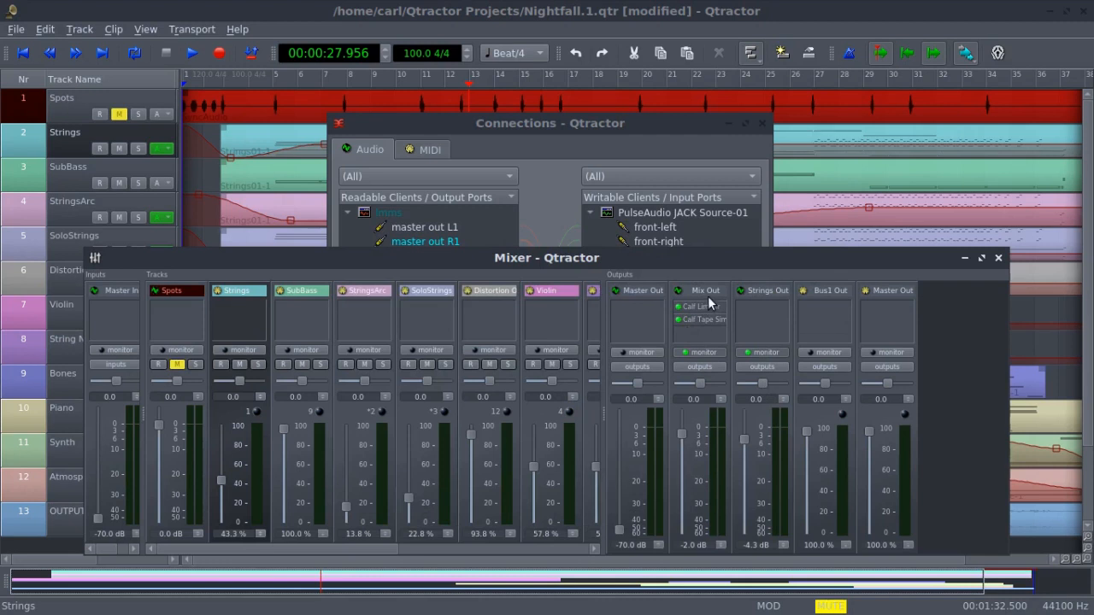
pyautogui.moveTo(706, 327)
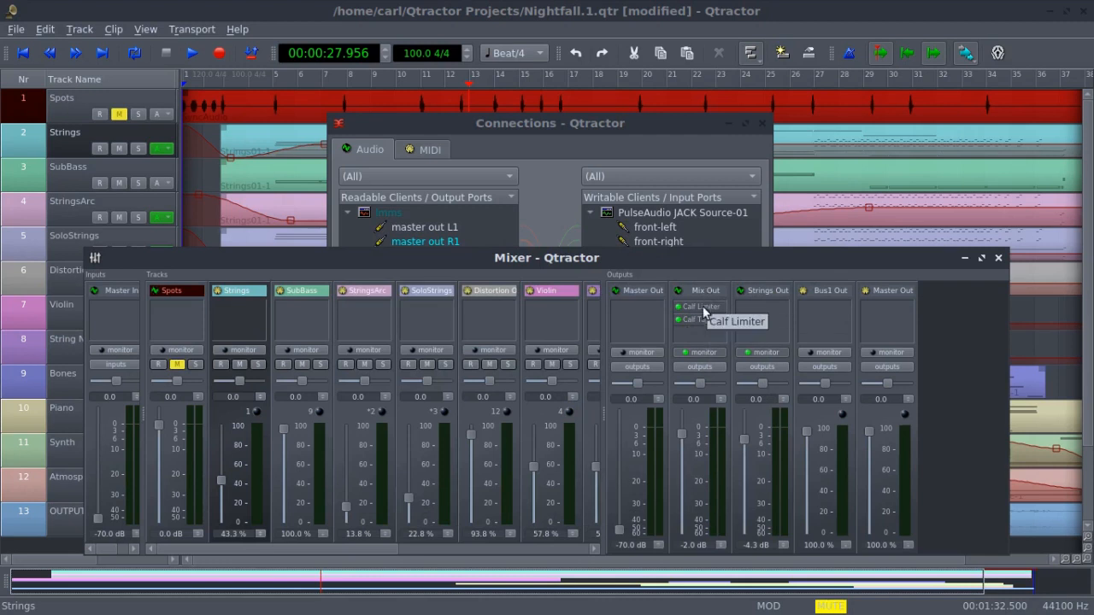
pyautogui.moveTo(701, 319)
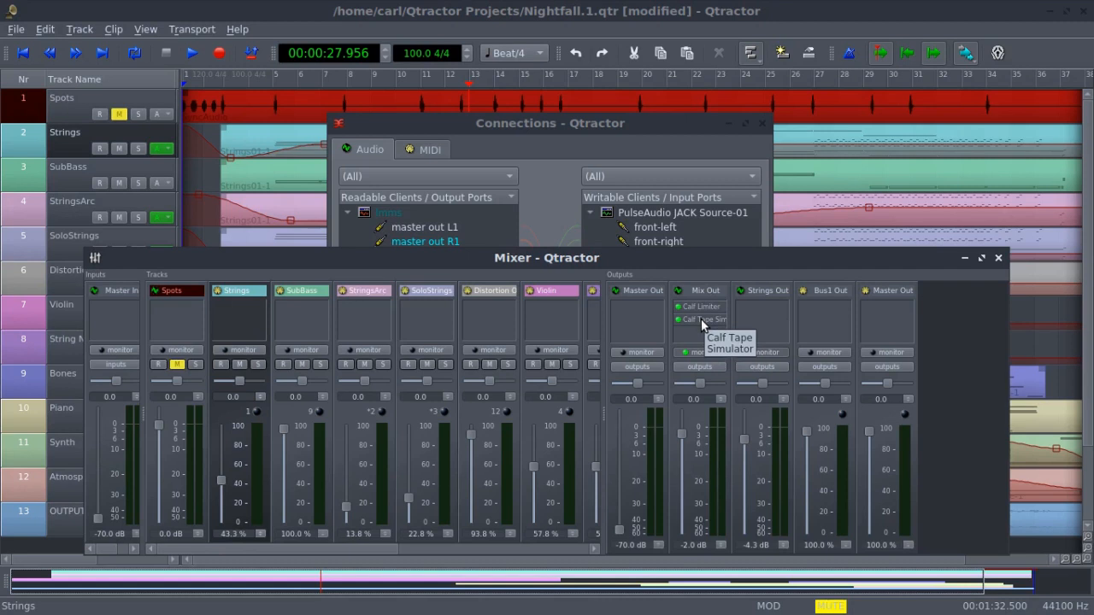
pyautogui.moveTo(699, 306)
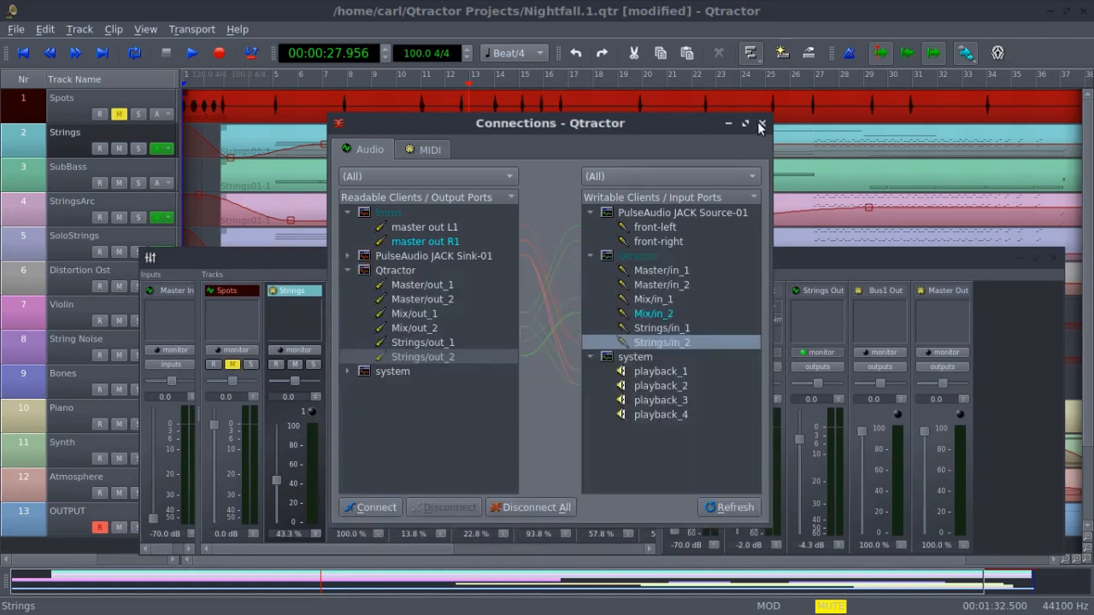
# Step: Close the Connections and Mixer windows and record-arm the OUTPUT track
pyautogui.click(761, 127)
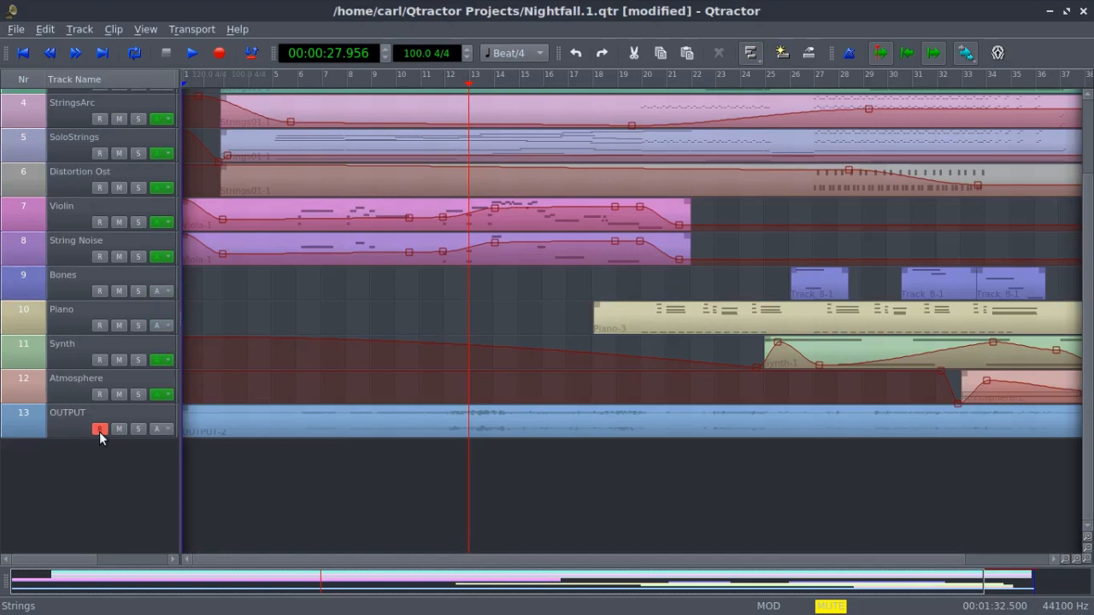
pyautogui.click(99, 427)
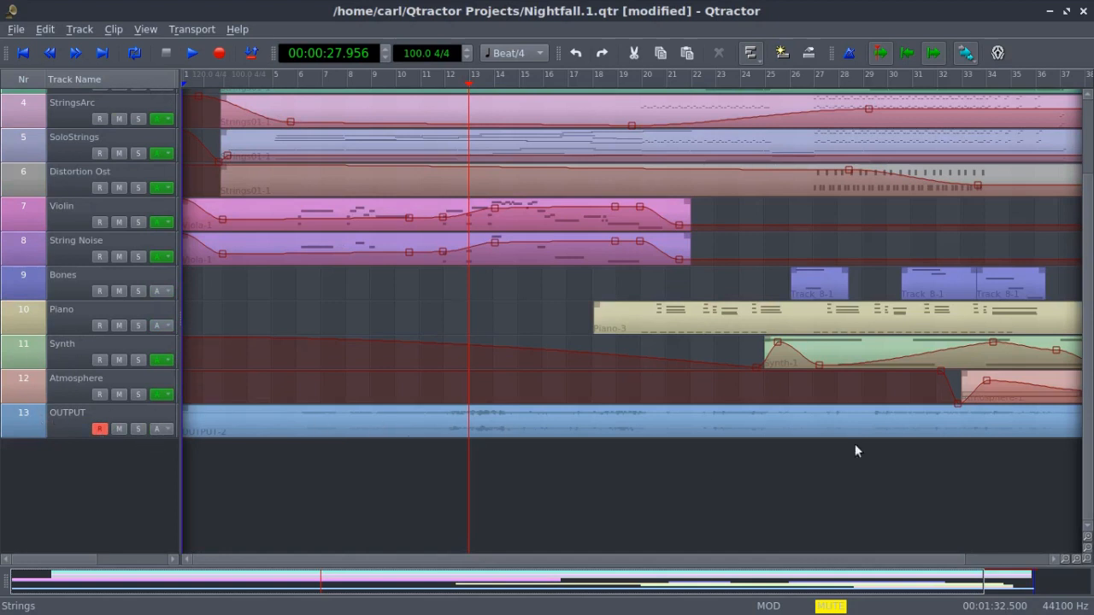
pyautogui.moveTo(550, 426)
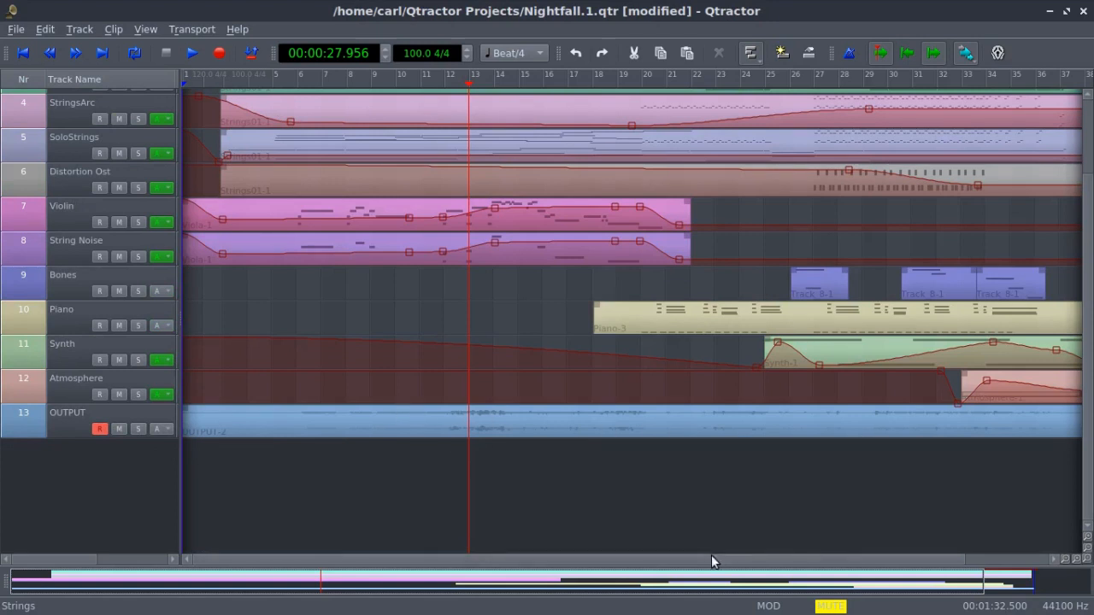
pyautogui.hscroll(3)
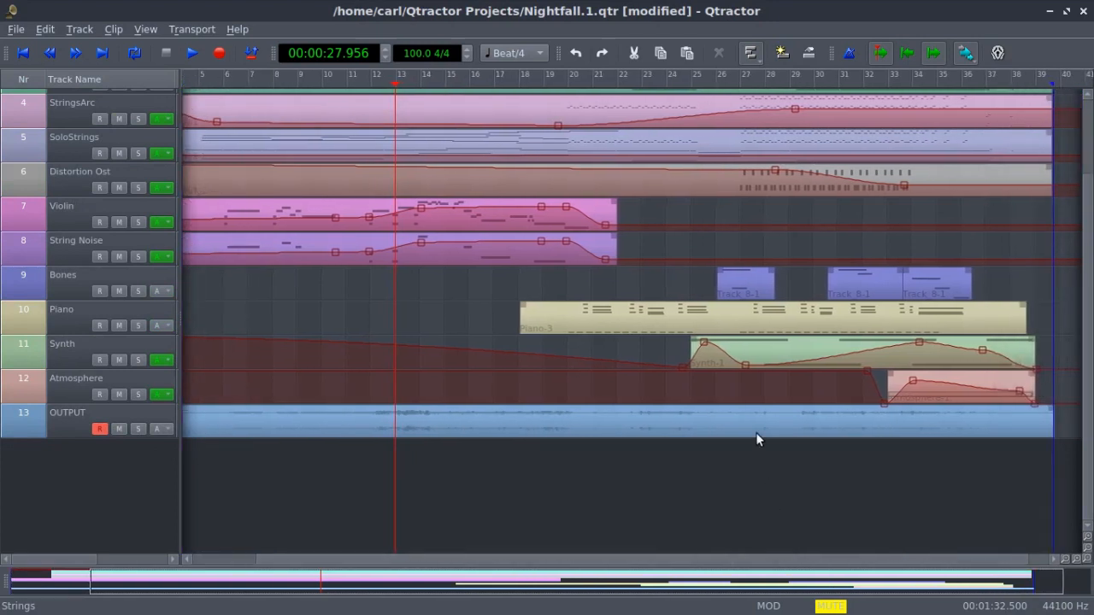
pyautogui.moveTo(755, 436)
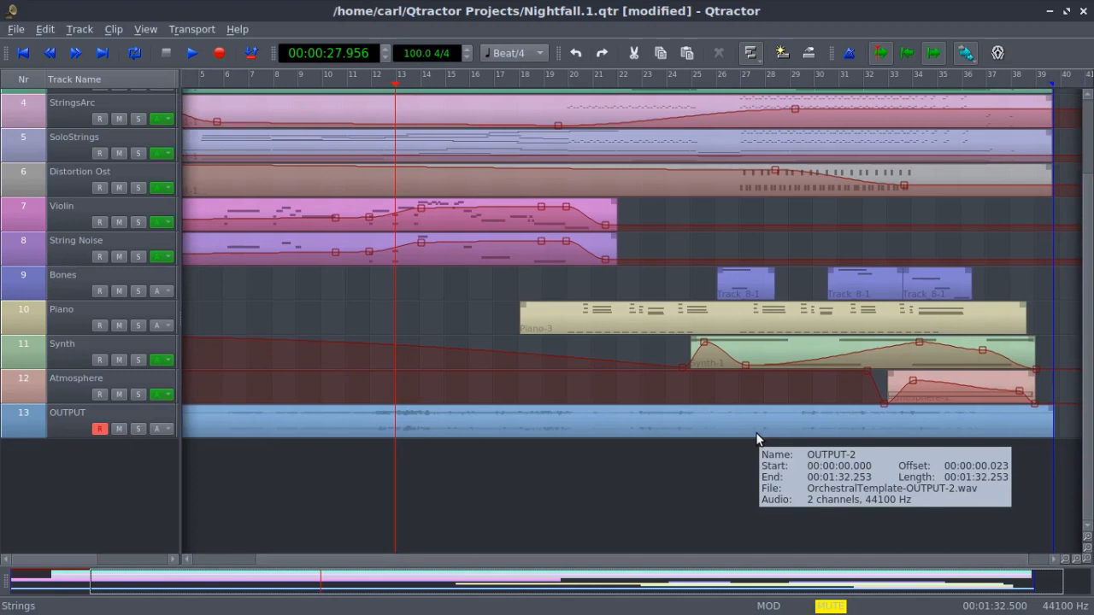
pyautogui.moveTo(756, 438)
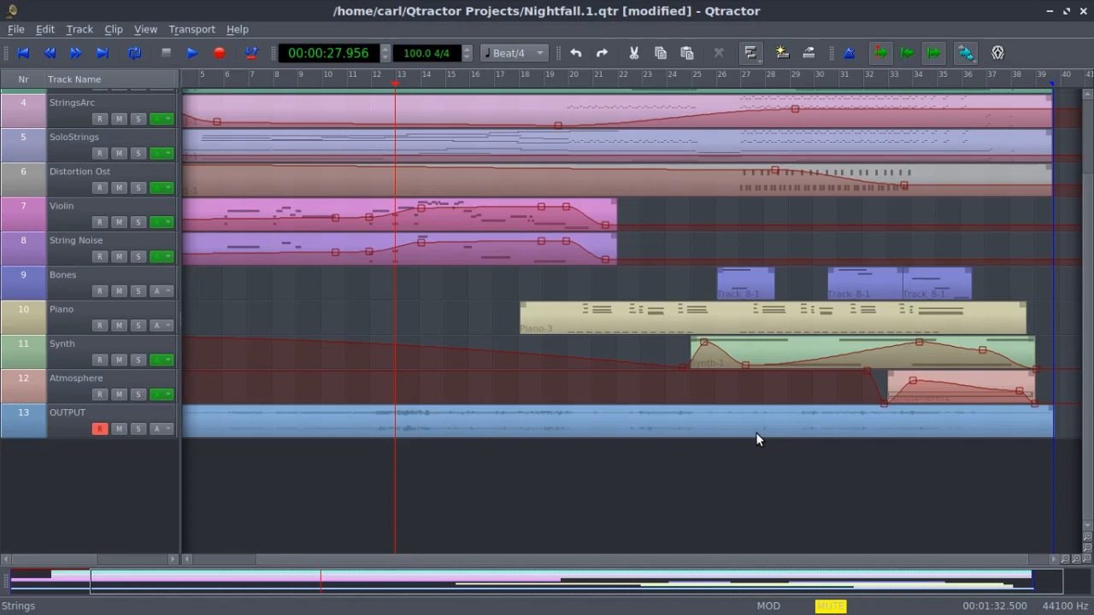
pyautogui.moveTo(585, 561)
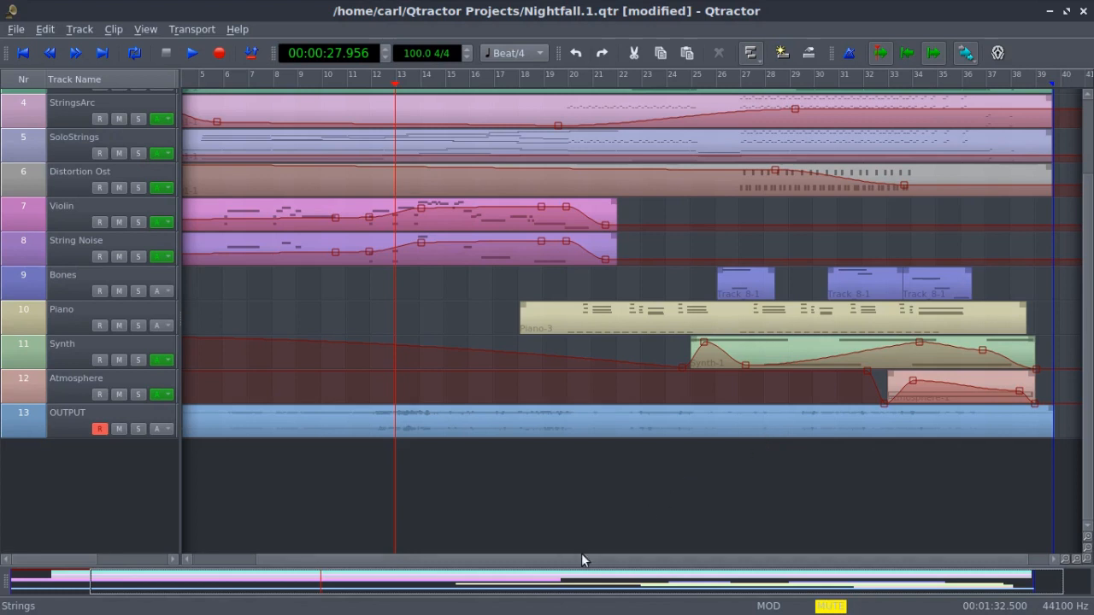
pyautogui.hscroll(-3)
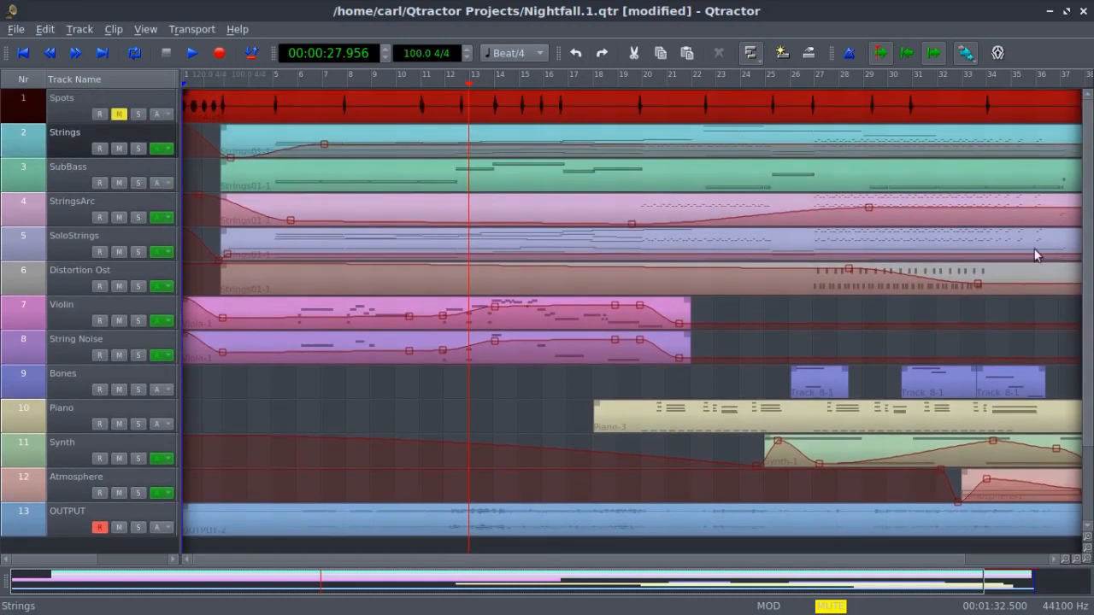
pyautogui.moveTo(575, 348)
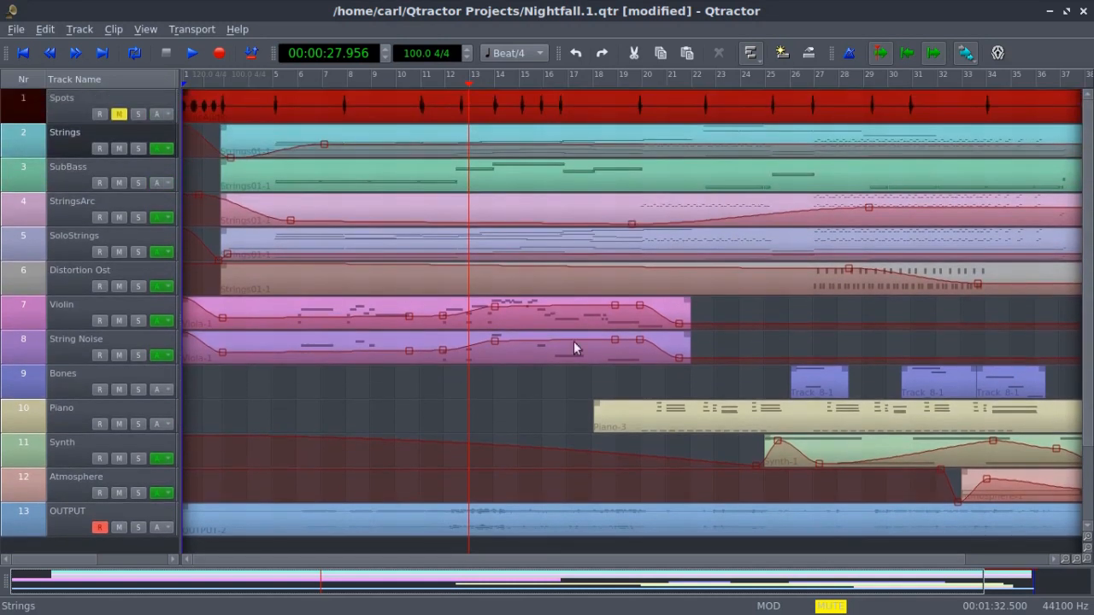
pyautogui.moveTo(578, 376)
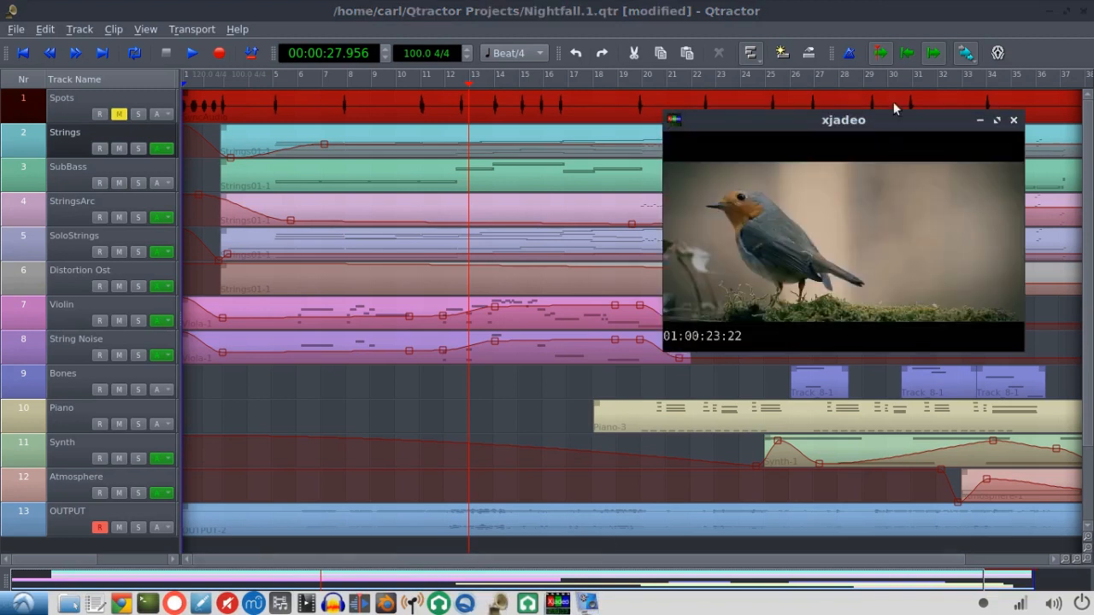
# Step: Confirm xjadeo's Sync is set to JACK, then close the video window
pyautogui.moveTo(841, 120); pyautogui.dragTo(502, 191)
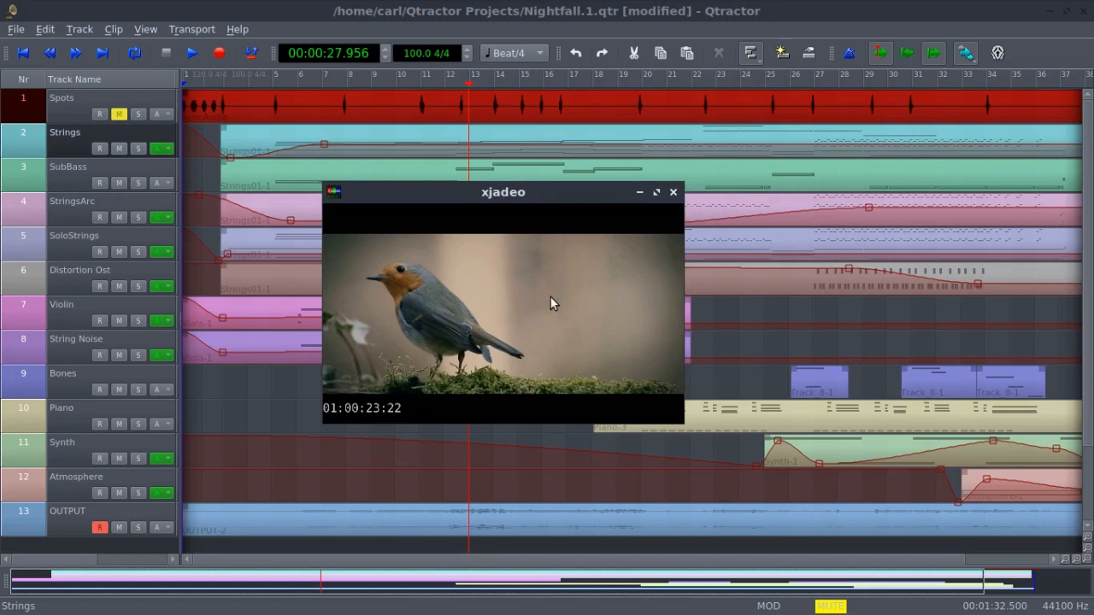
pyautogui.moveTo(502, 192); pyautogui.dragTo(491, 164)
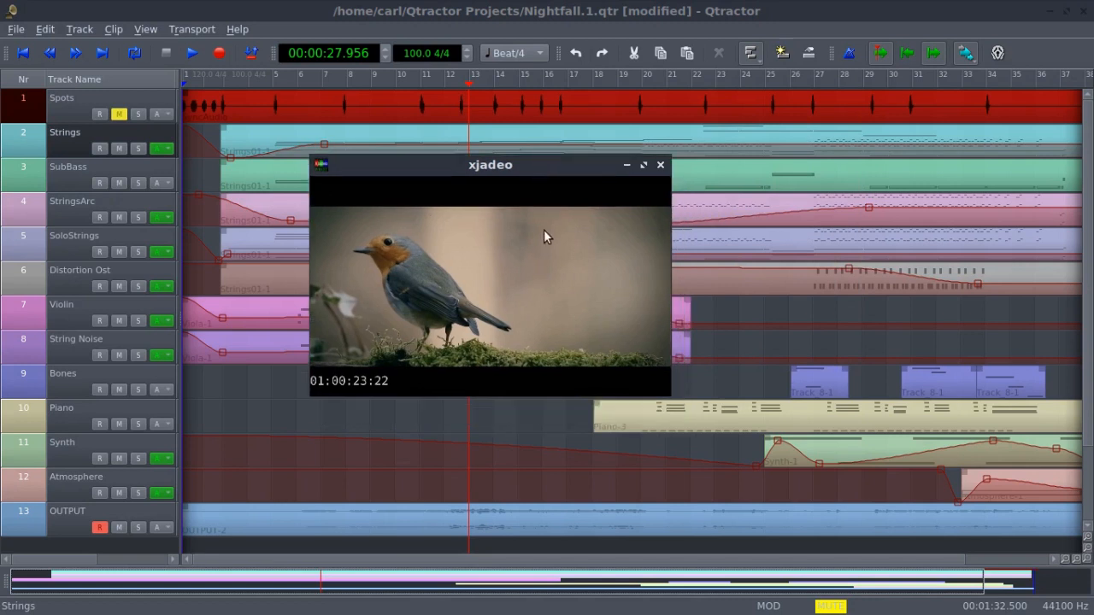
pyautogui.rightClick(547, 236)
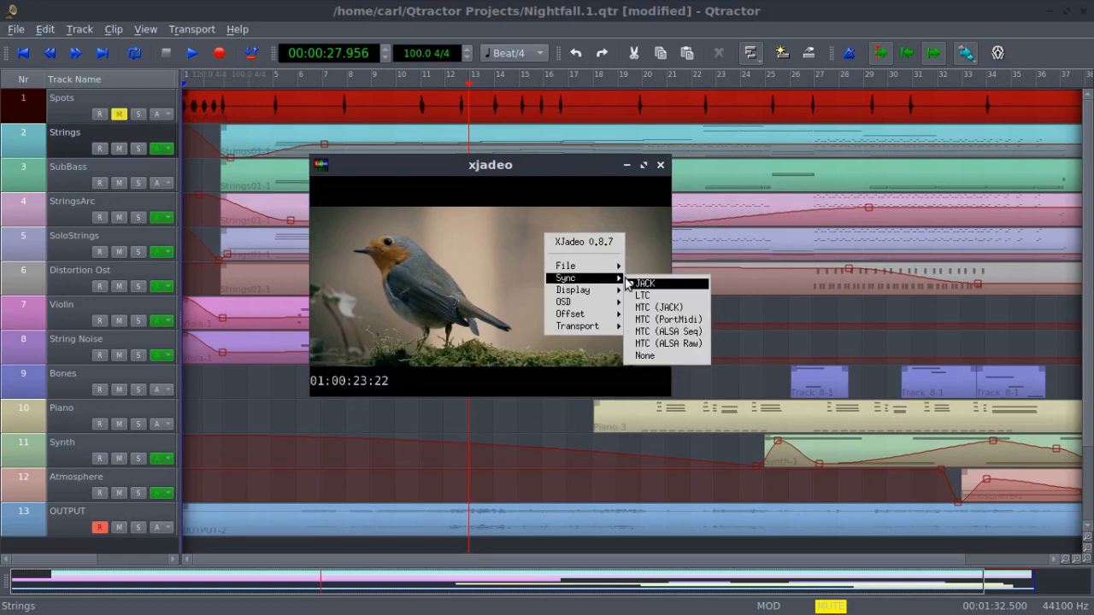
pyautogui.moveTo(646, 288)
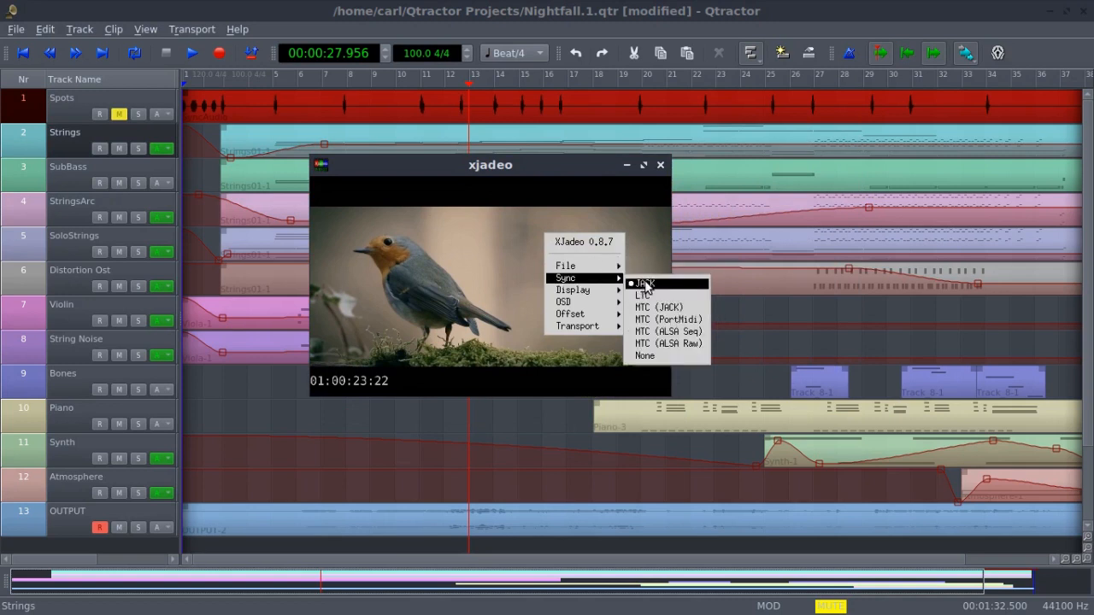
pyautogui.moveTo(646, 294)
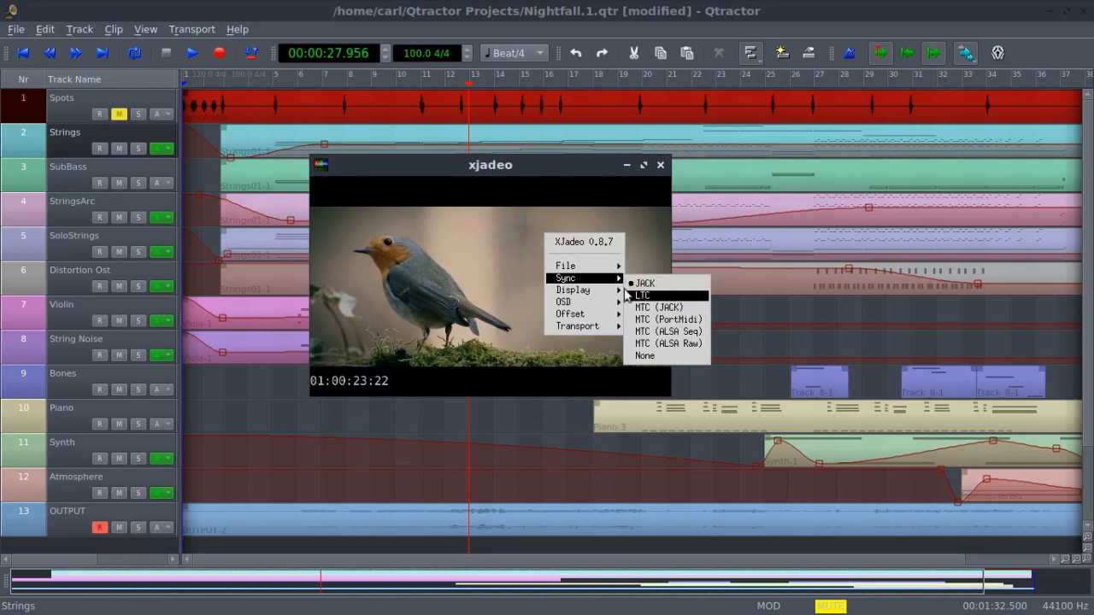
pyautogui.moveTo(564, 301)
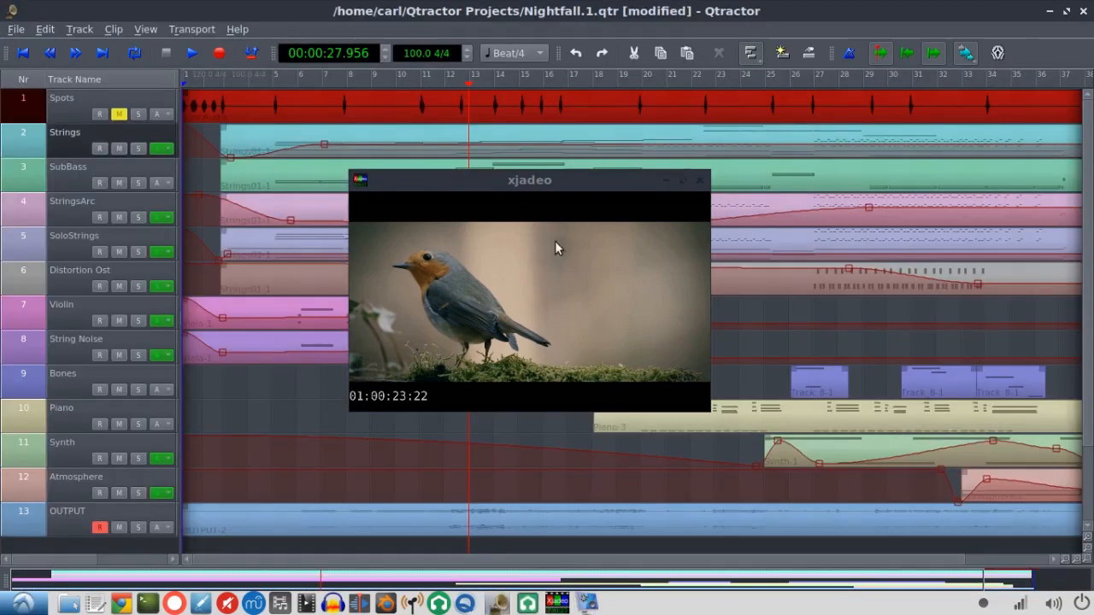
pyautogui.moveTo(530, 180); pyautogui.dragTo(647, 242)
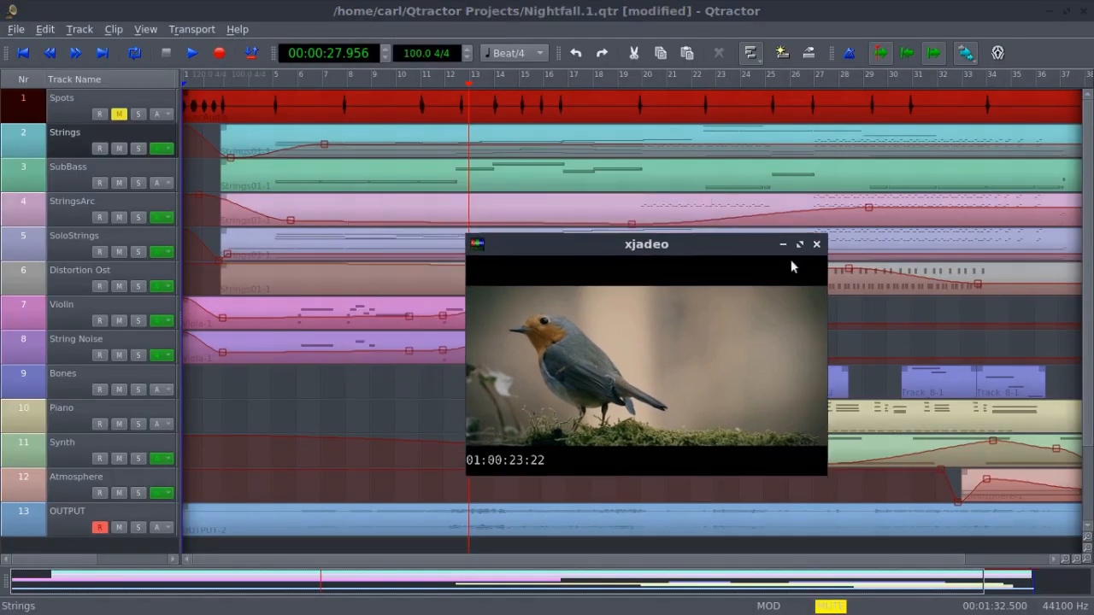
pyautogui.click(815, 245)
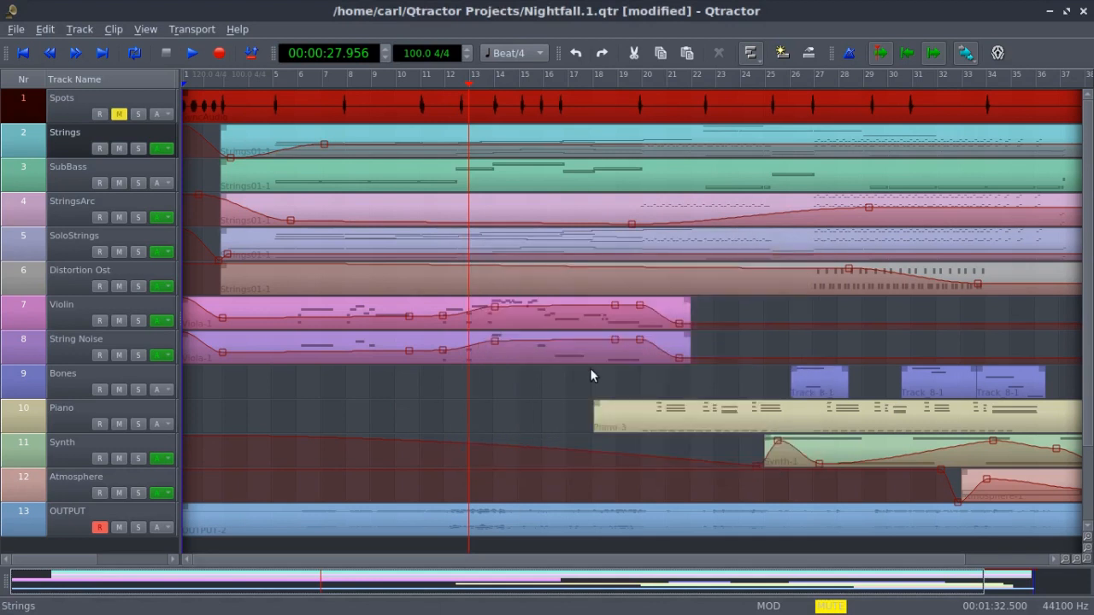